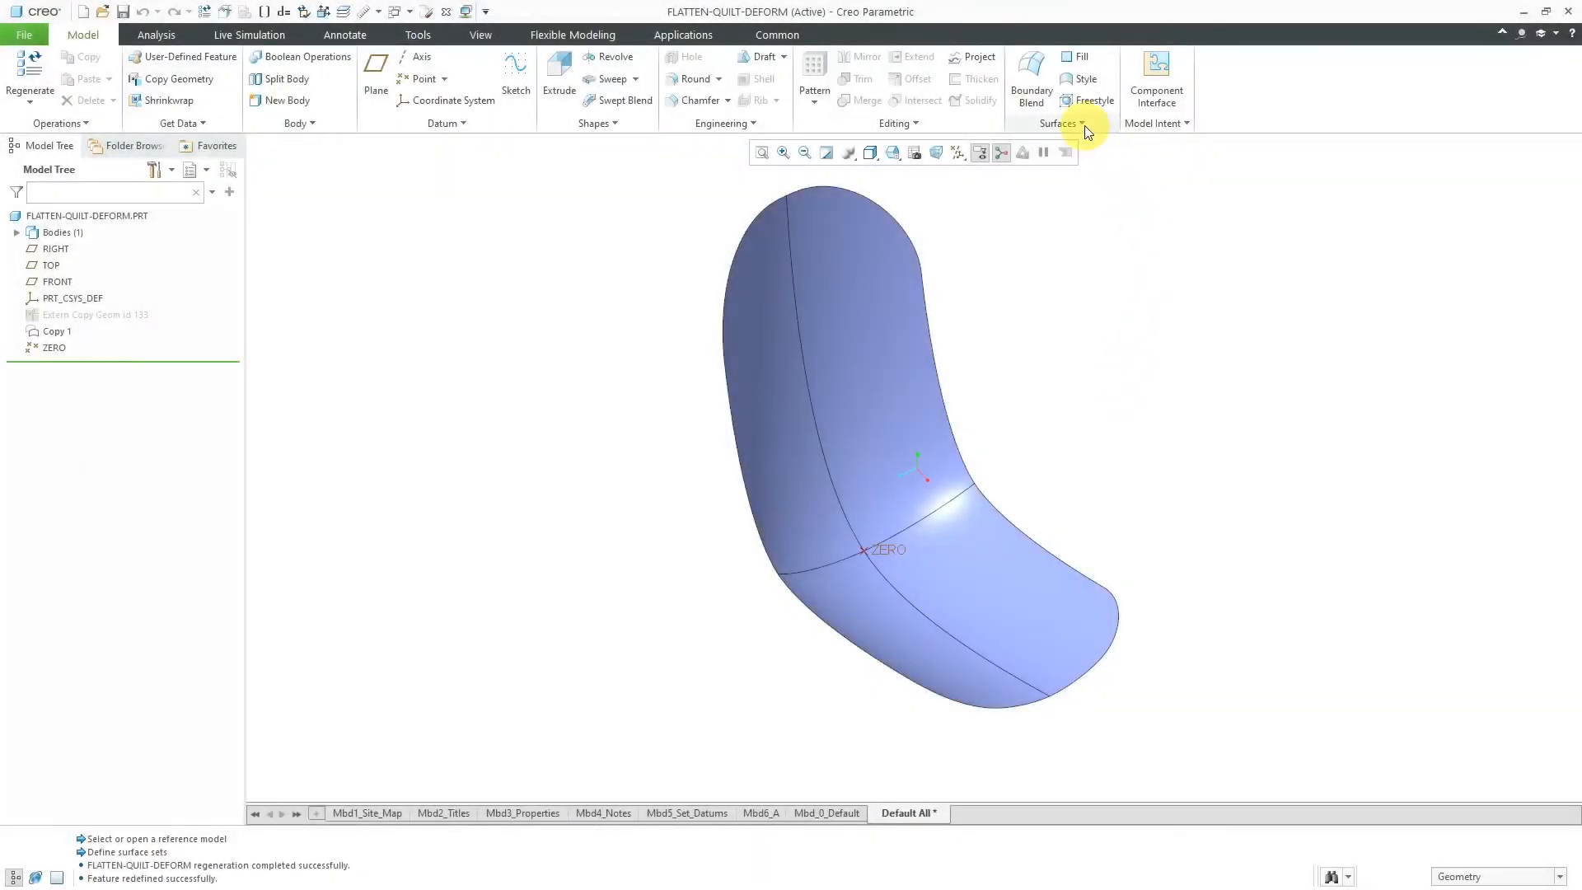
Copy the quilt's lengthwise edge chain as a separate curve (Copy 2)
{"action": "left_click", "coordinate": [1059, 123]}
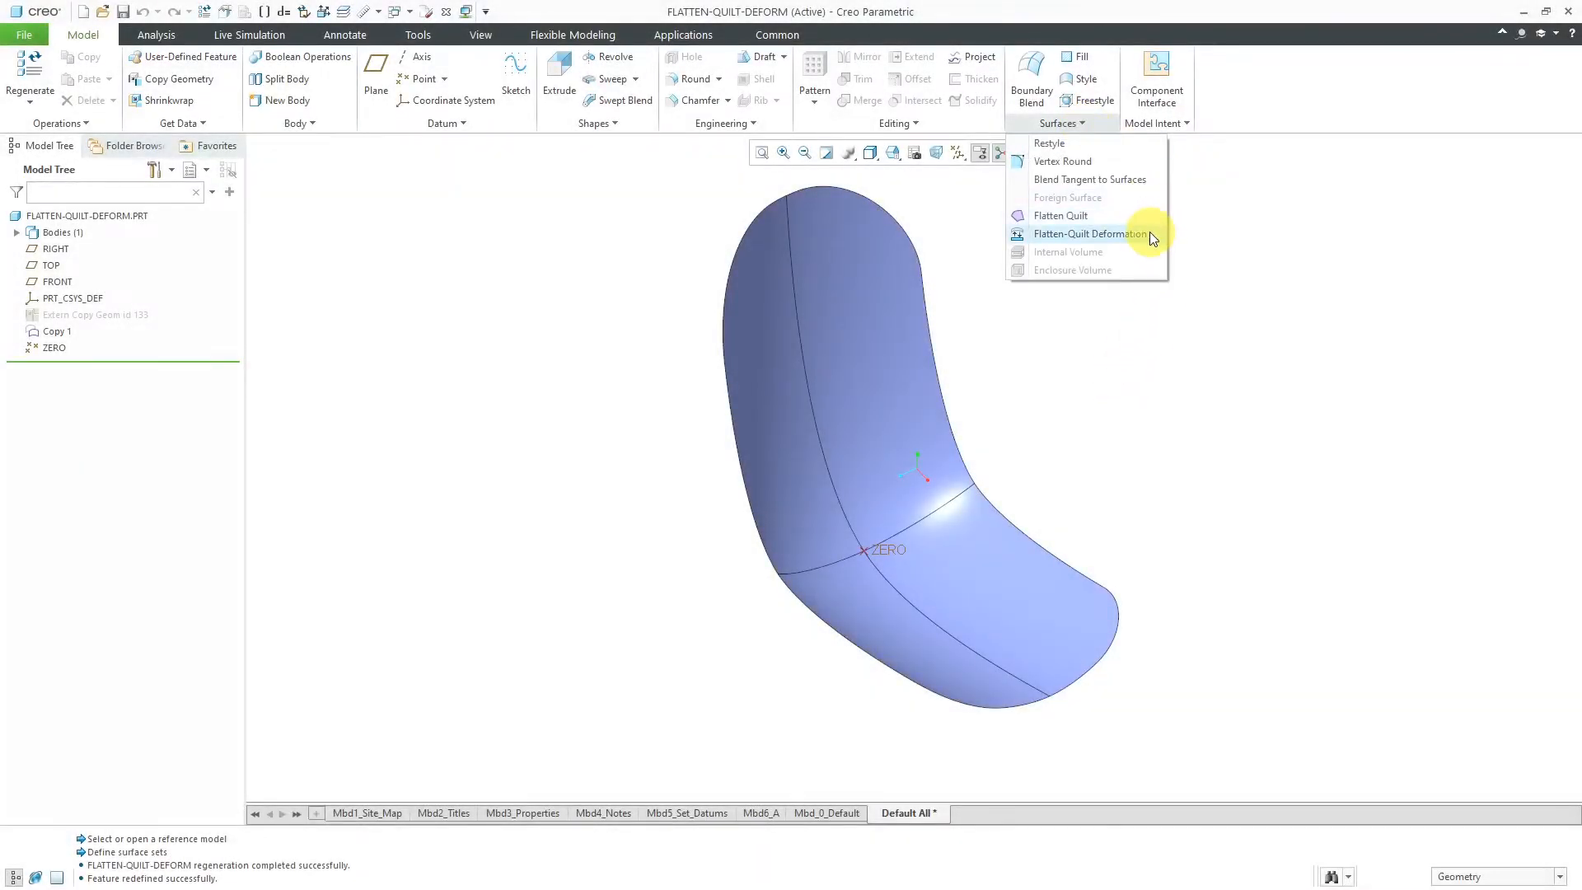
{"action": "mouse_move", "coordinate": [1090, 233]}
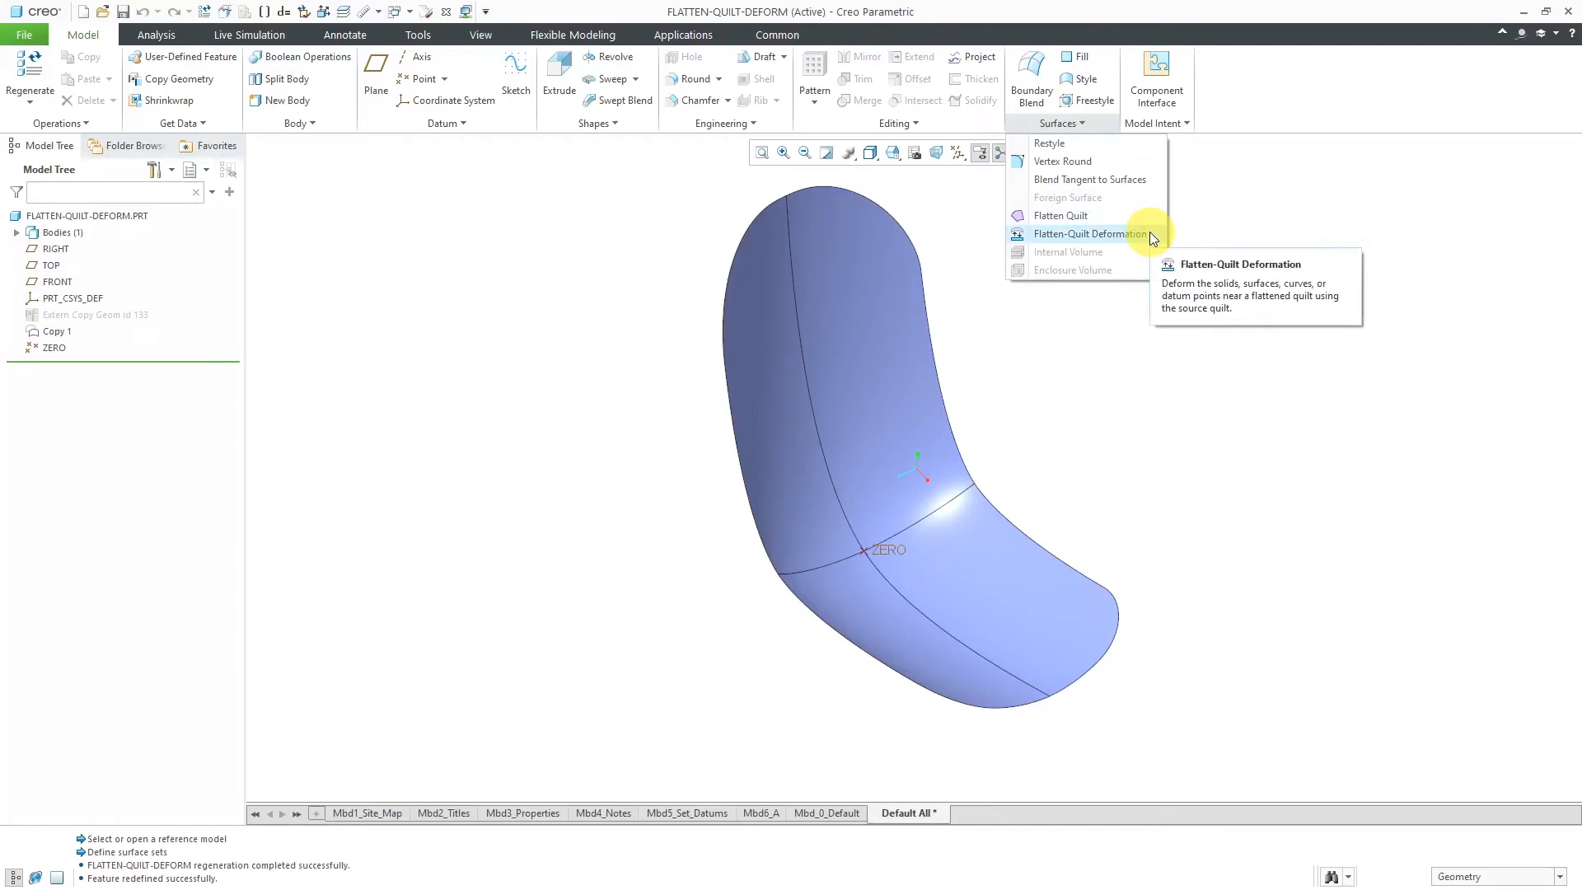
{"action": "mouse_move", "coordinate": [1144, 234]}
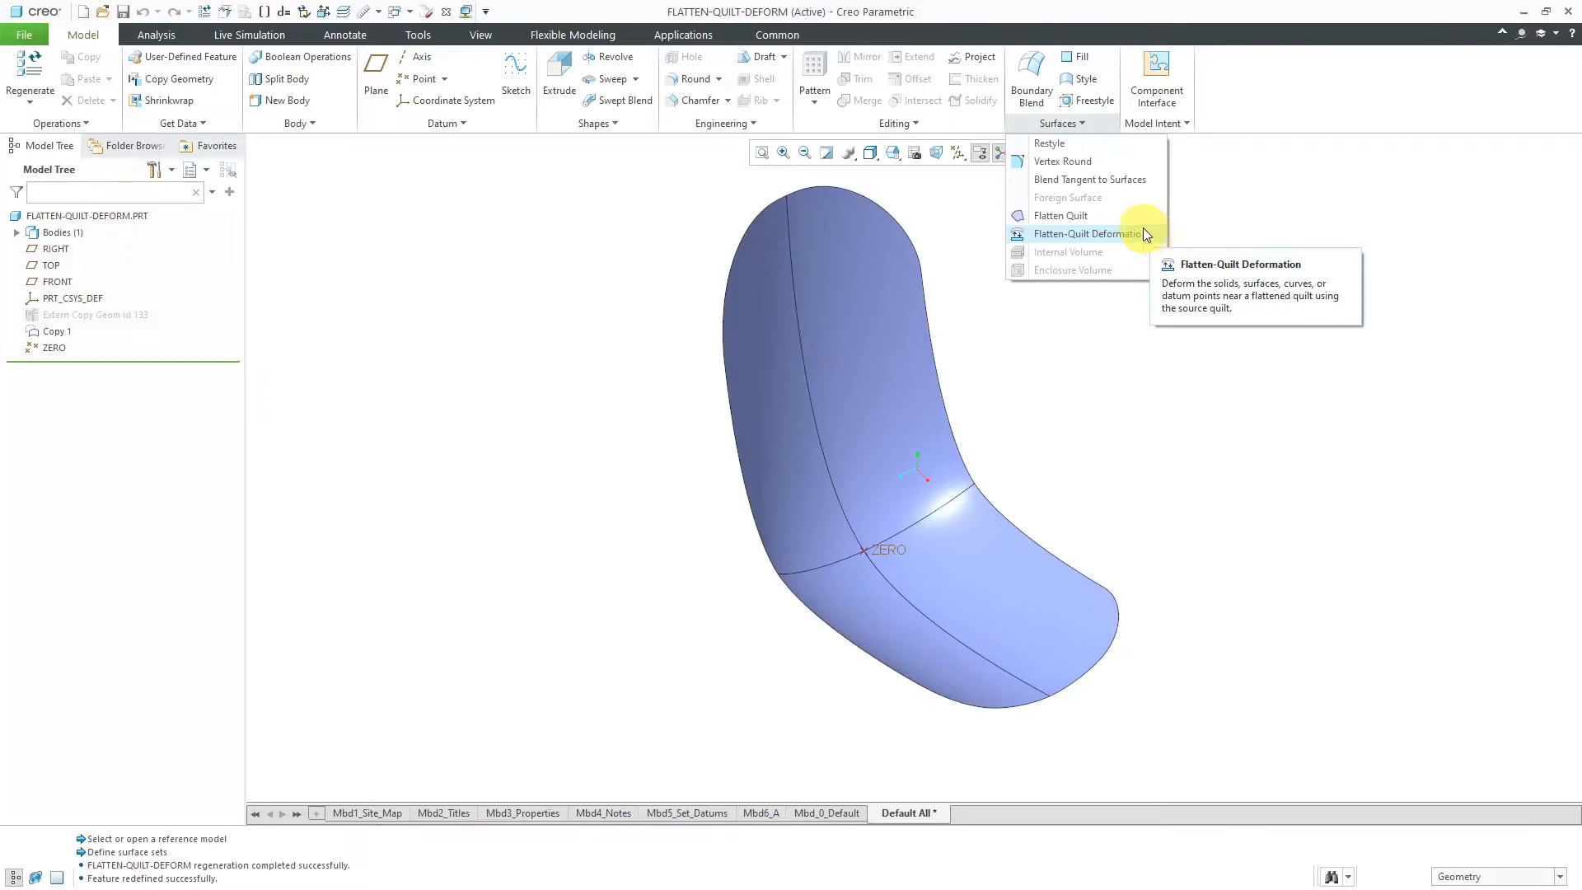
{"action": "mouse_move", "coordinate": [1060, 214]}
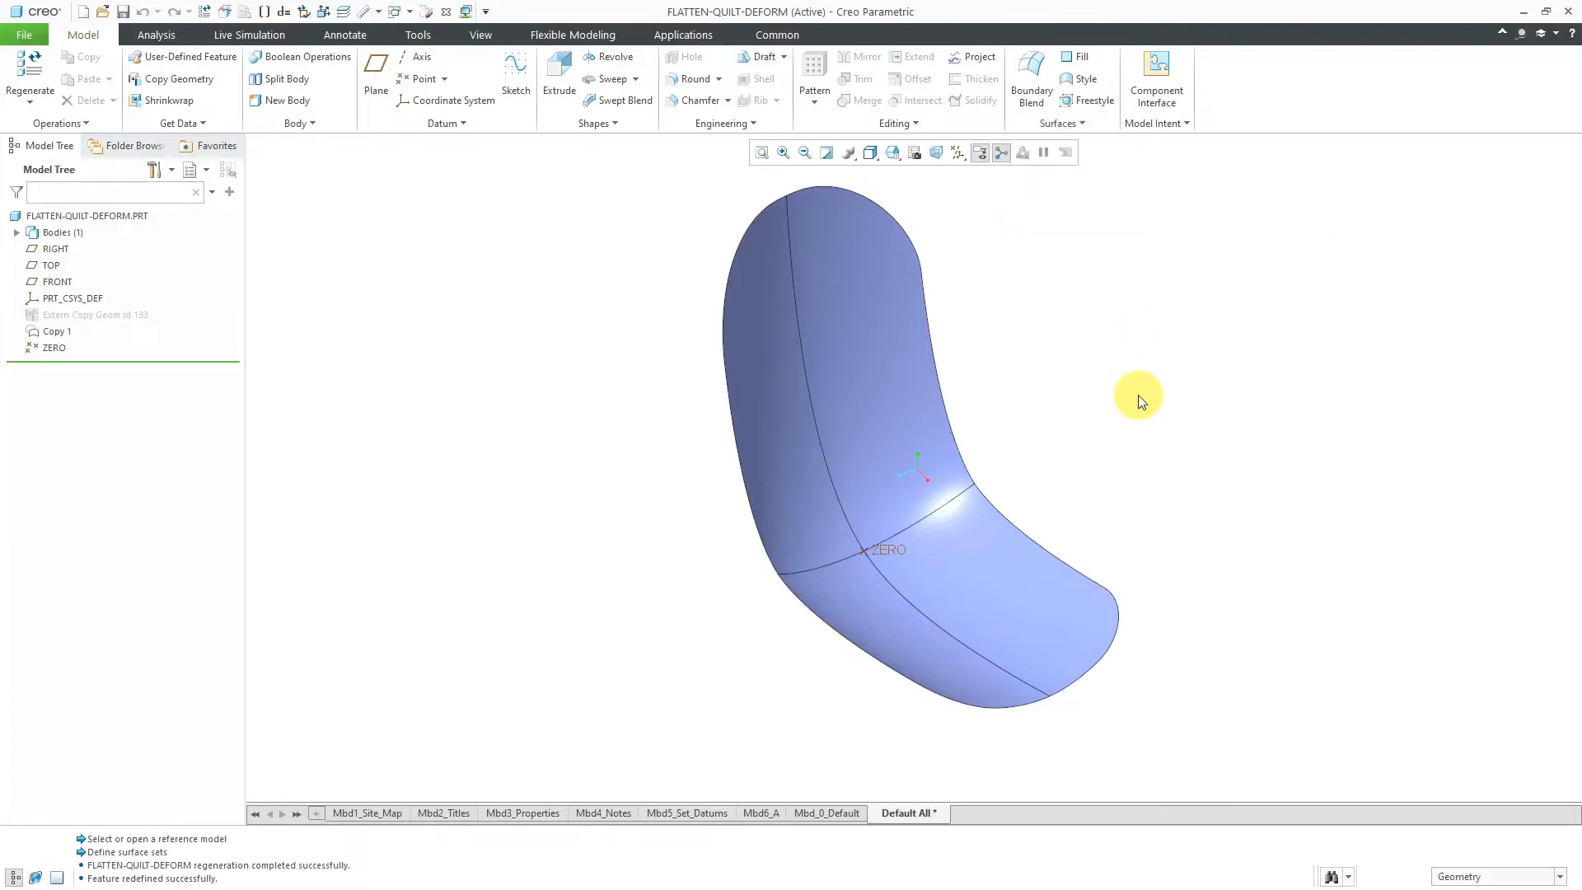
{"action": "mouse_move", "coordinate": [1100, 396]}
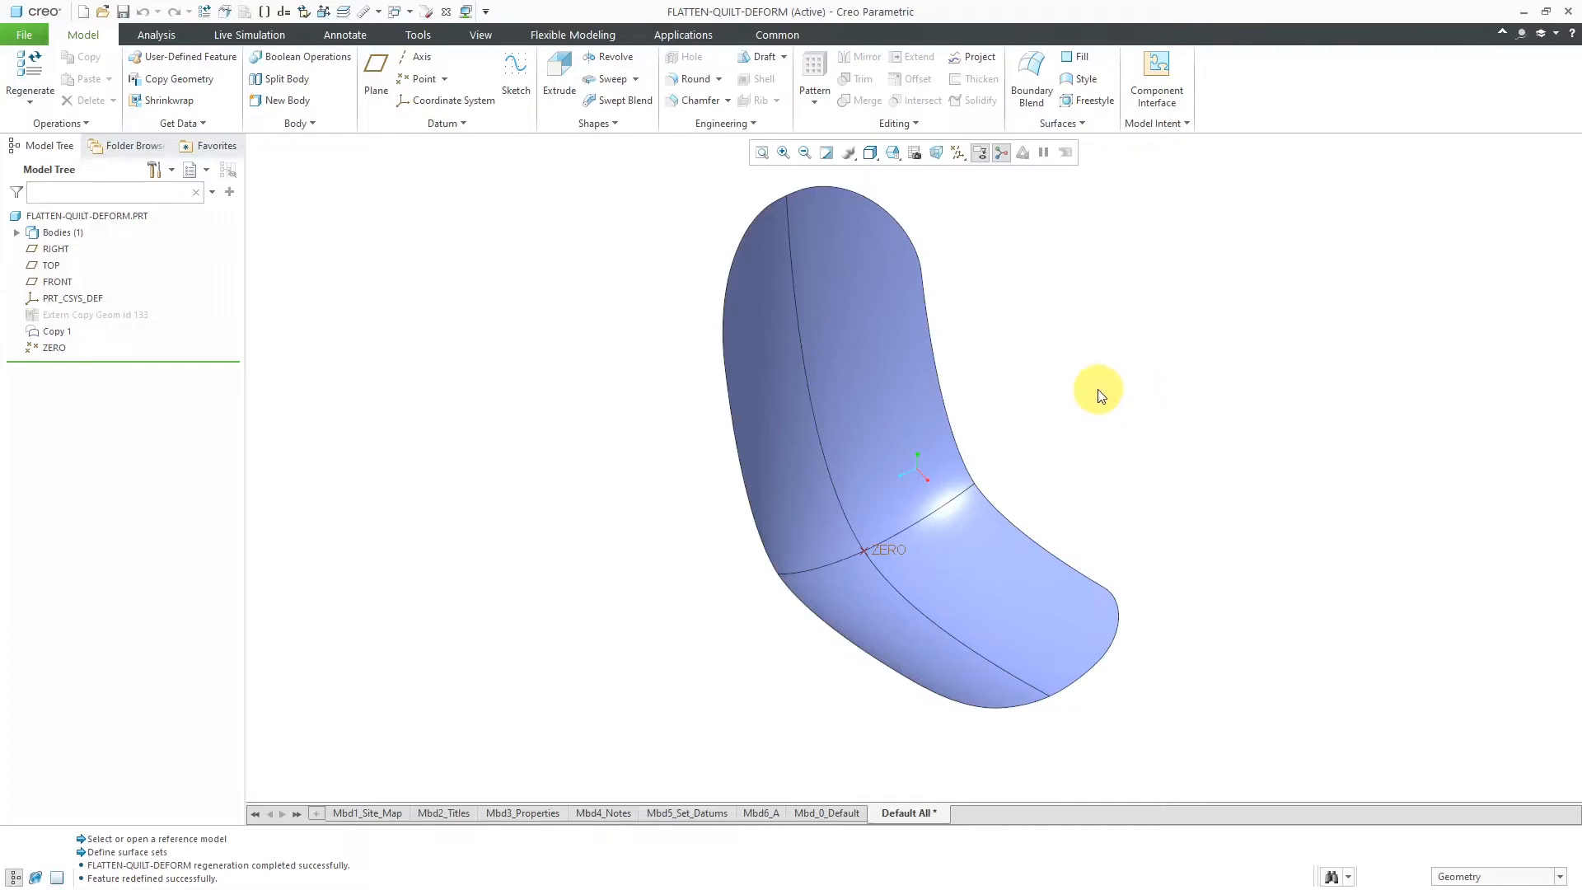
{"action": "mouse_move", "coordinate": [813, 419]}
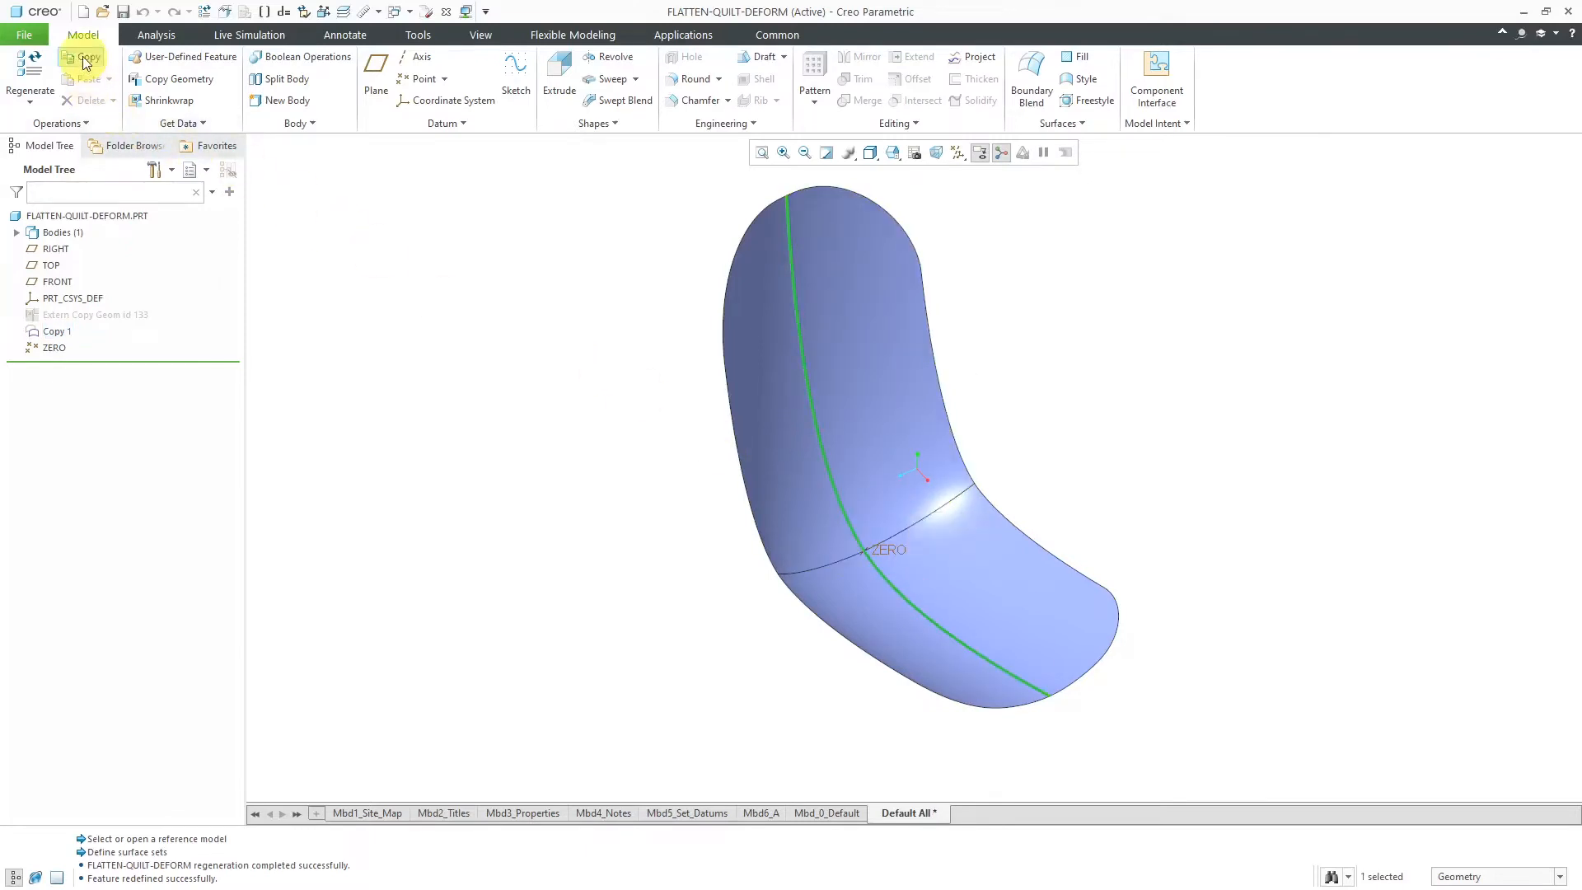
{"action": "left_click", "coordinate": [83, 58]}
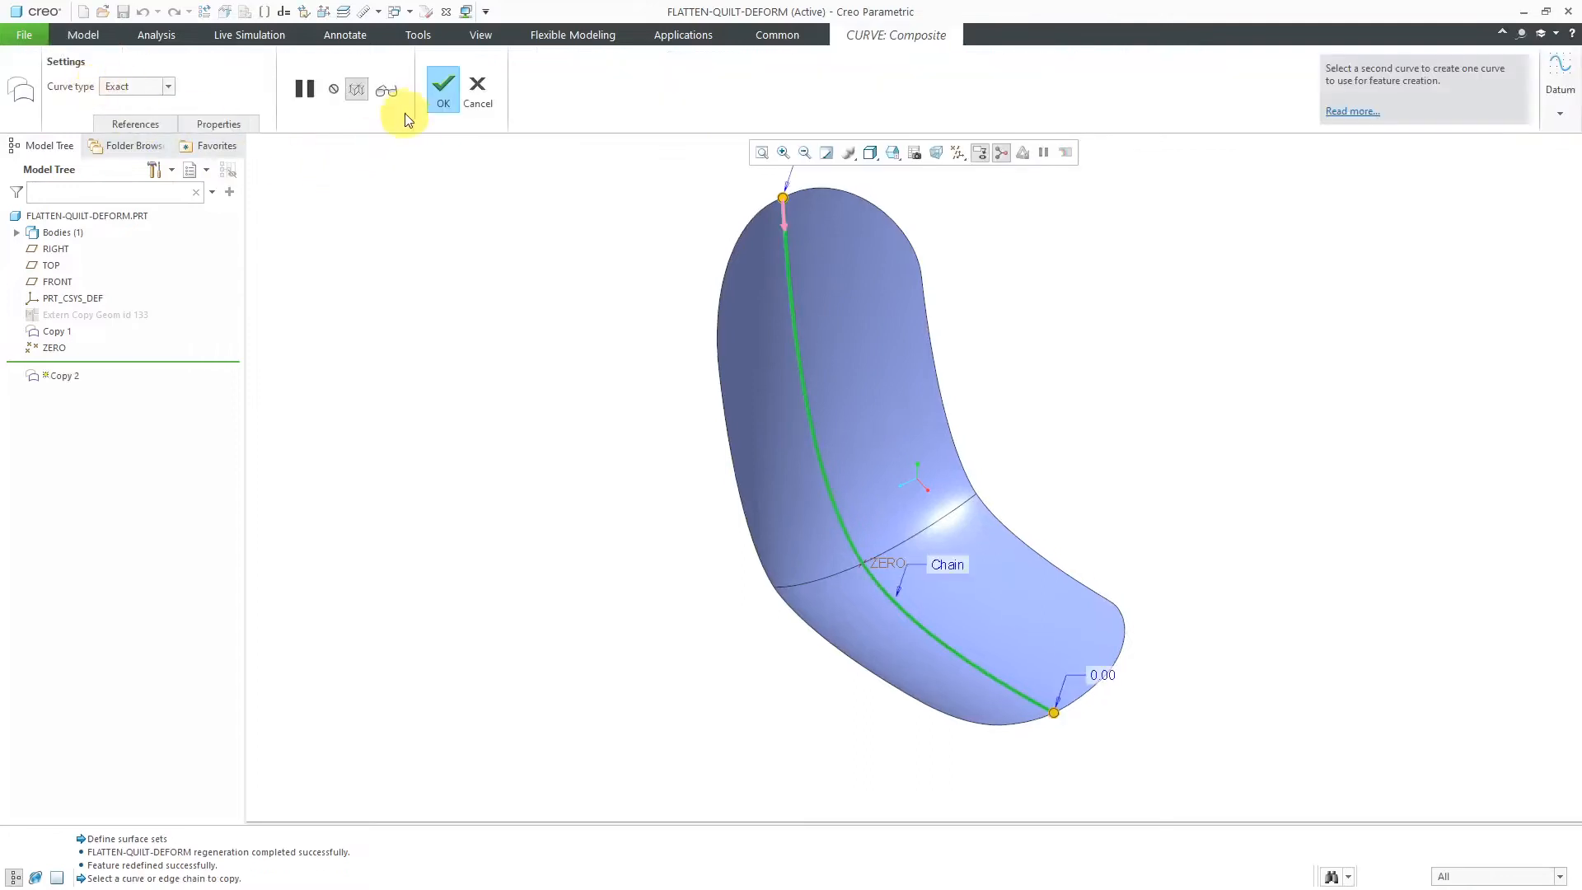
{"action": "left_click", "coordinate": [442, 89]}
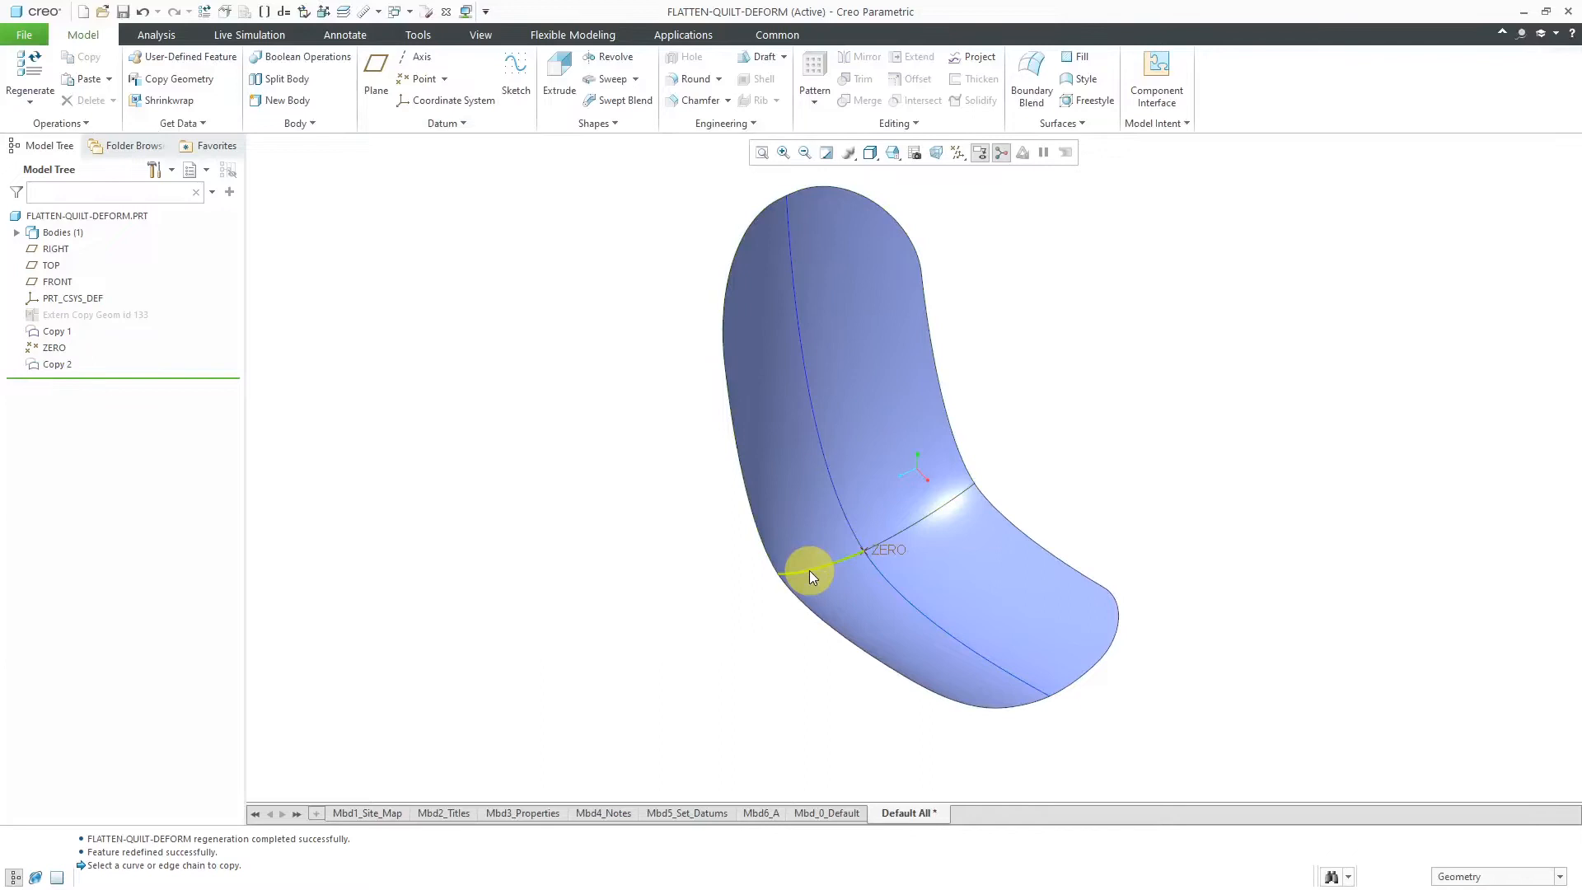
Copy the crosswise edge across the bend as a second curve (Copy 3)
{"action": "left_click", "coordinate": [923, 533]}
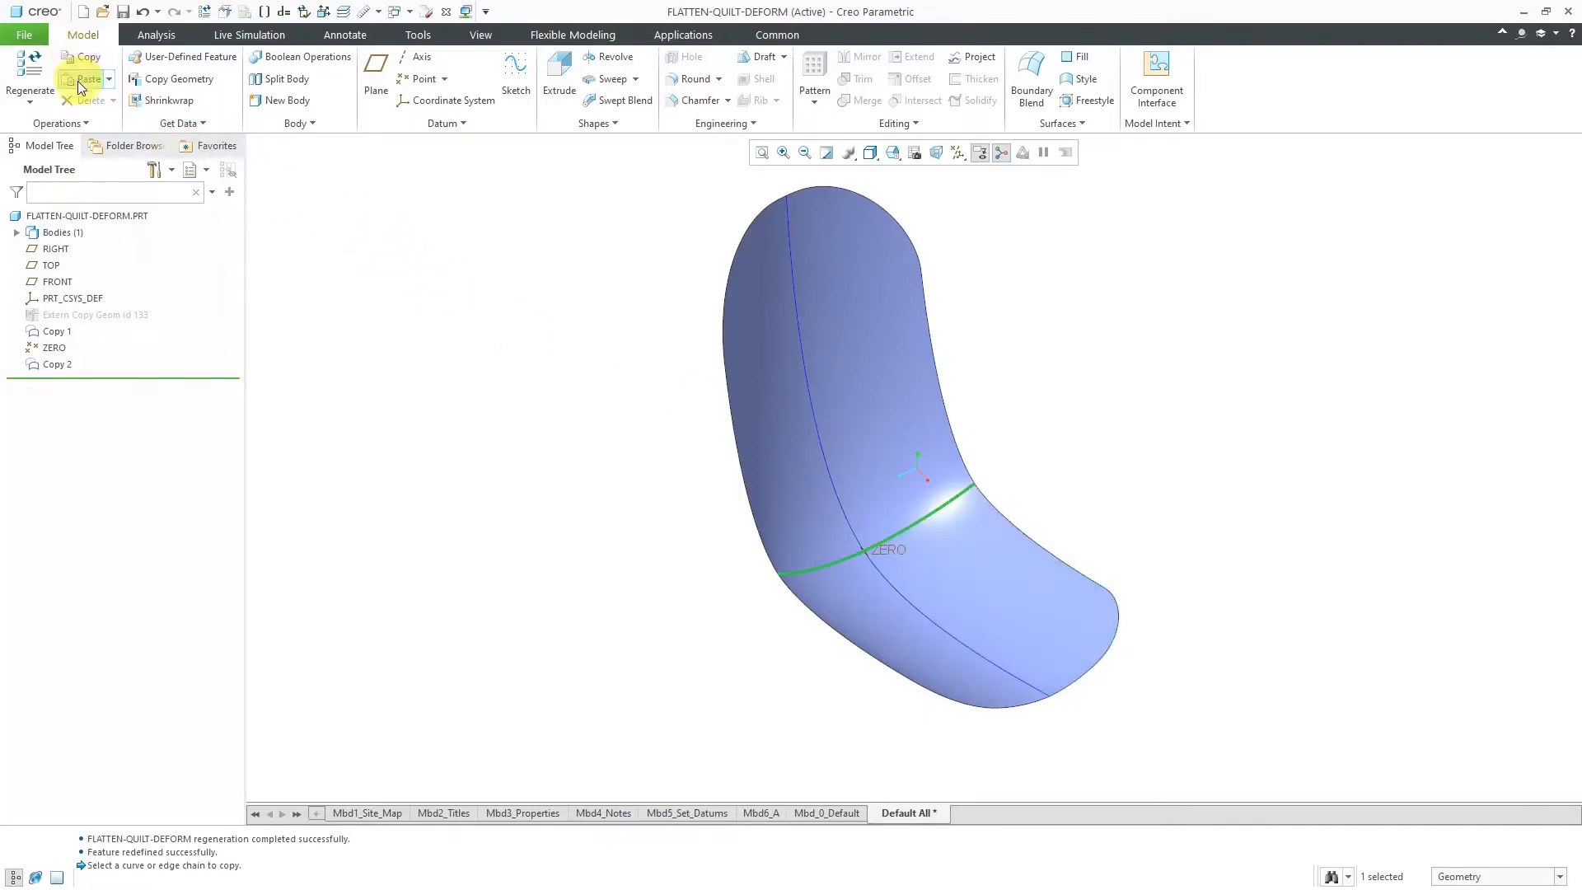
{"action": "left_click", "coordinate": [82, 79]}
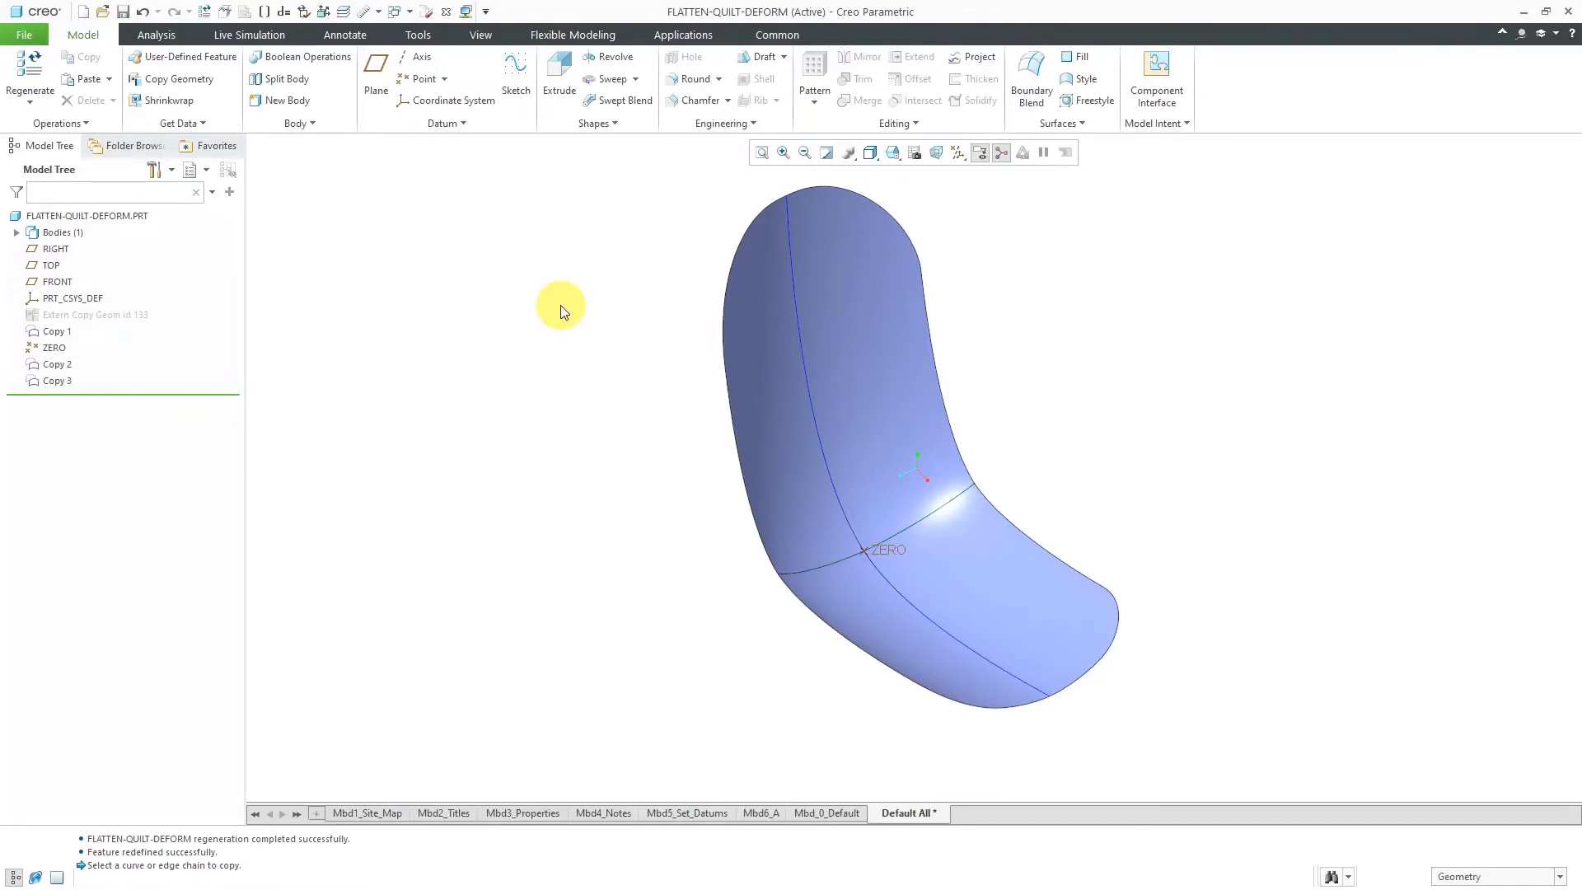
{"action": "mouse_move", "coordinate": [1022, 310]}
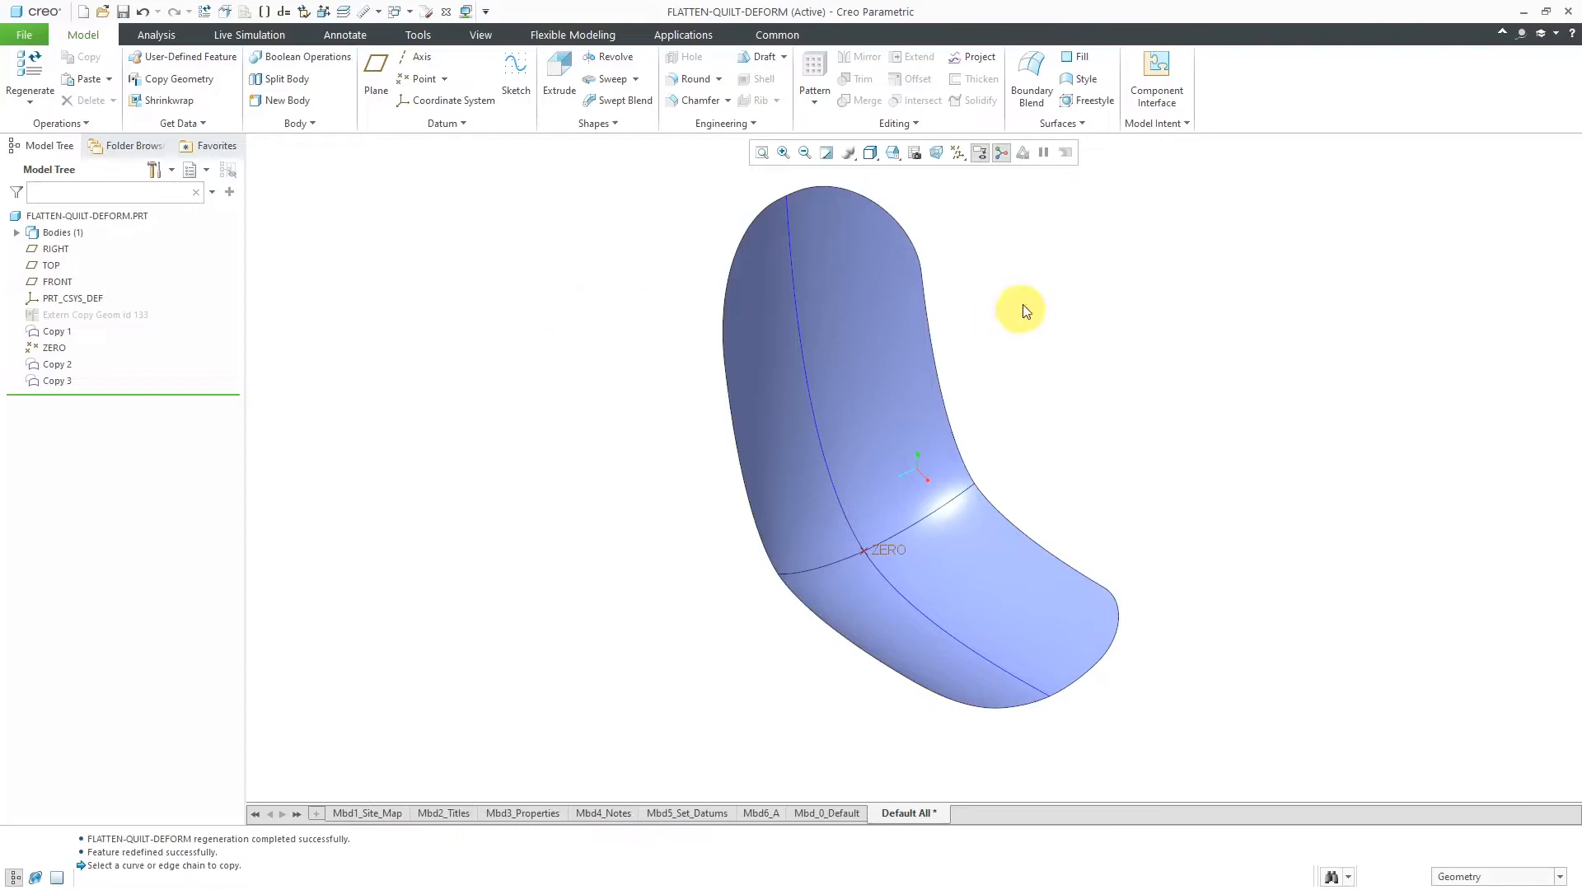
Flatten the curved seat quilt into Flatten Quilt 1, tangent at the ZERO origin point
{"action": "left_click", "coordinate": [1079, 124]}
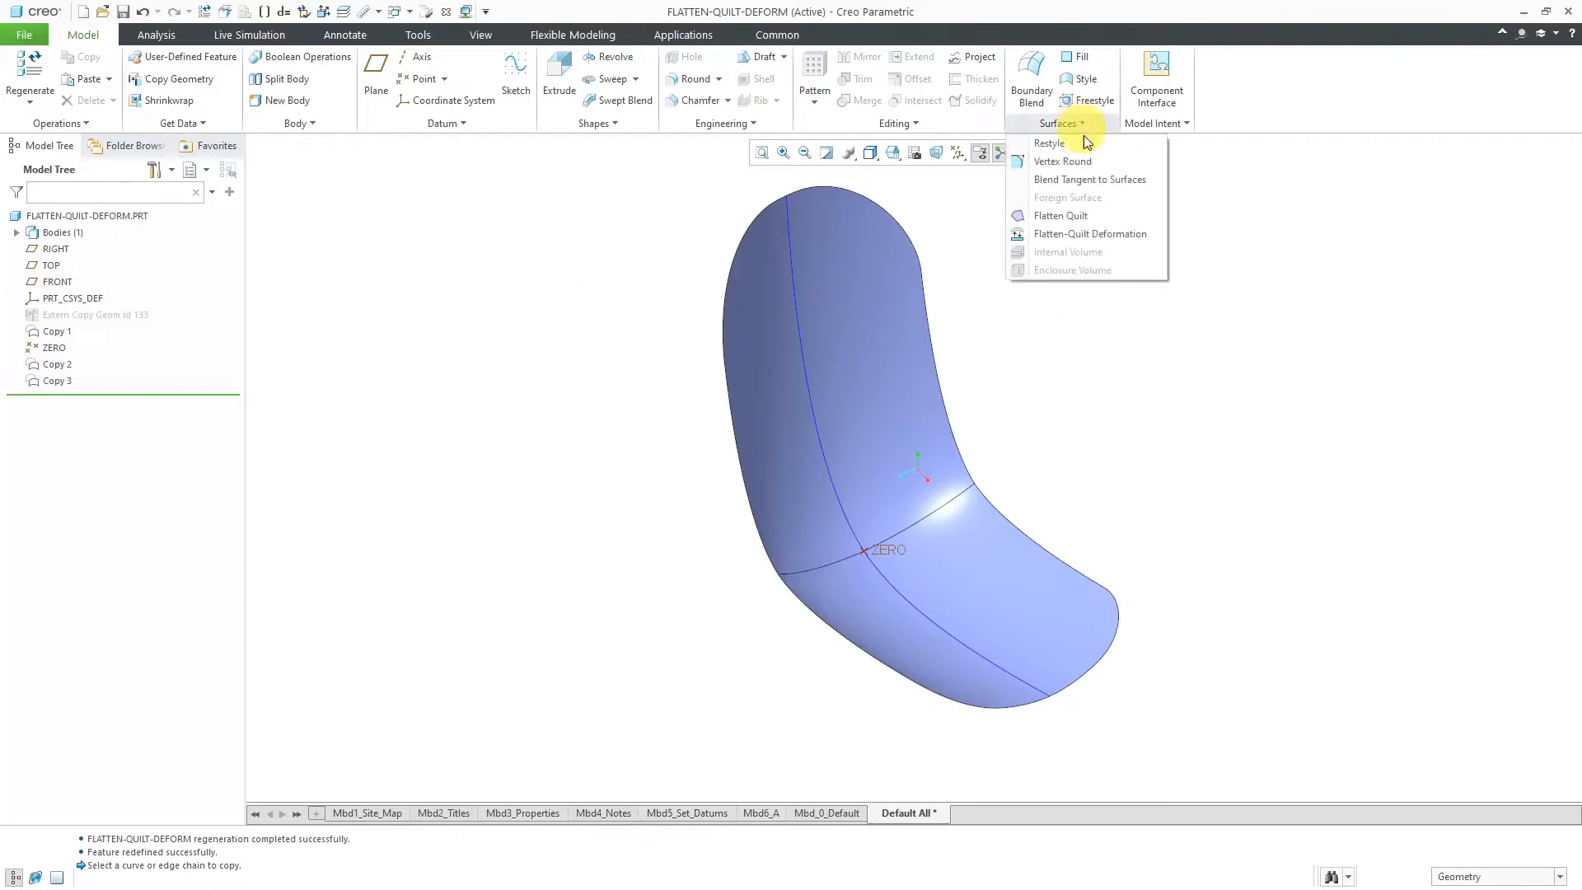
{"action": "mouse_move", "coordinate": [1059, 214]}
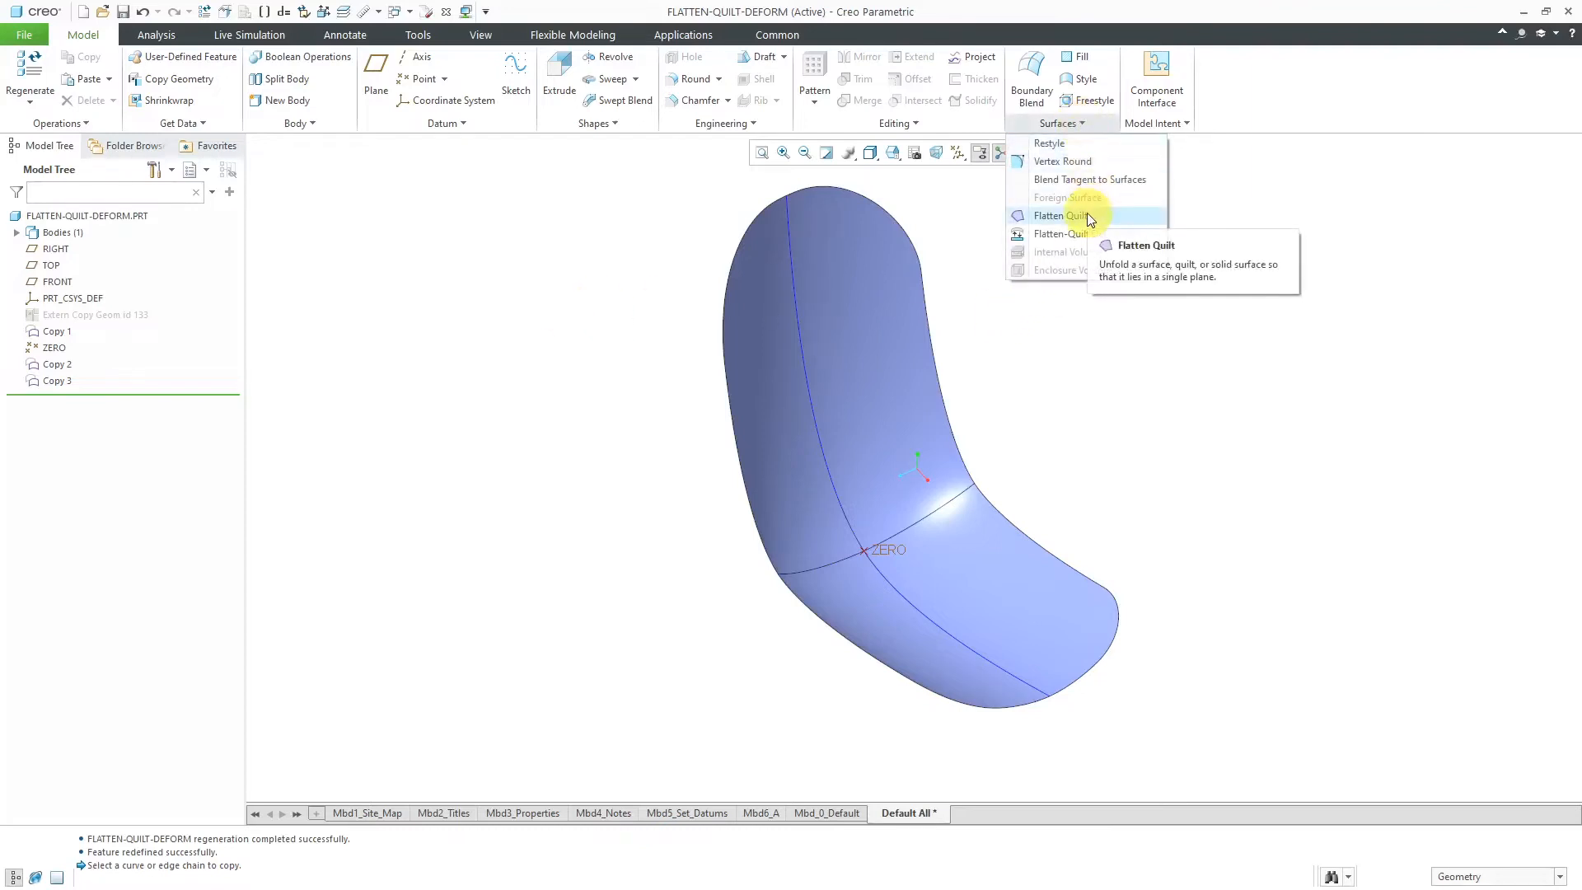
{"action": "left_click", "coordinate": [1058, 214]}
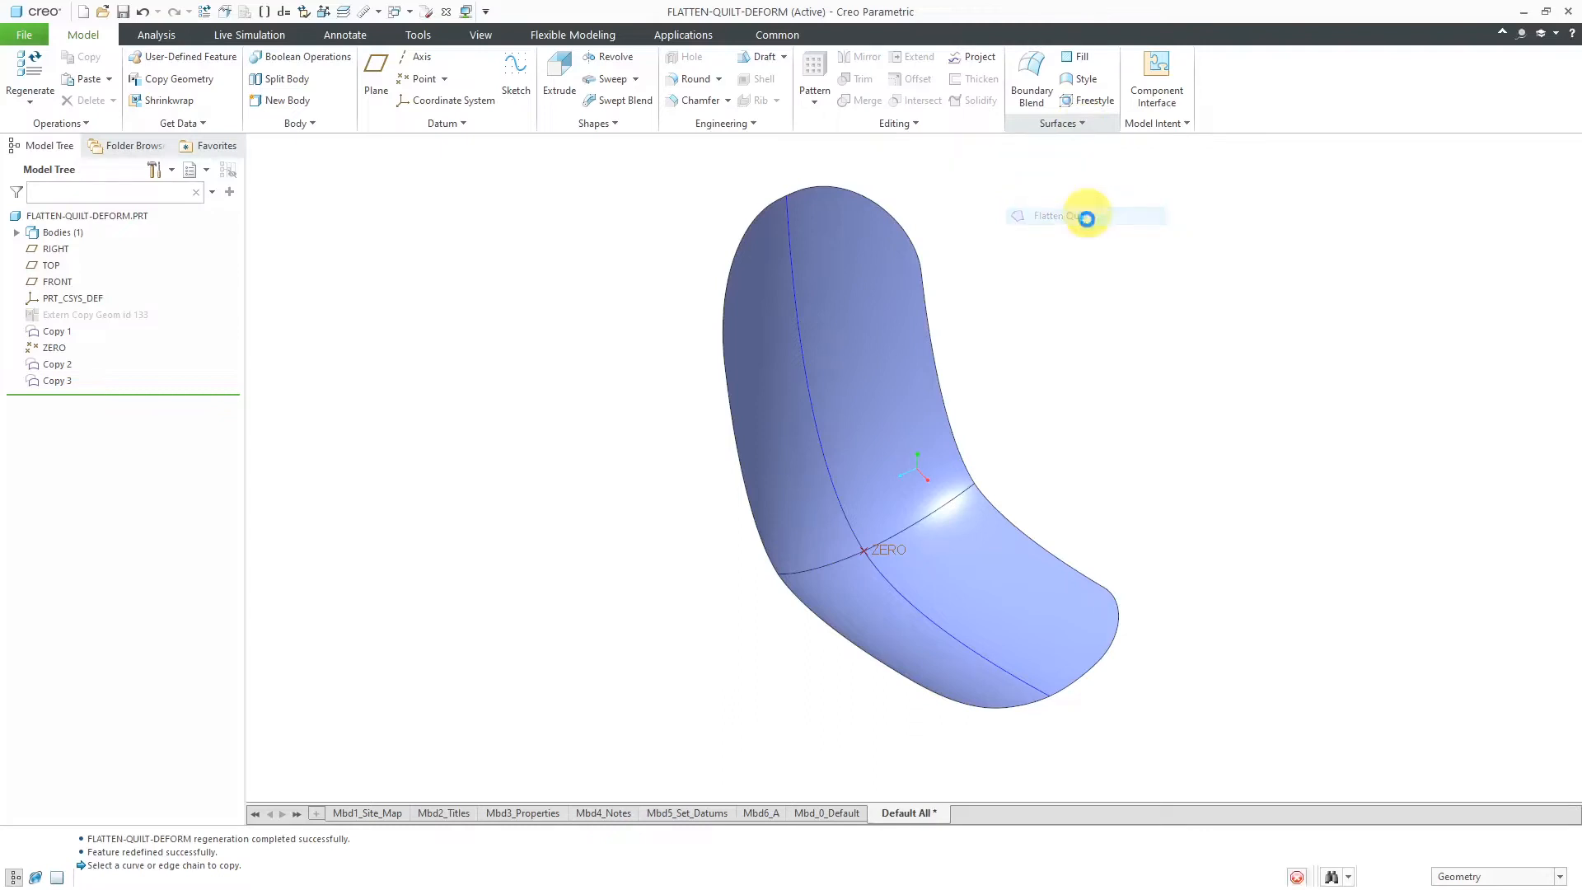
{"action": "left_click", "coordinate": [1085, 216]}
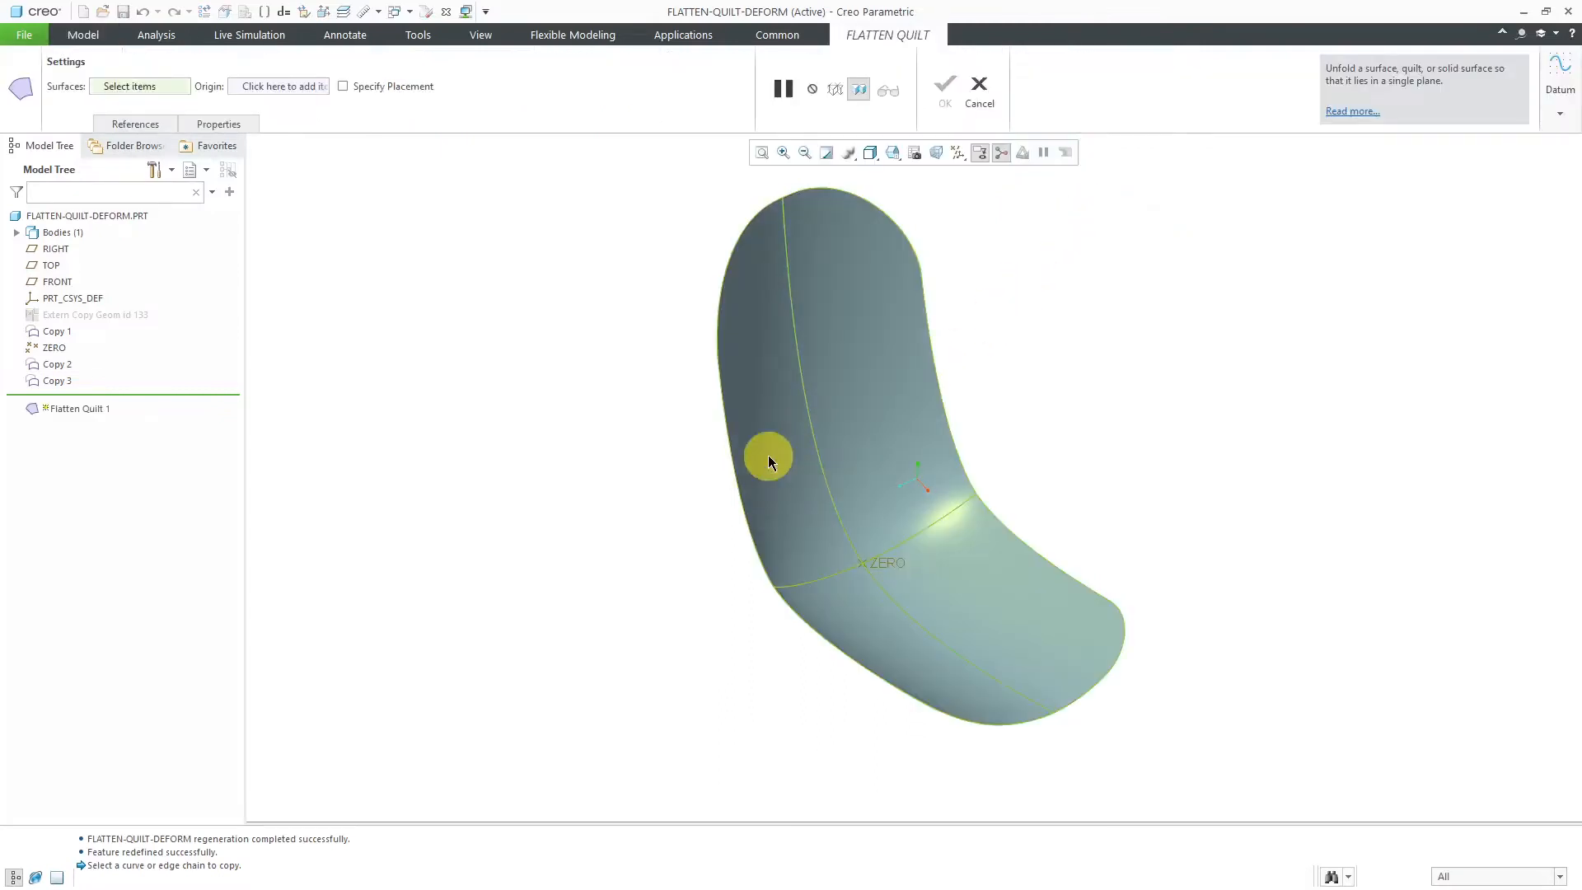
{"action": "mouse_move", "coordinate": [768, 457]}
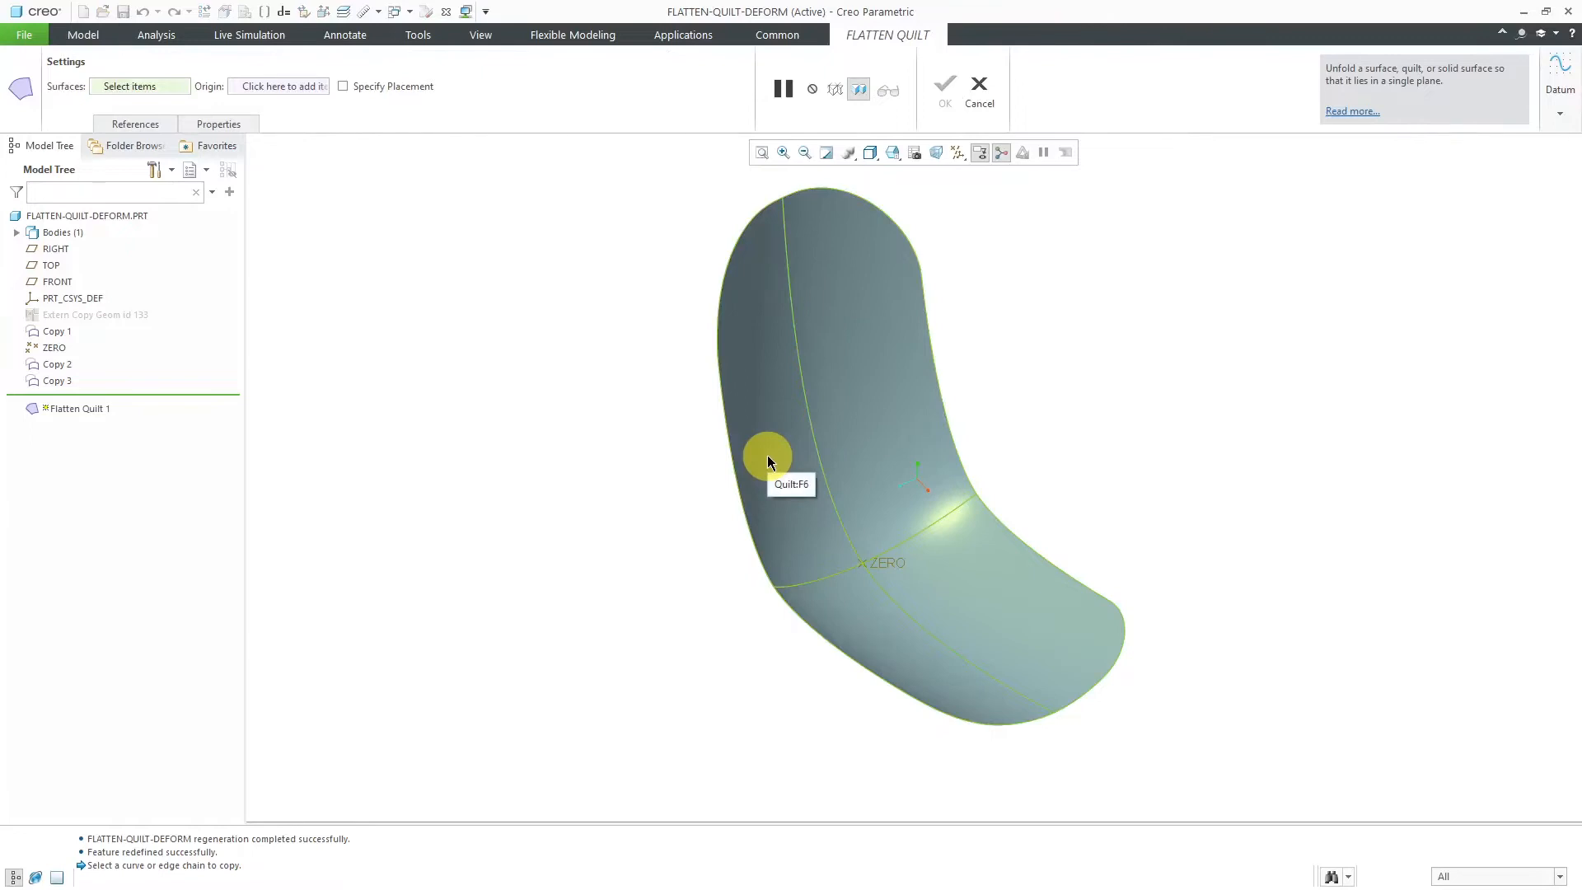
{"action": "left_click", "coordinate": [766, 457]}
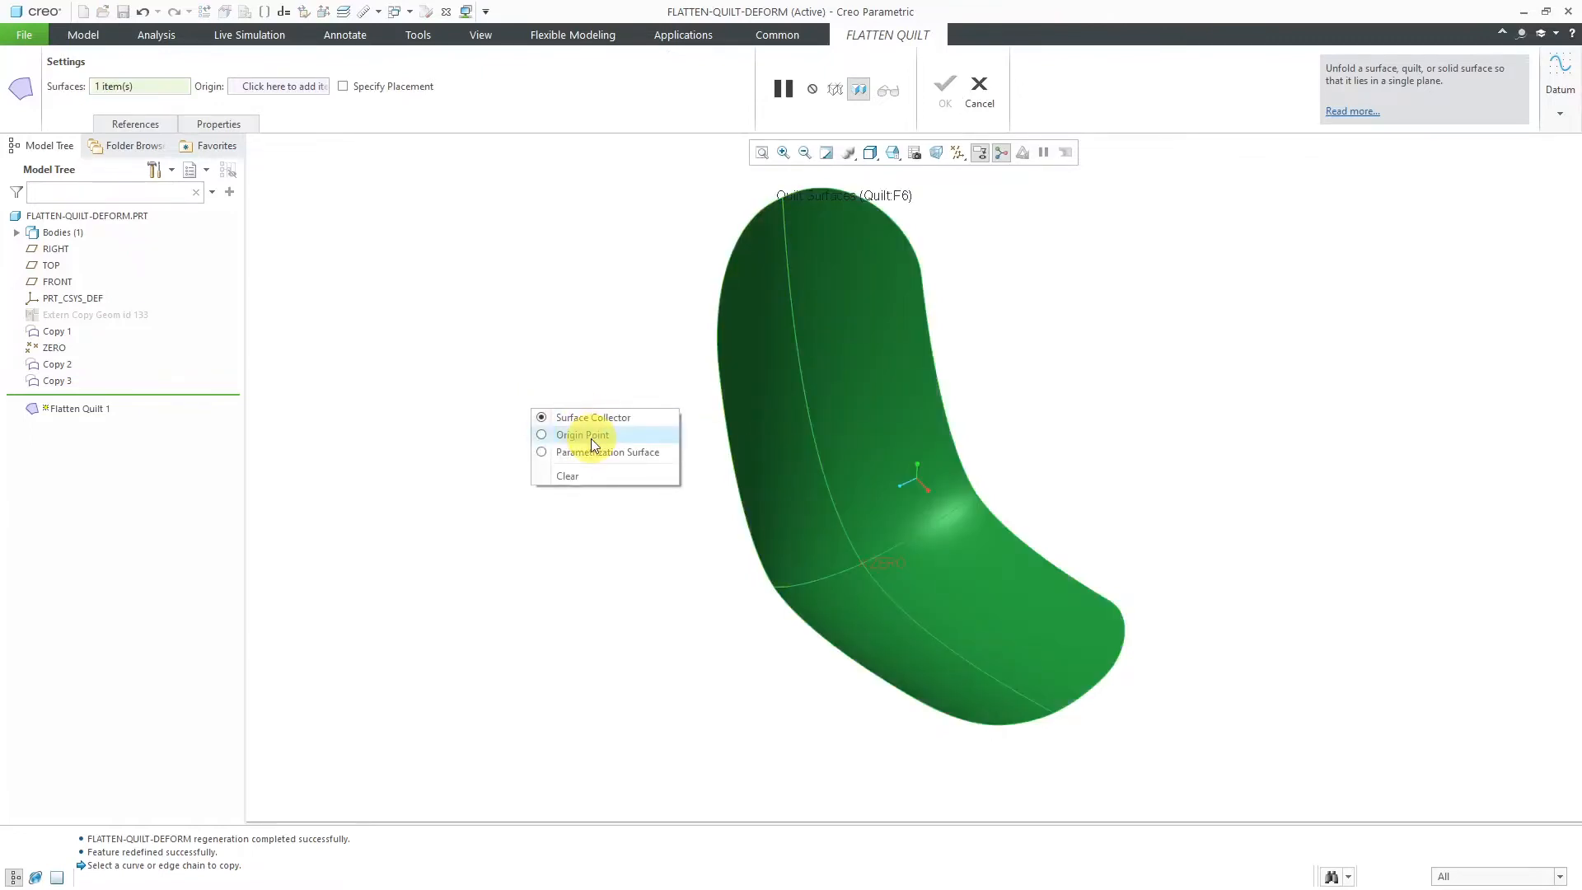
{"action": "left_click", "coordinate": [583, 434]}
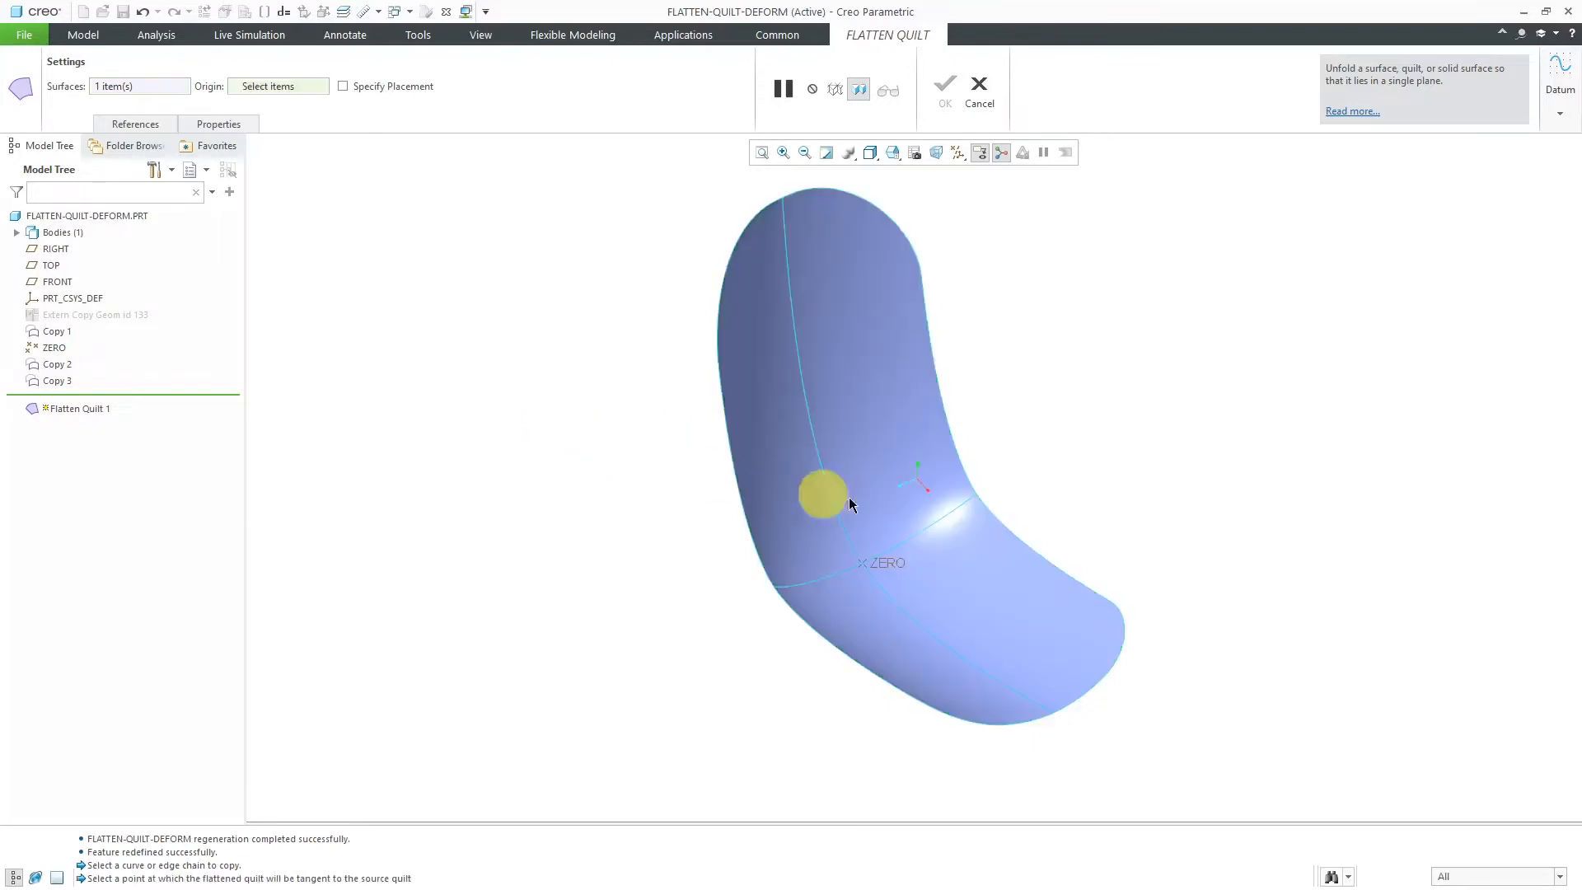
{"action": "left_click", "coordinate": [885, 562]}
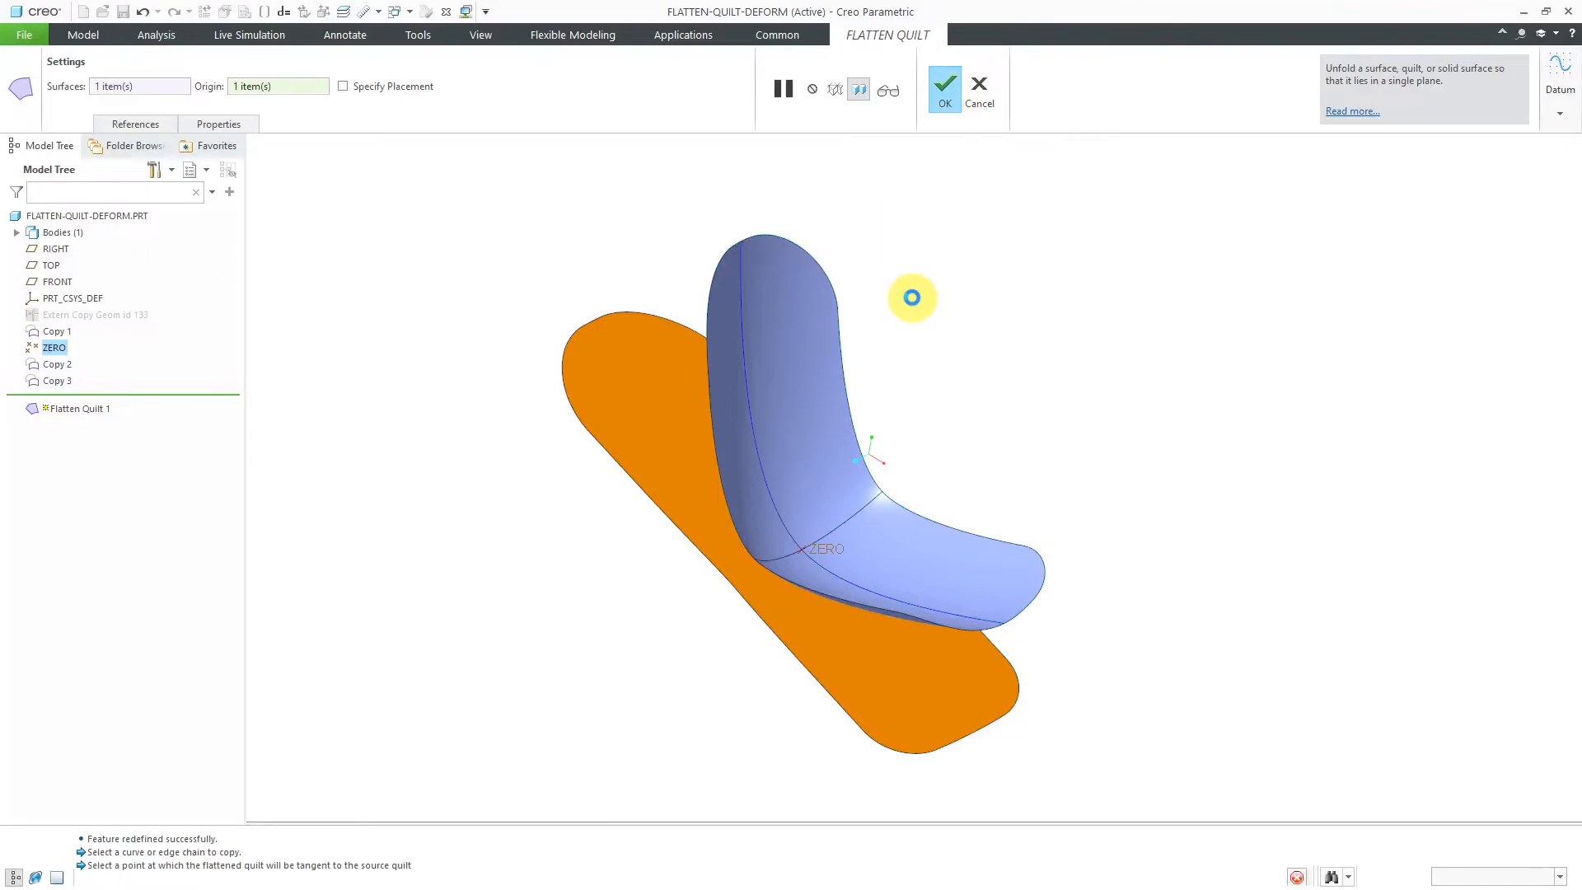
{"action": "left_click", "coordinate": [943, 84]}
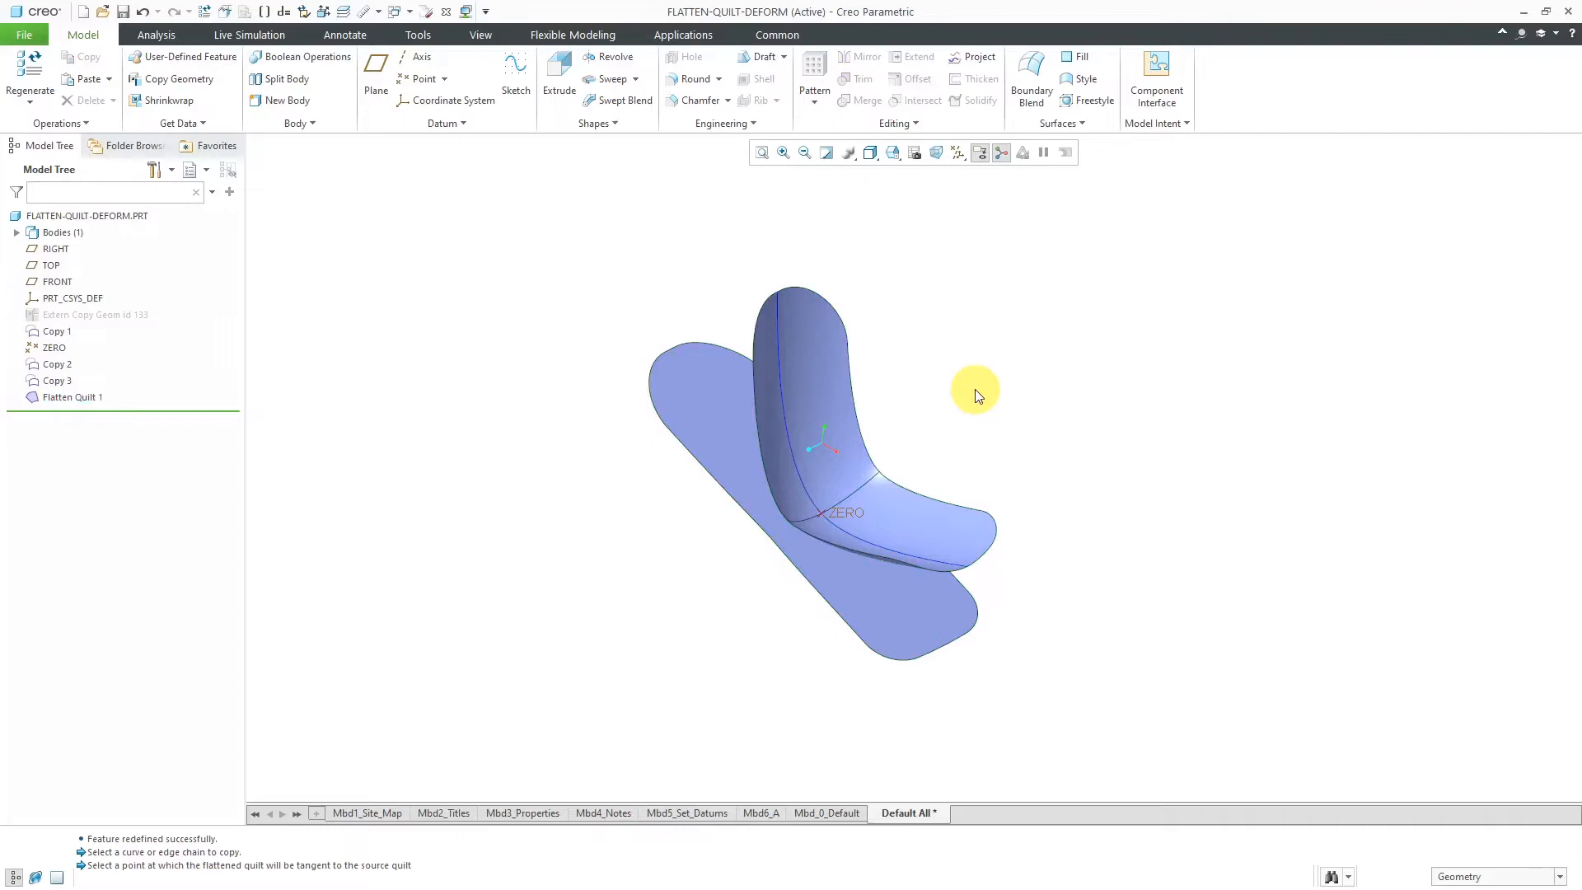
{"action": "mouse_move", "coordinate": [983, 397]}
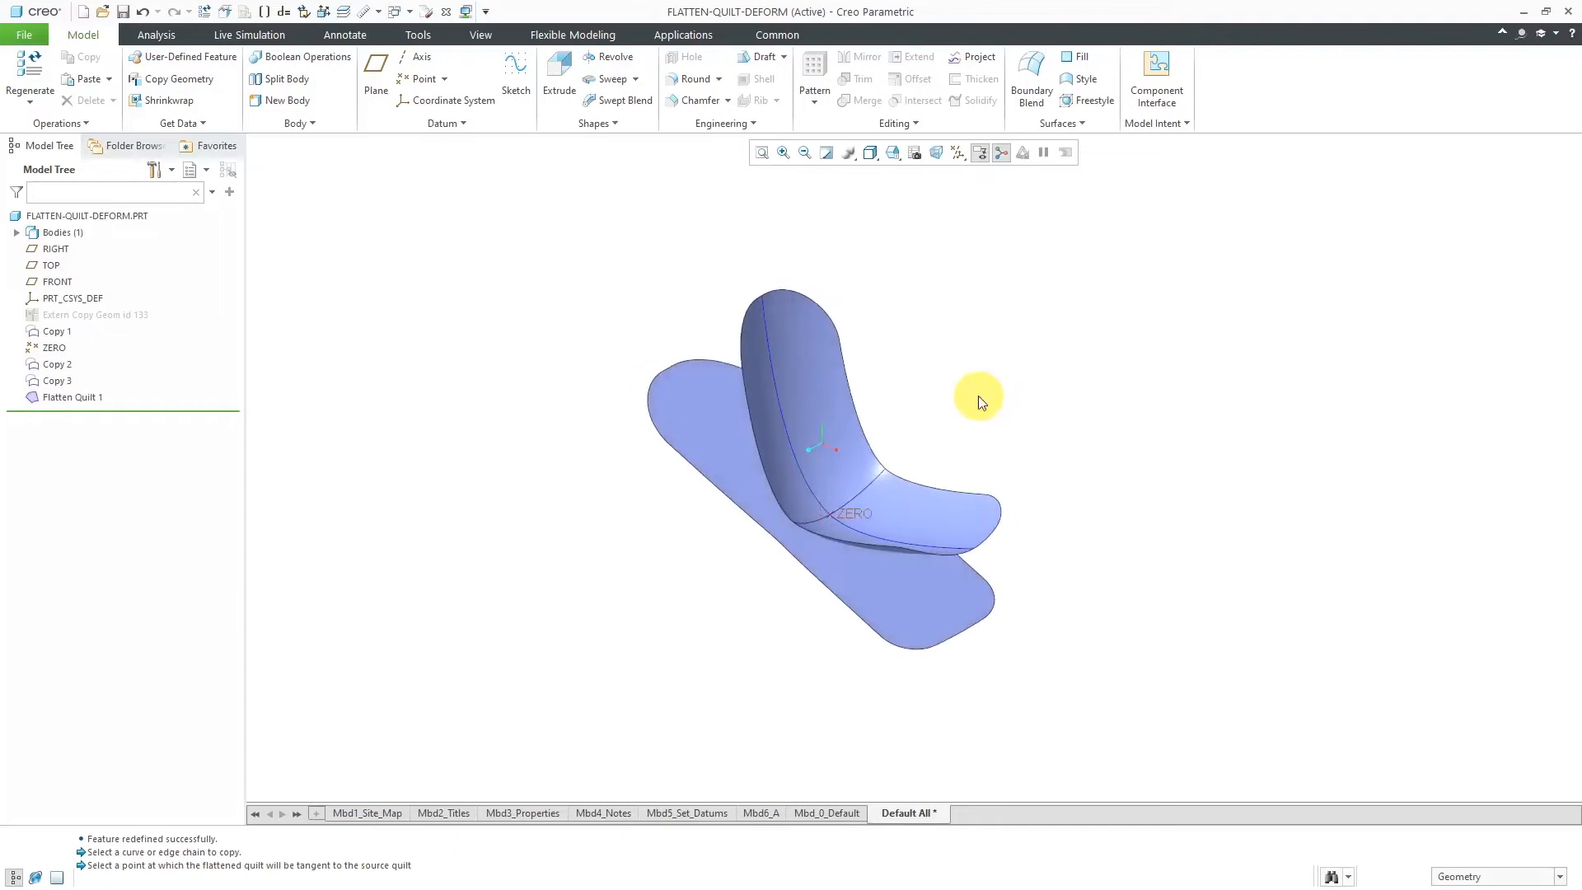
{"action": "mouse_move", "coordinate": [96, 348]}
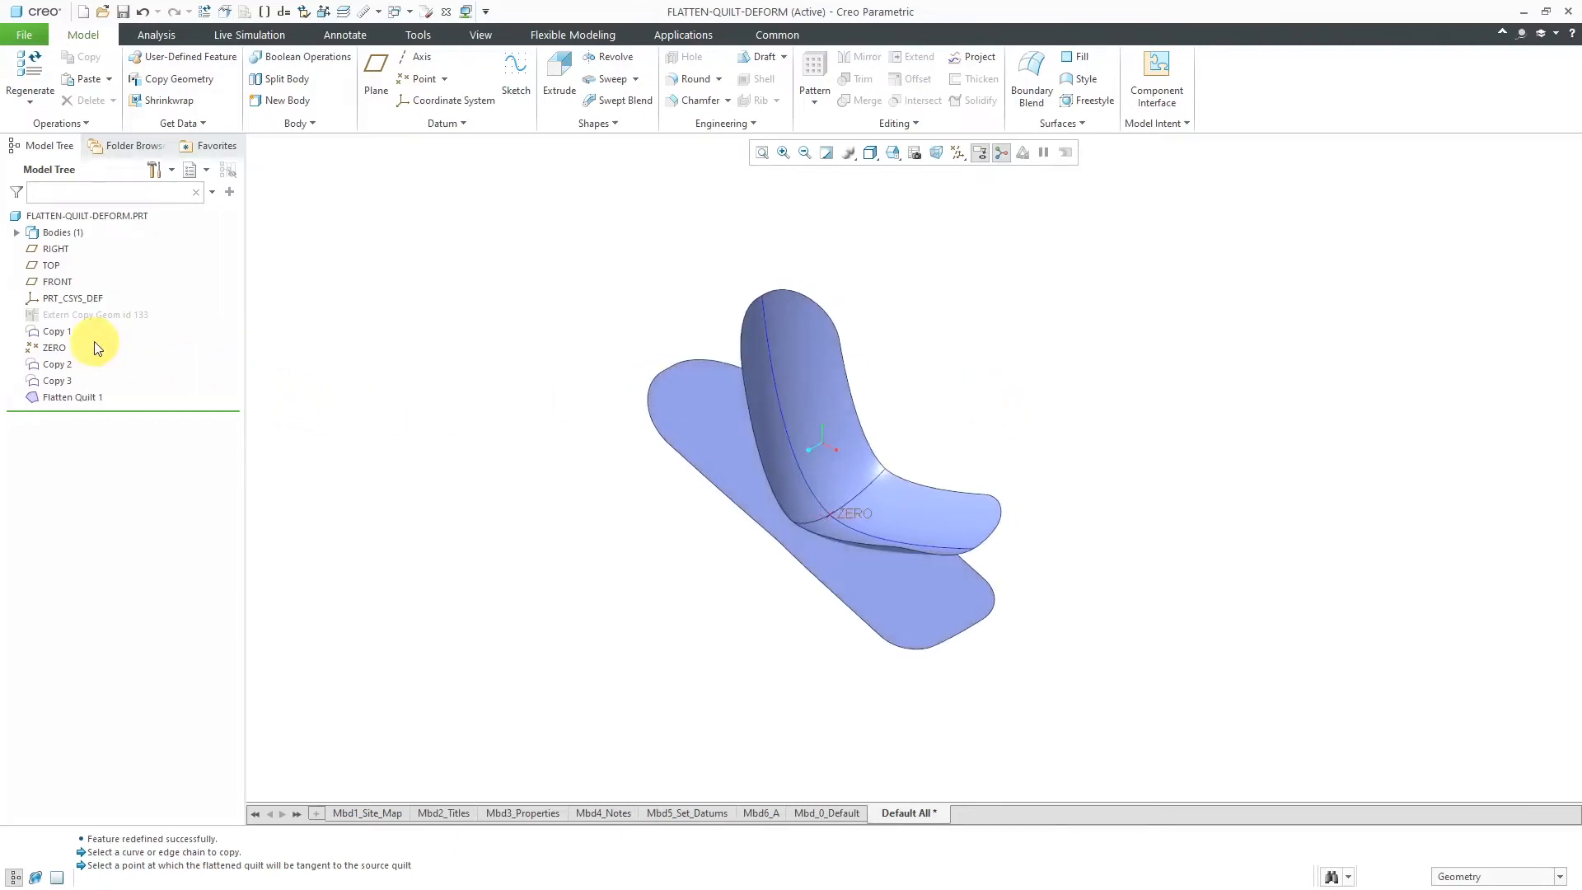
Hide the original curved quilt Copy 1, leaving the flat quilt and copied curves visible
{"action": "left_click", "coordinate": [57, 331]}
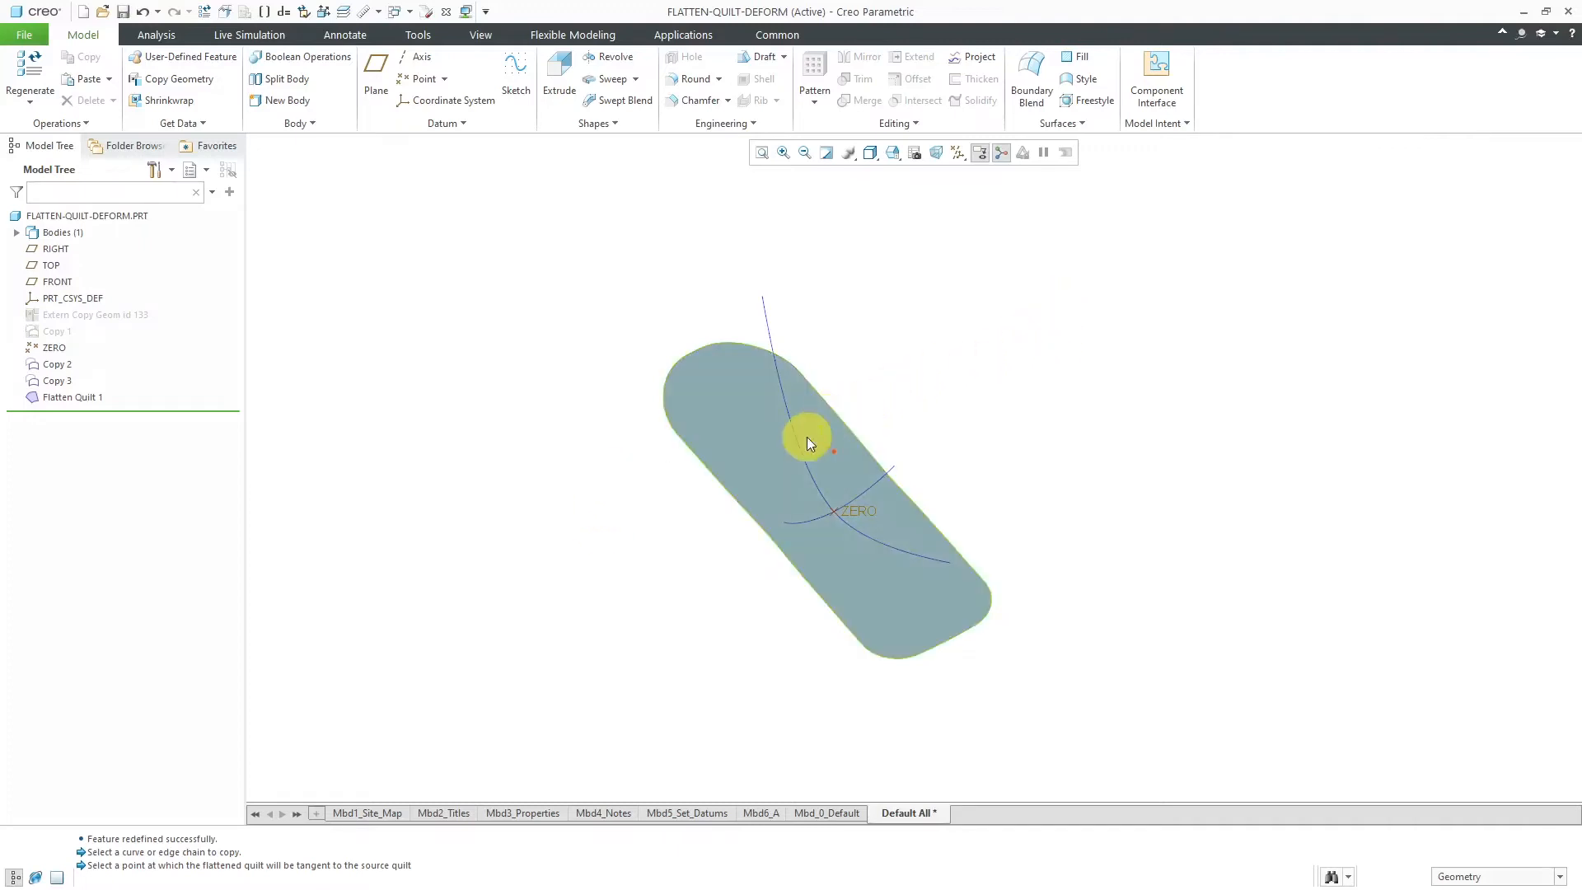
{"action": "left_click", "coordinate": [1058, 122]}
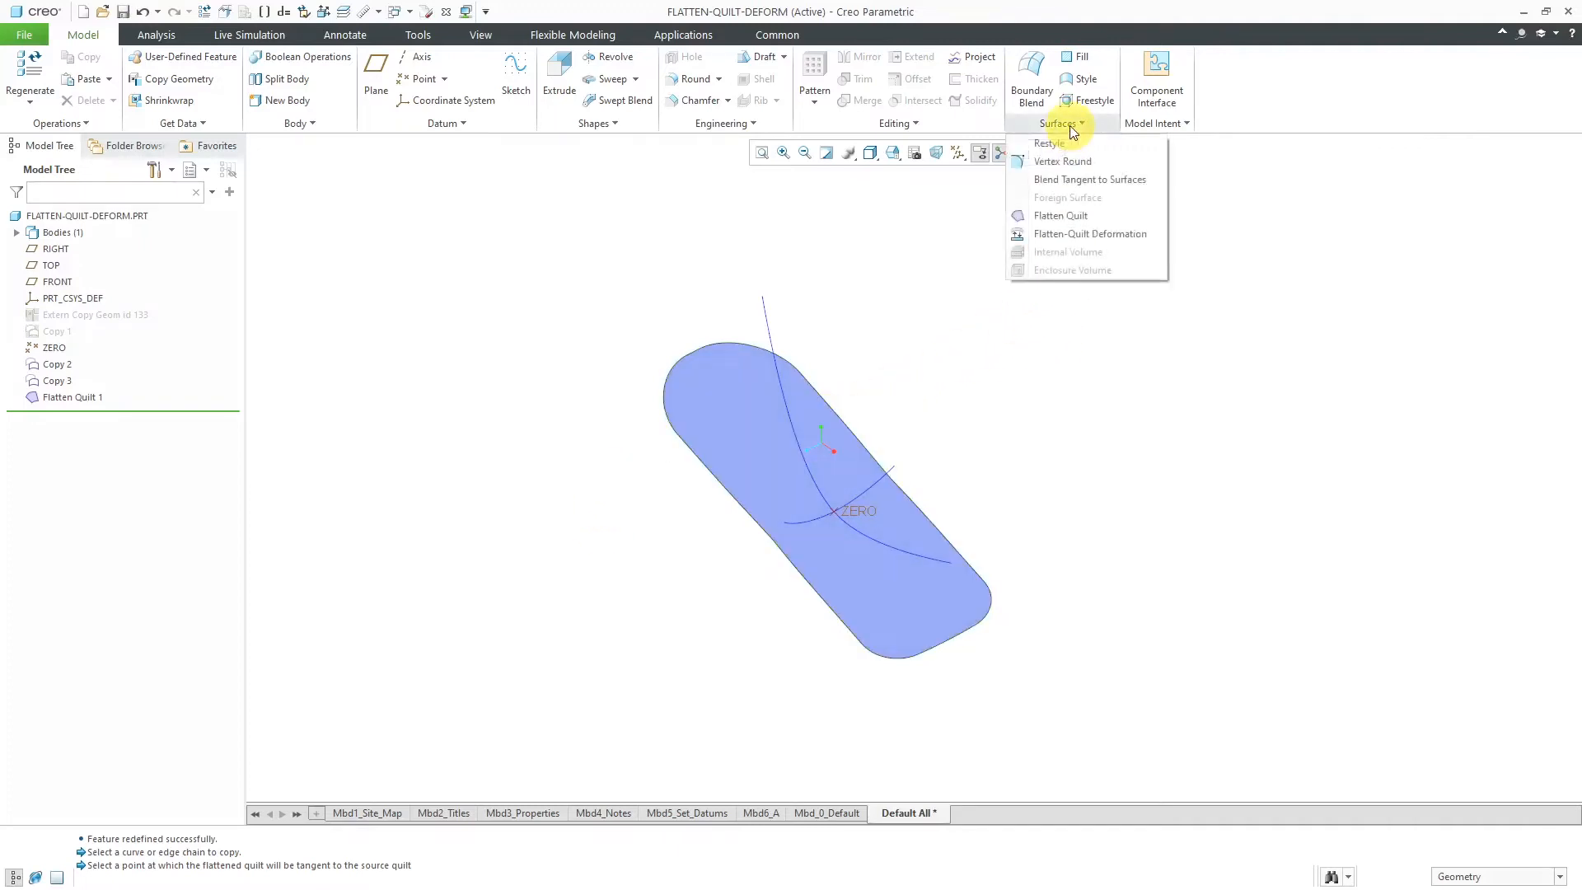
{"action": "mouse_move", "coordinate": [1089, 233]}
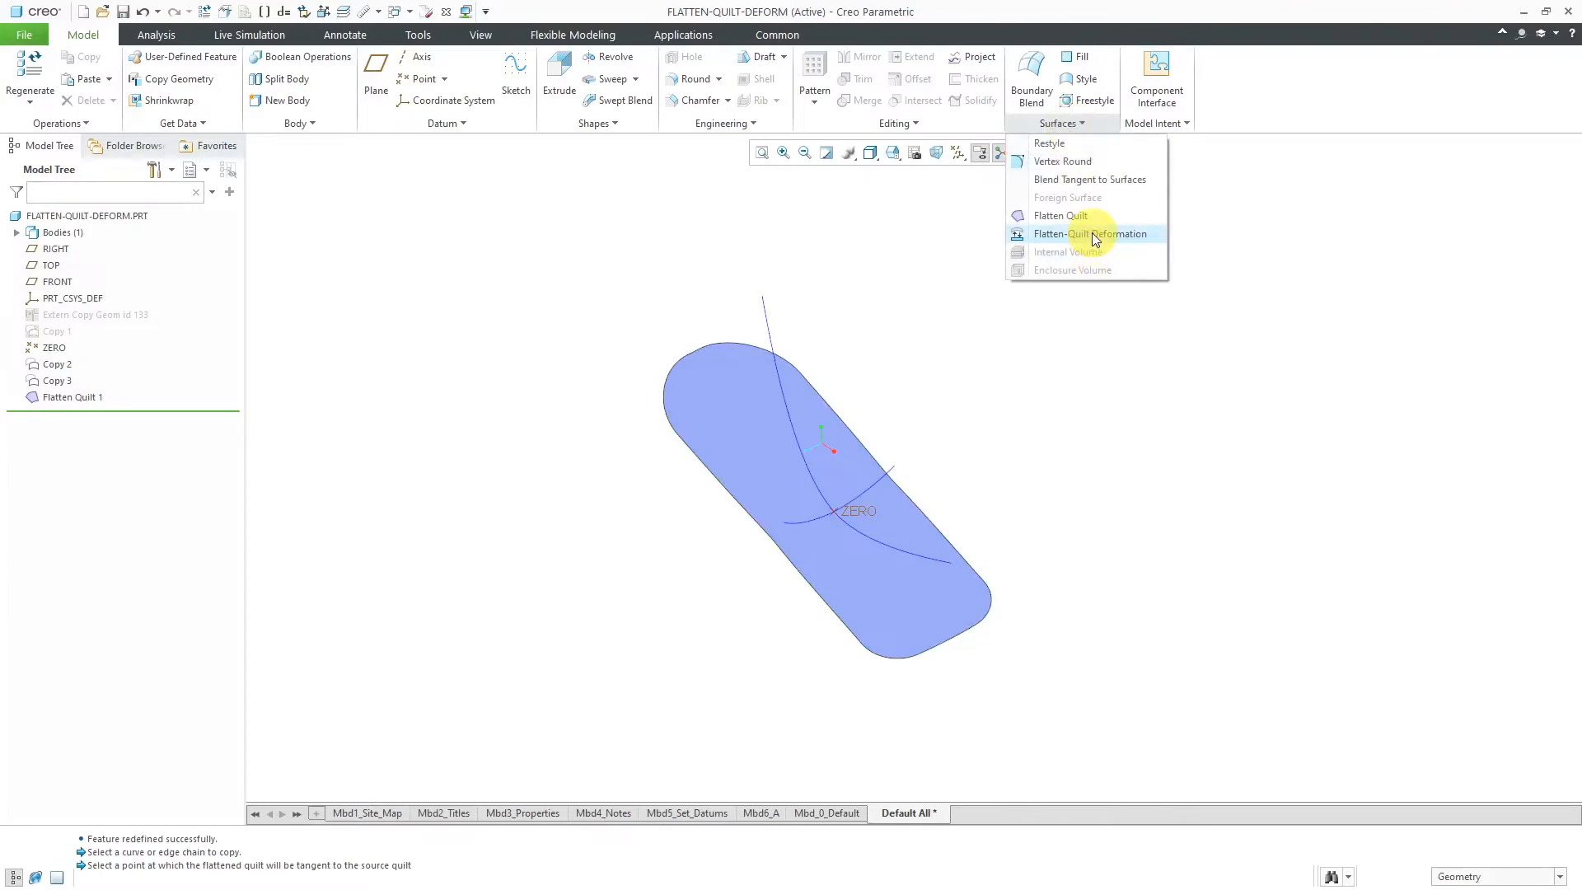
{"action": "mouse_move", "coordinate": [1090, 232]}
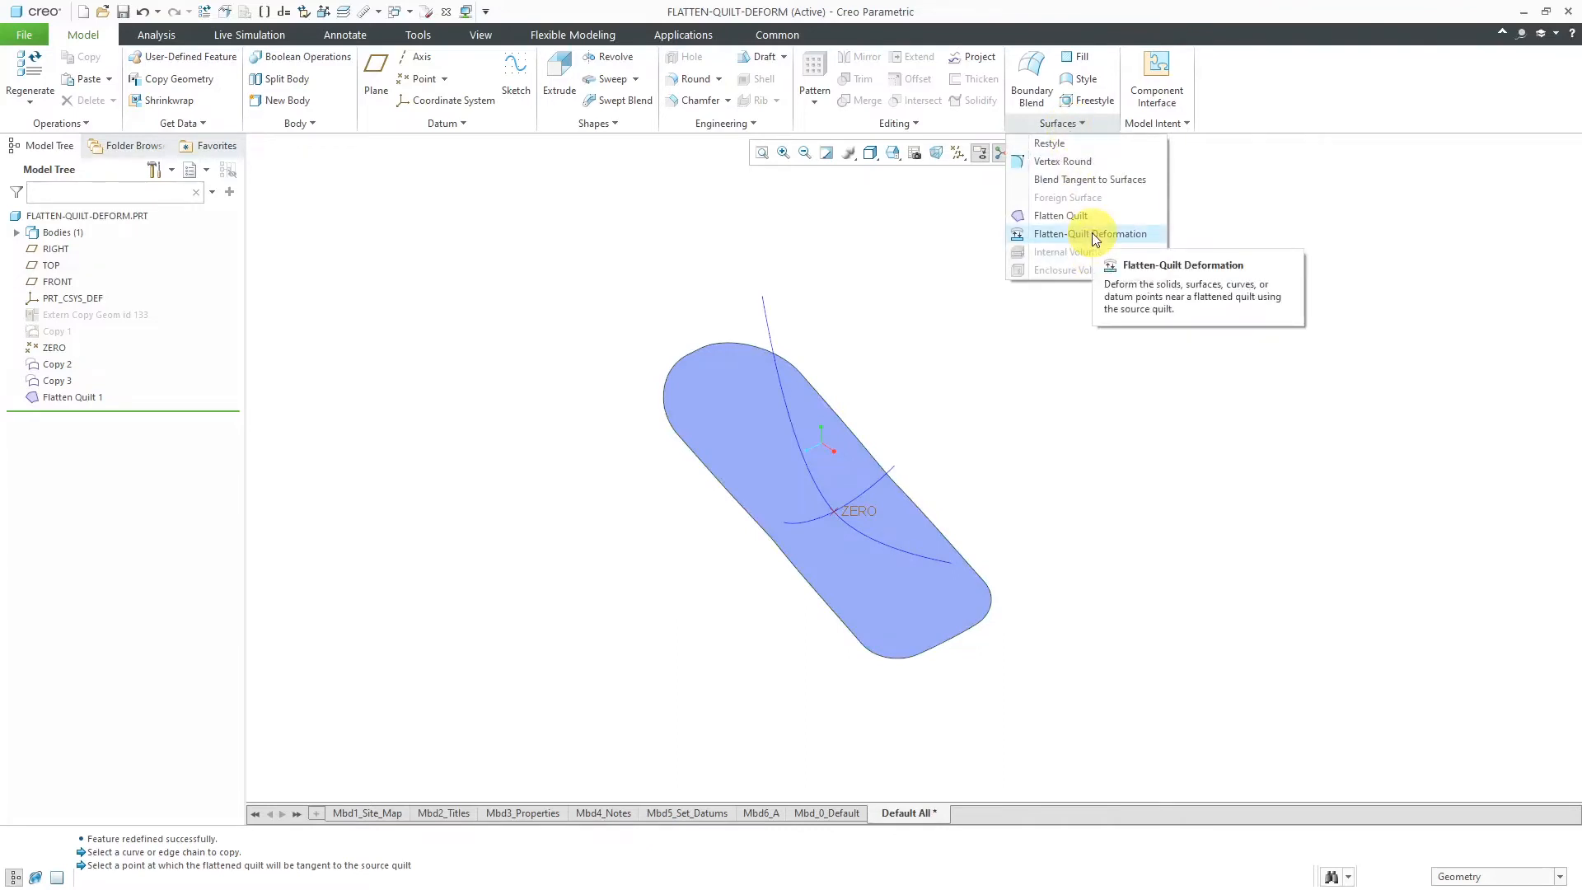
Create Flatten-Quilt Deformation 1 mapping both copied curve chains onto Flatten Quilt 1
{"action": "left_click", "coordinate": [1091, 233]}
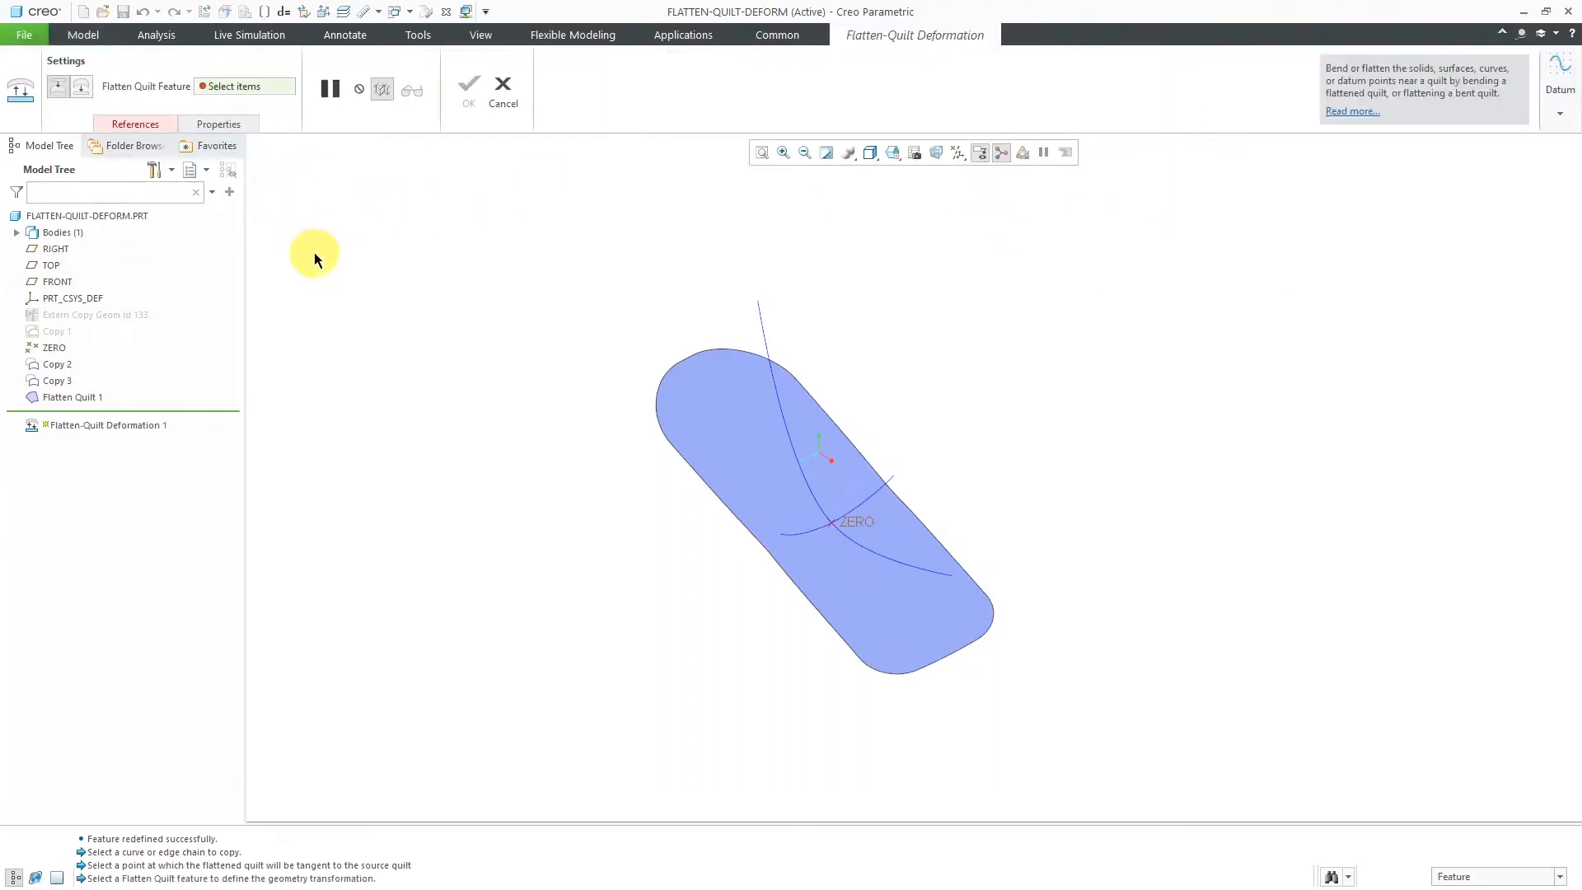
{"action": "mouse_move", "coordinate": [359, 352]}
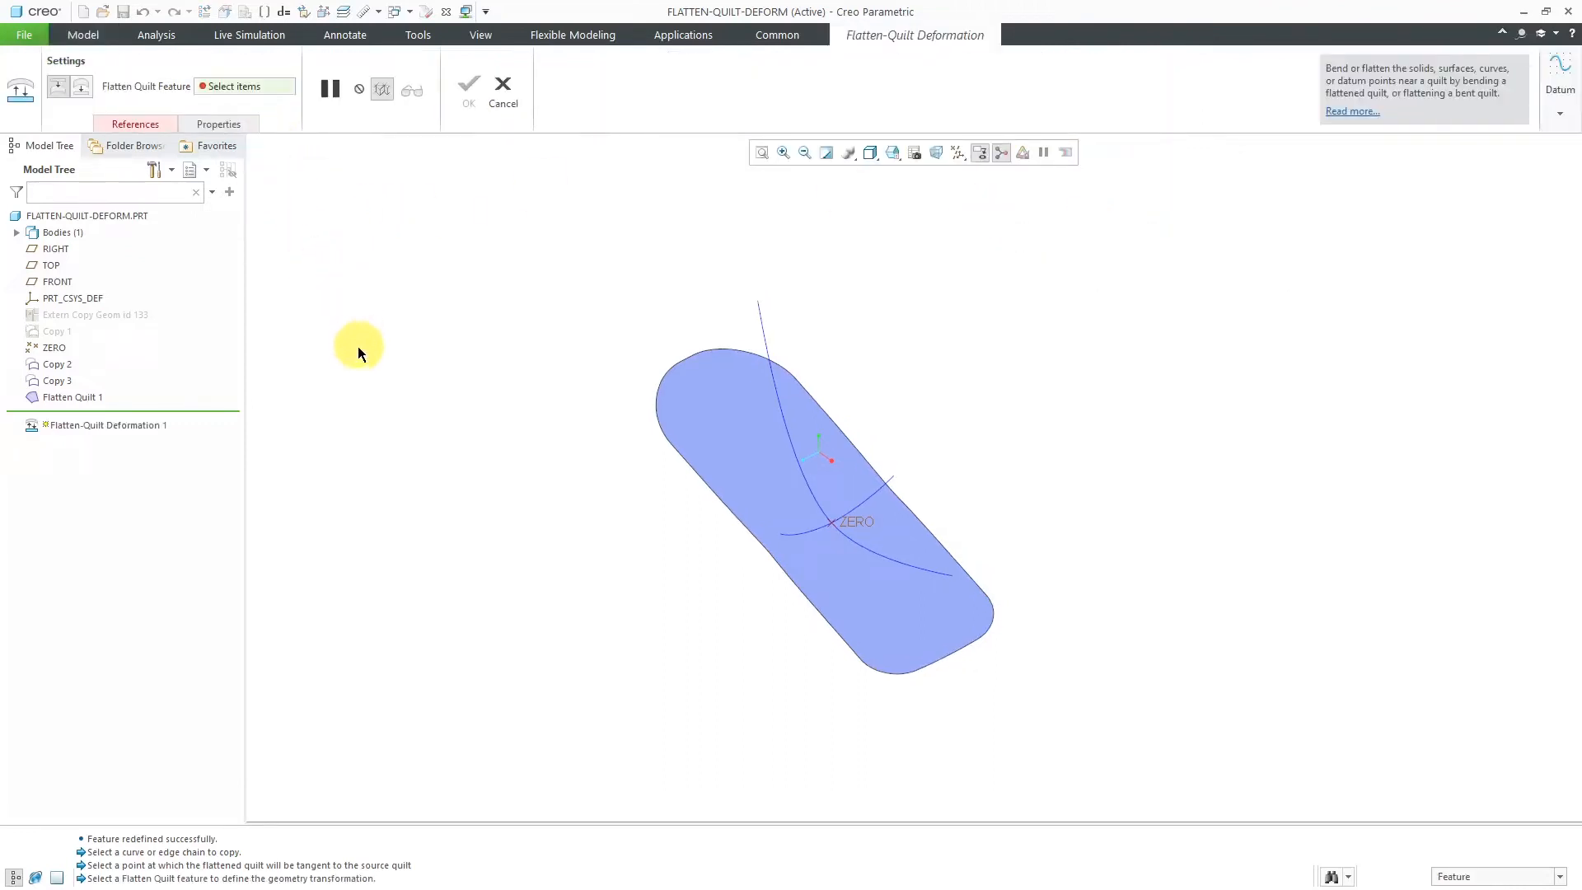
{"action": "left_click", "coordinate": [71, 397]}
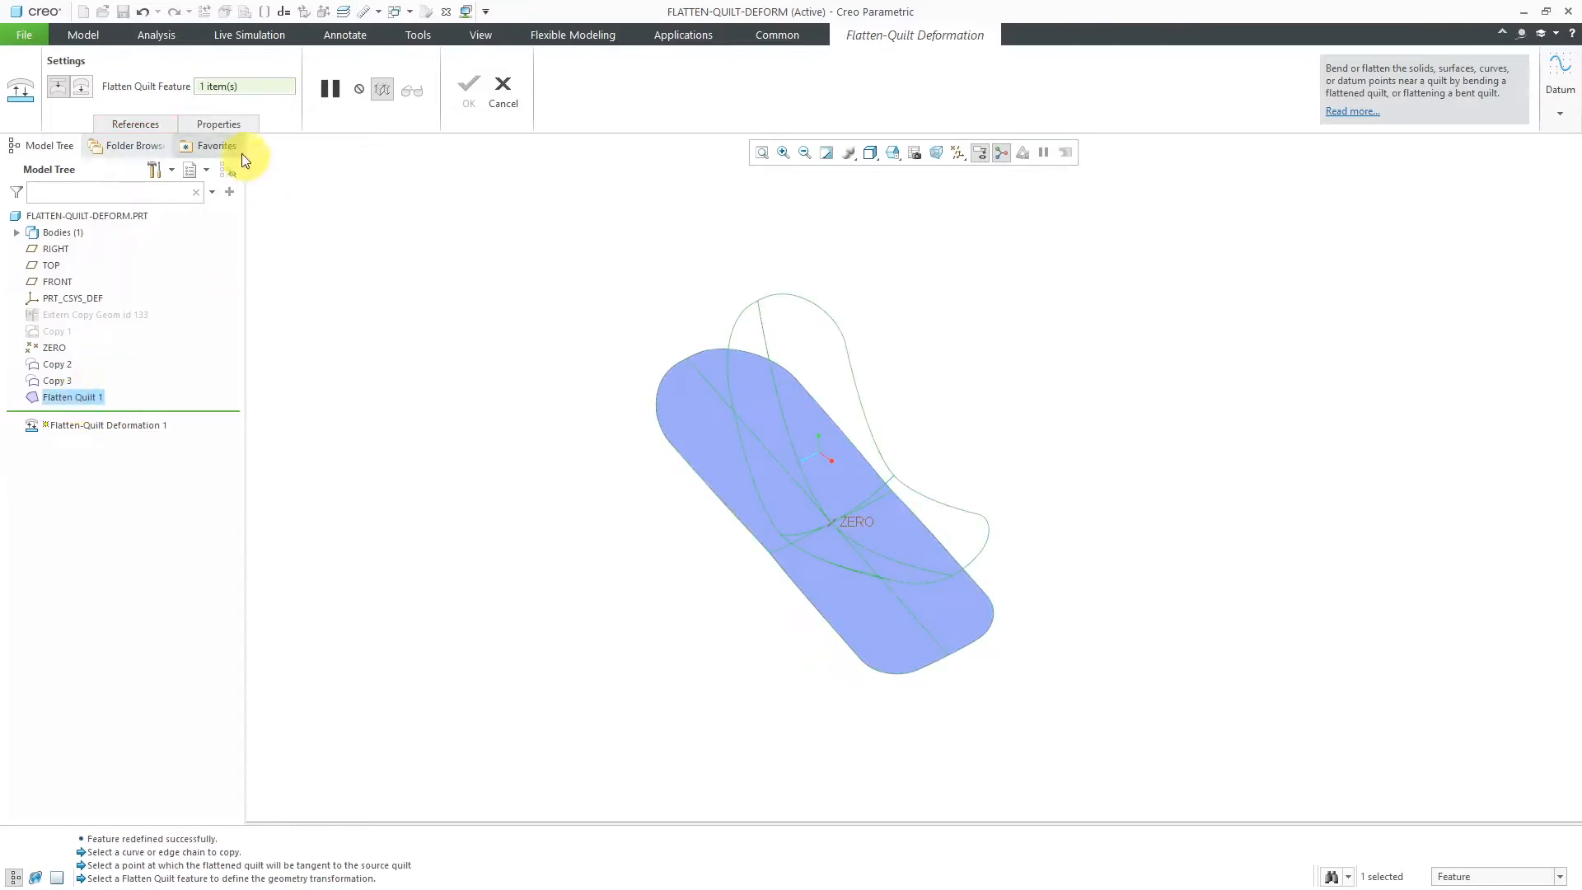
{"action": "left_click", "coordinate": [134, 124]}
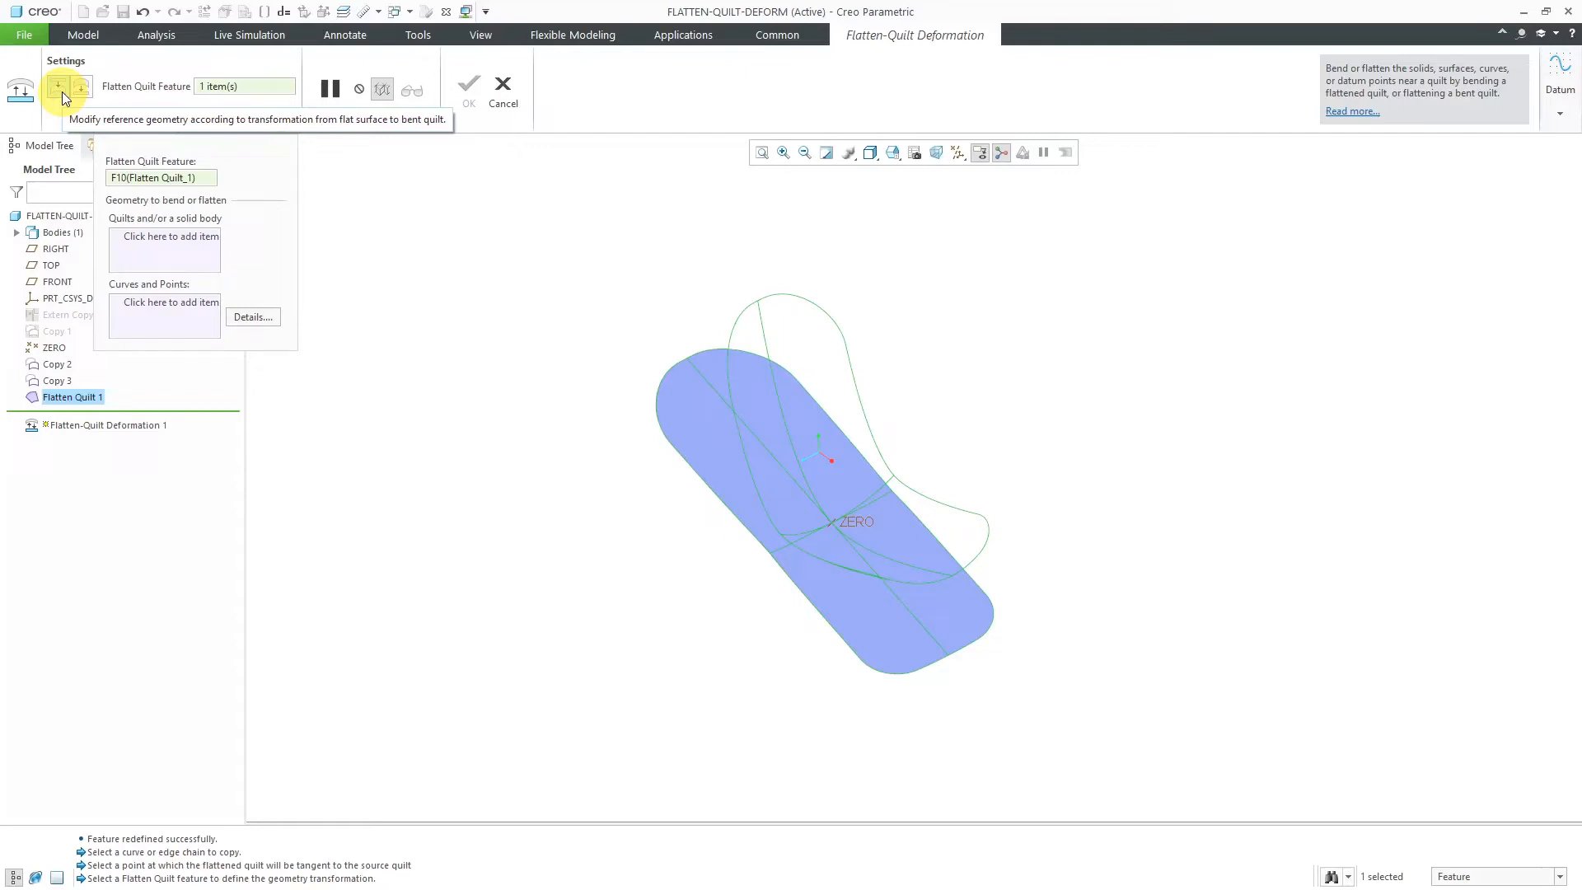
{"action": "mouse_move", "coordinate": [81, 89]}
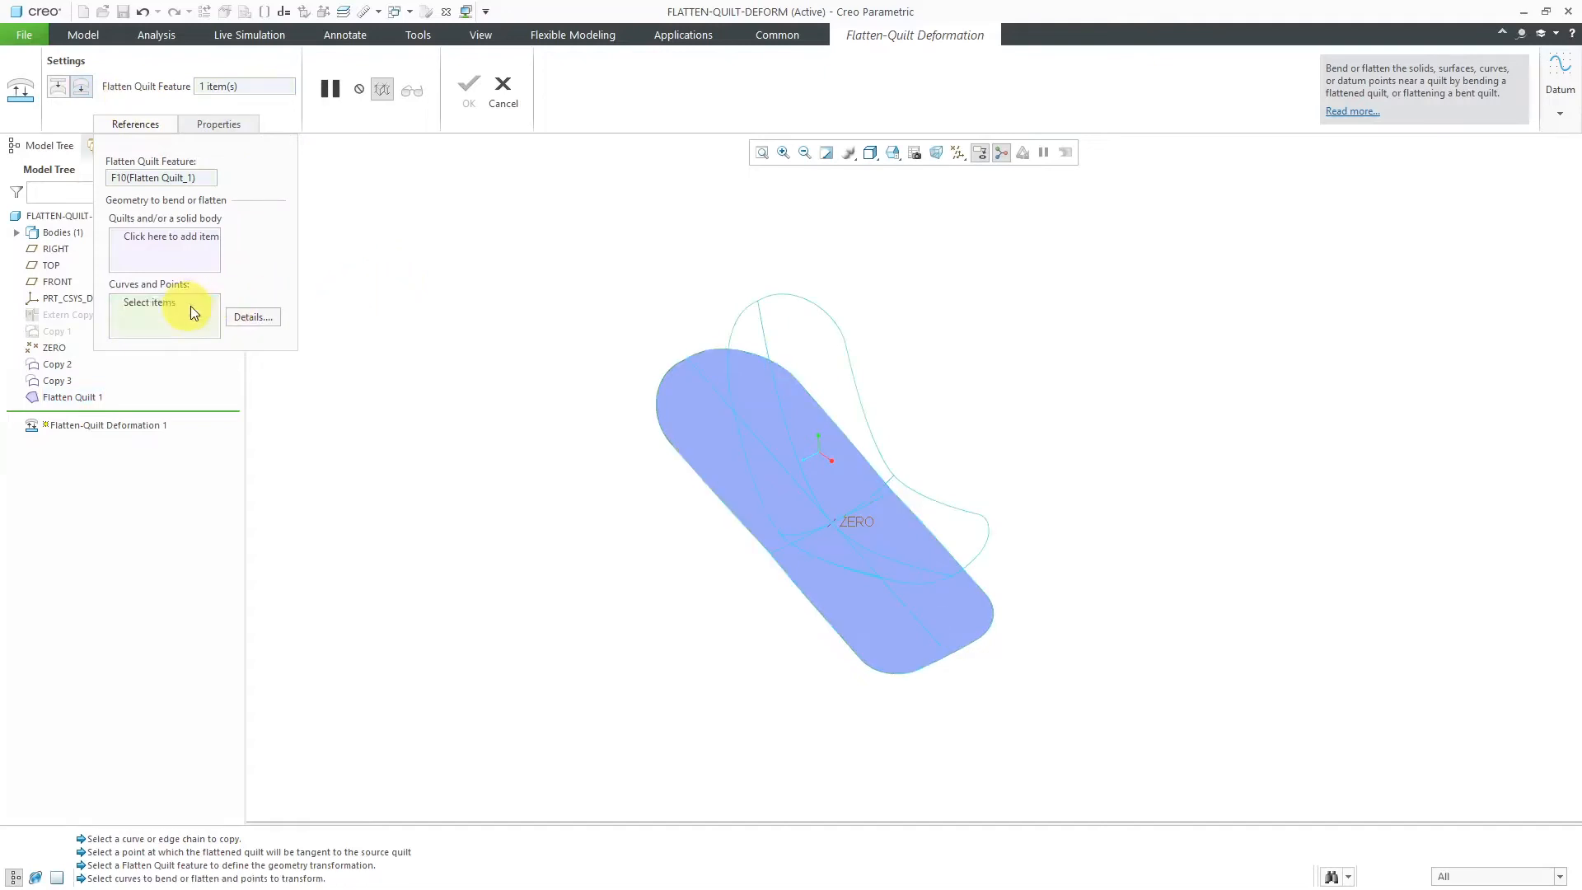
{"action": "left_click", "coordinate": [781, 413]}
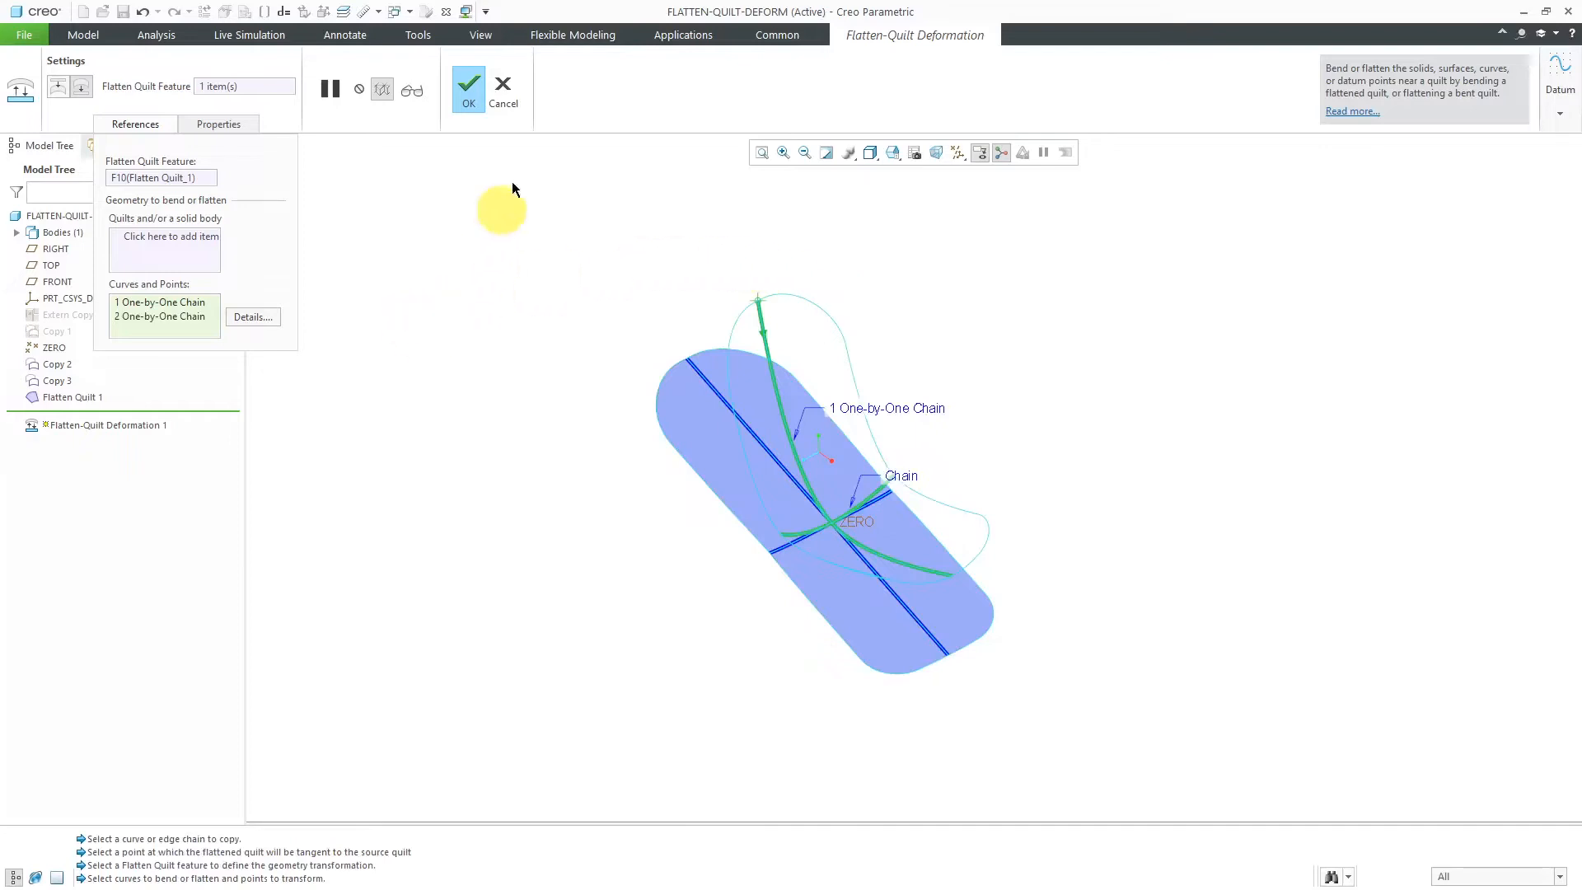
{"action": "left_click", "coordinate": [466, 86]}
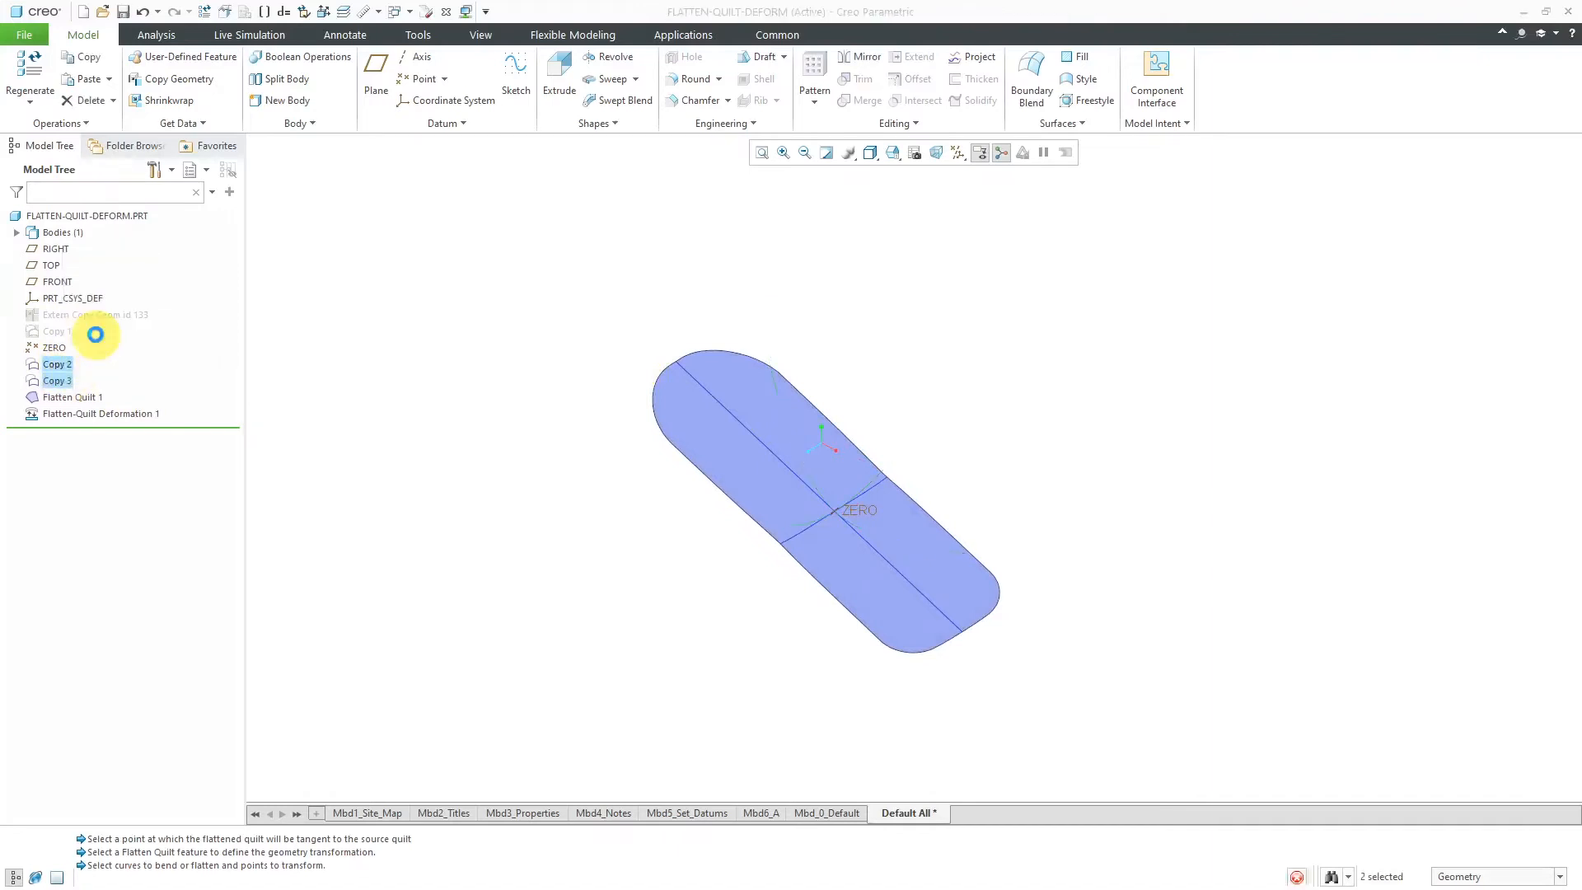
Hide Copy 2 and Copy 3 so only the flat quilt and its flattened curves show
{"action": "left_click", "coordinate": [551, 595]}
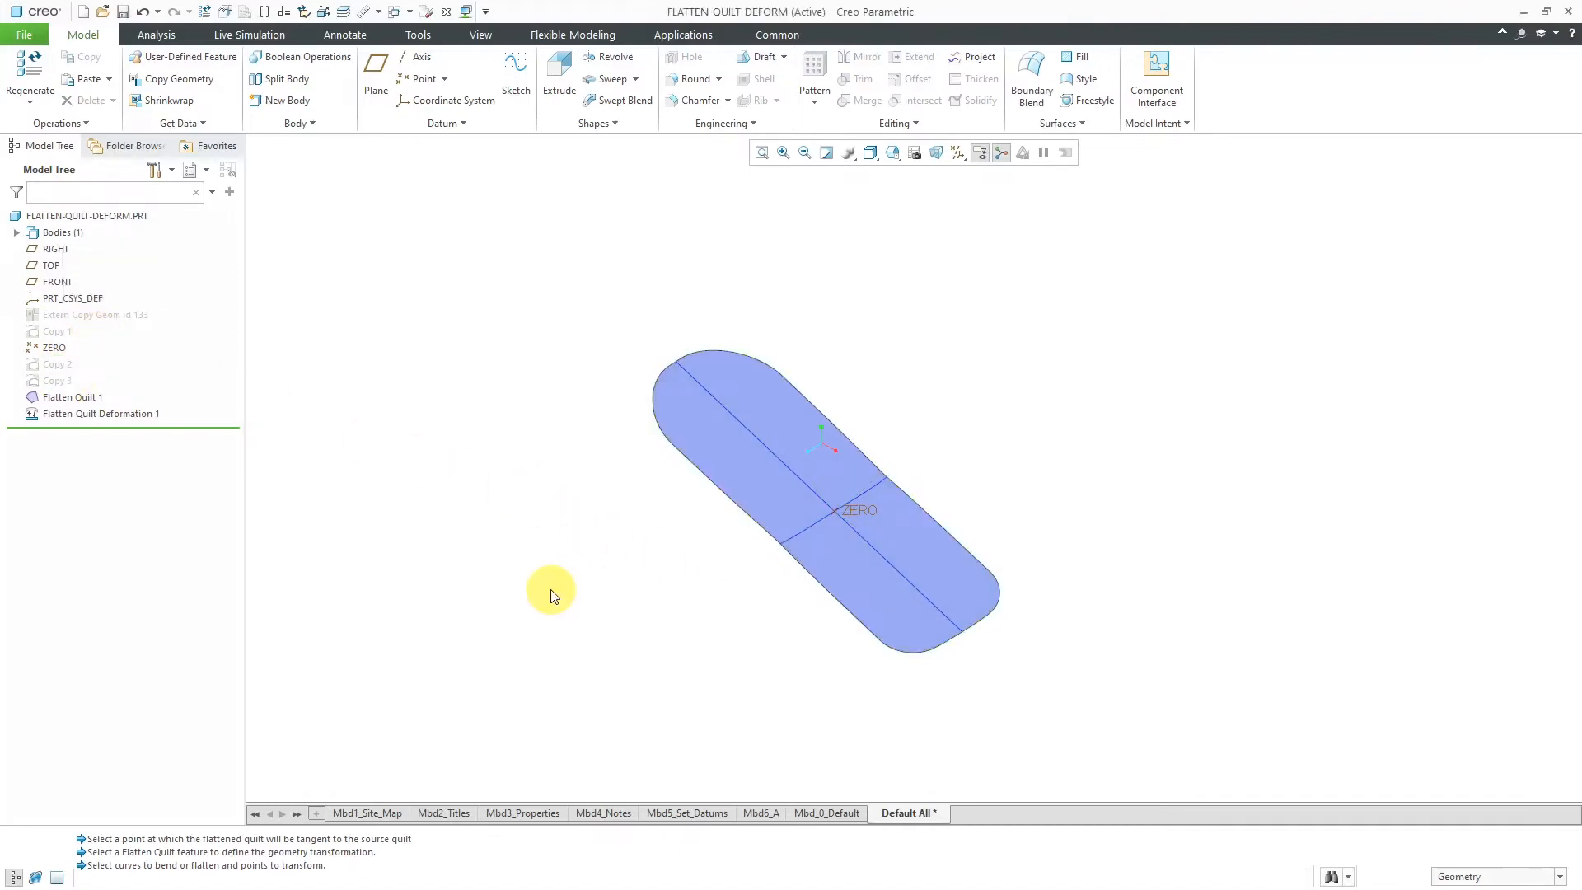
{"action": "mouse_move", "coordinate": [536, 529]}
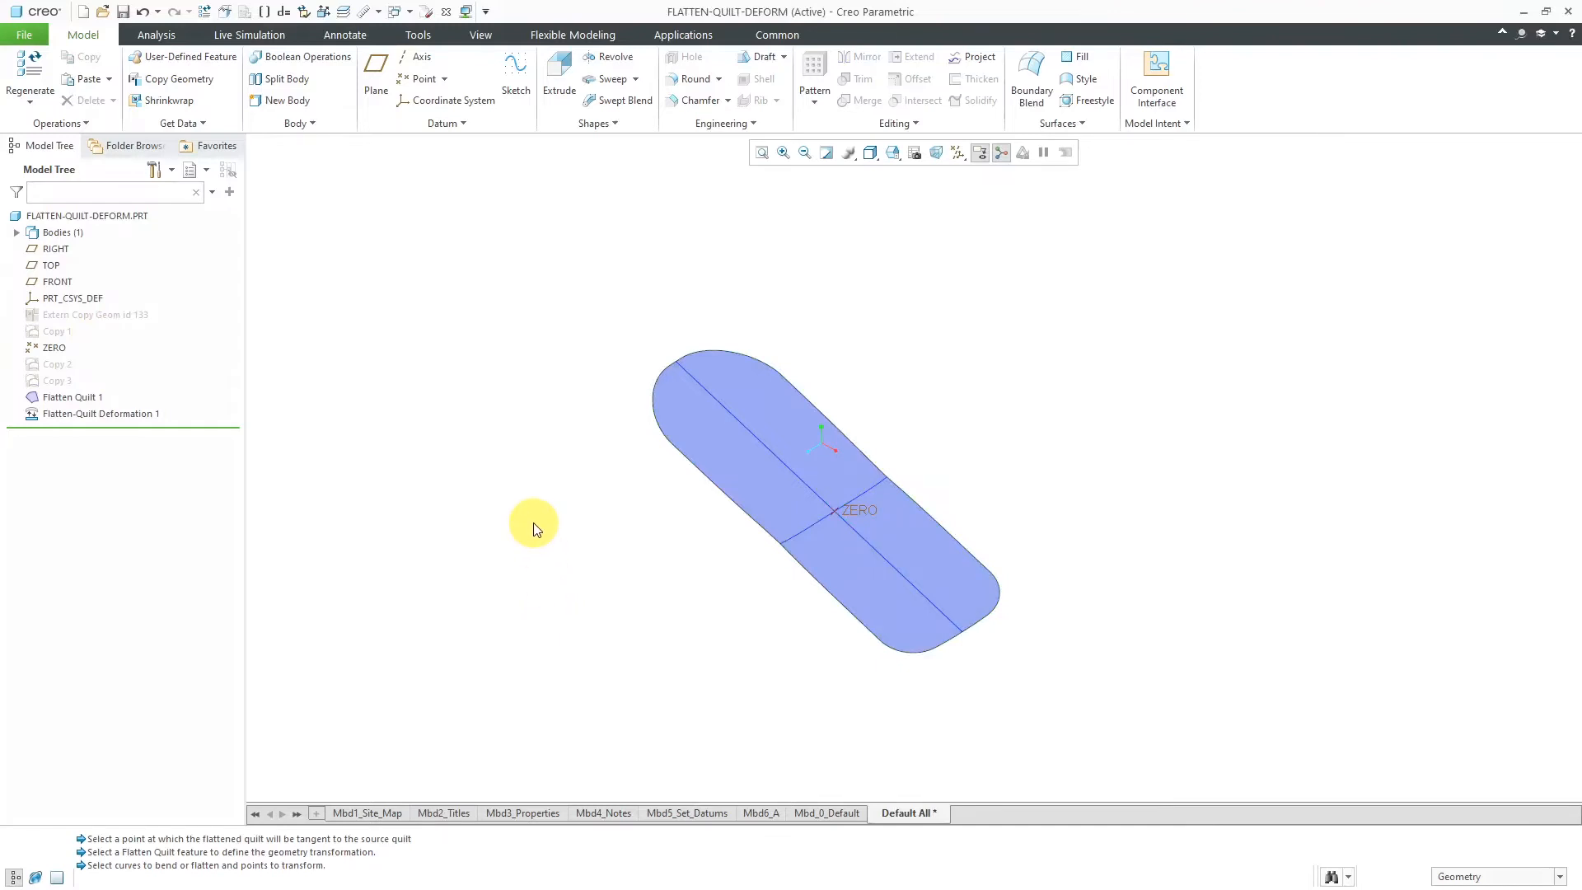
{"action": "mouse_move", "coordinate": [518, 528]}
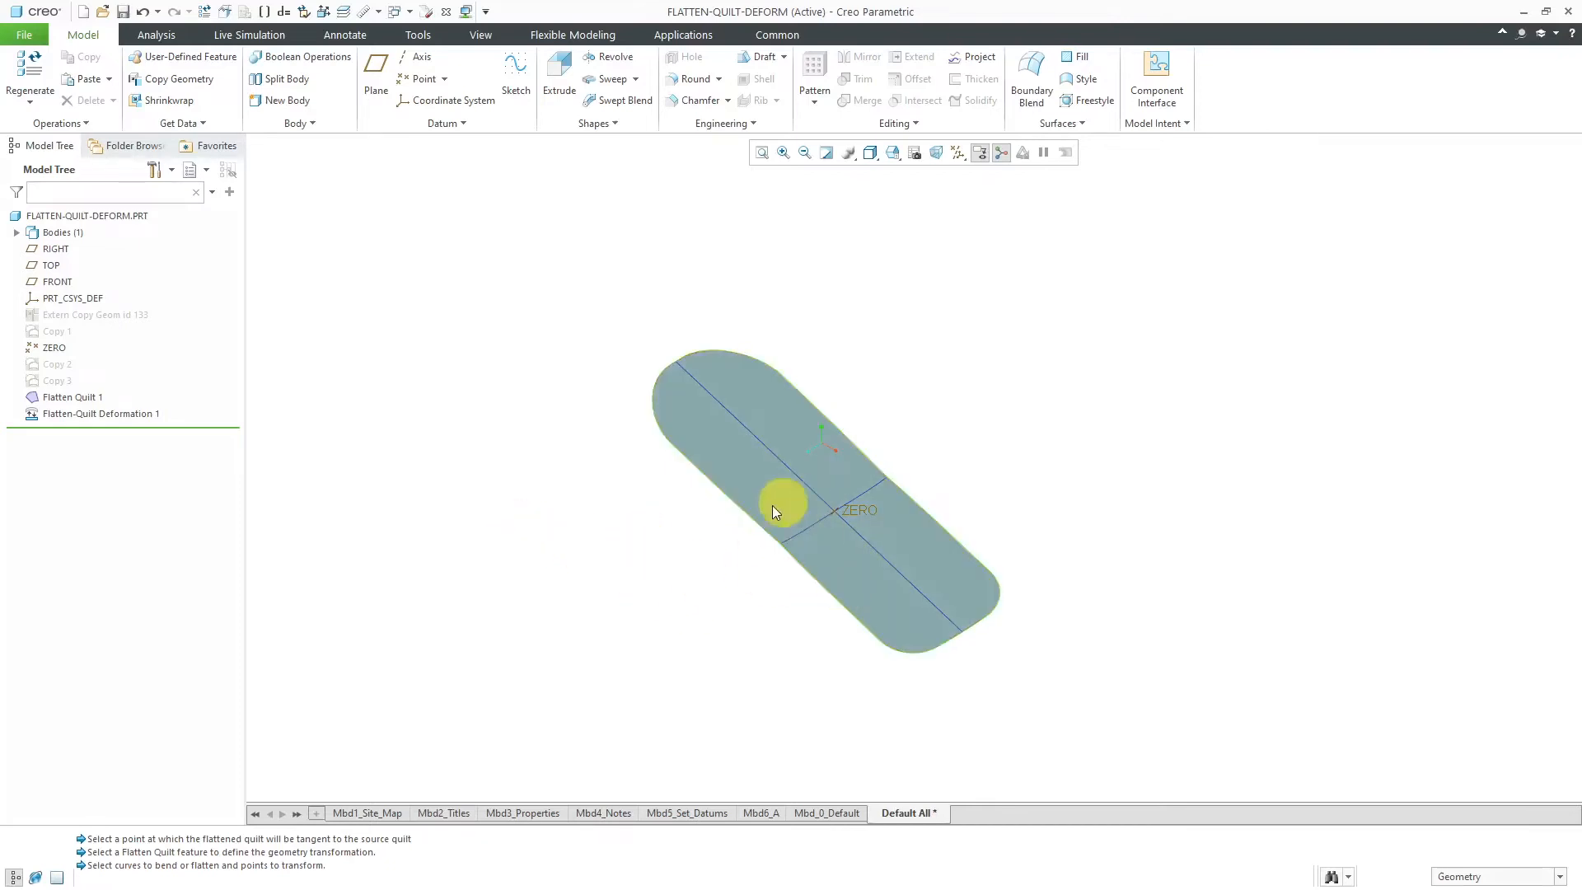
{"action": "left_click", "coordinate": [781, 505]}
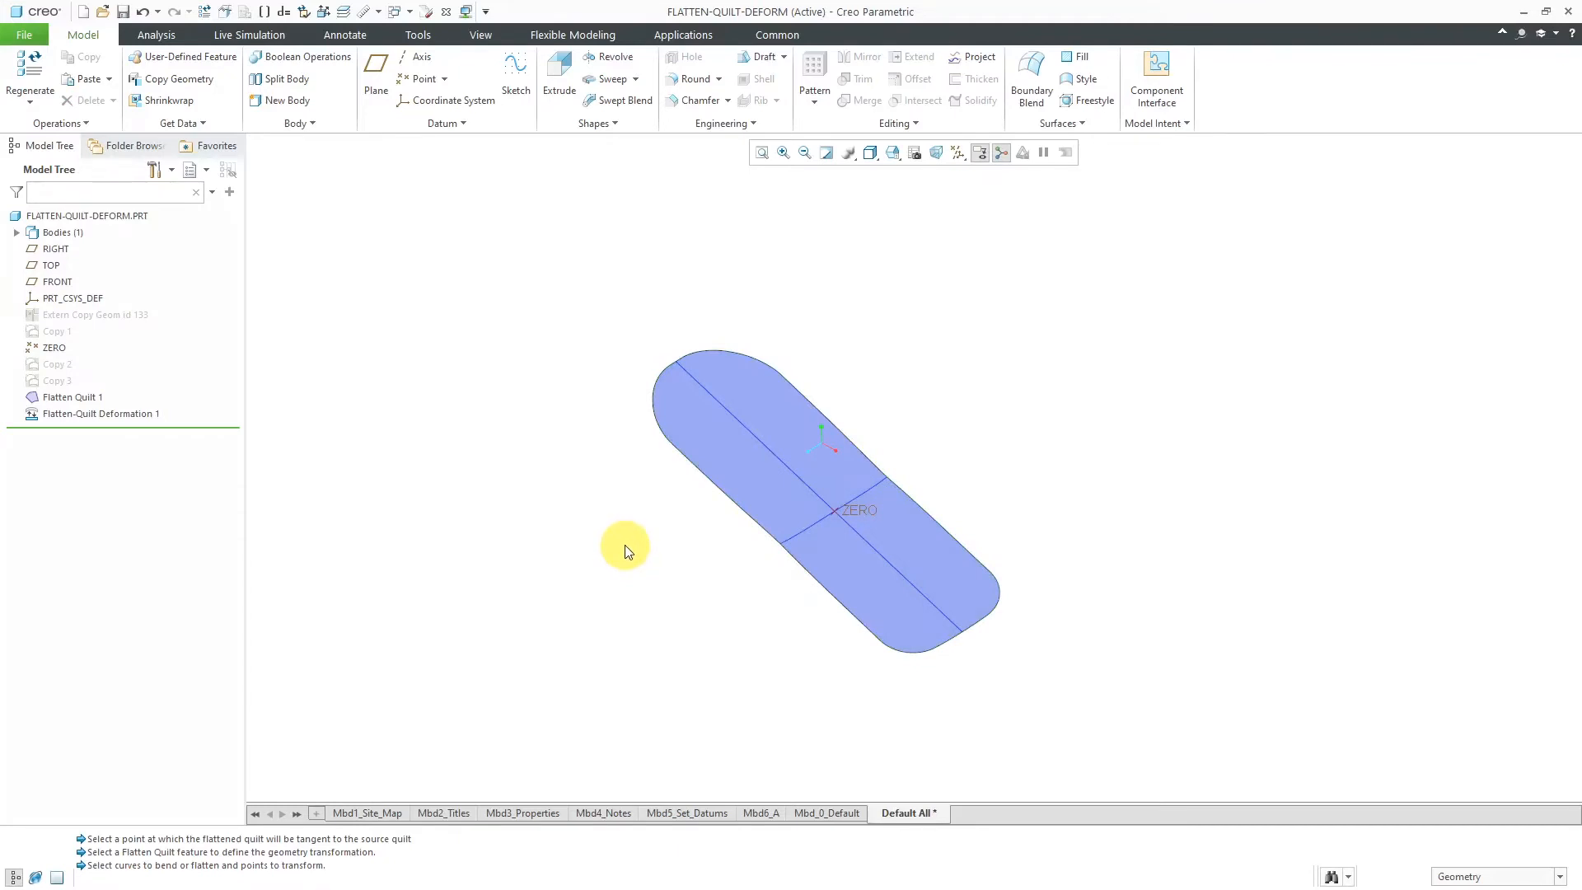
{"action": "mouse_move", "coordinate": [456, 424]}
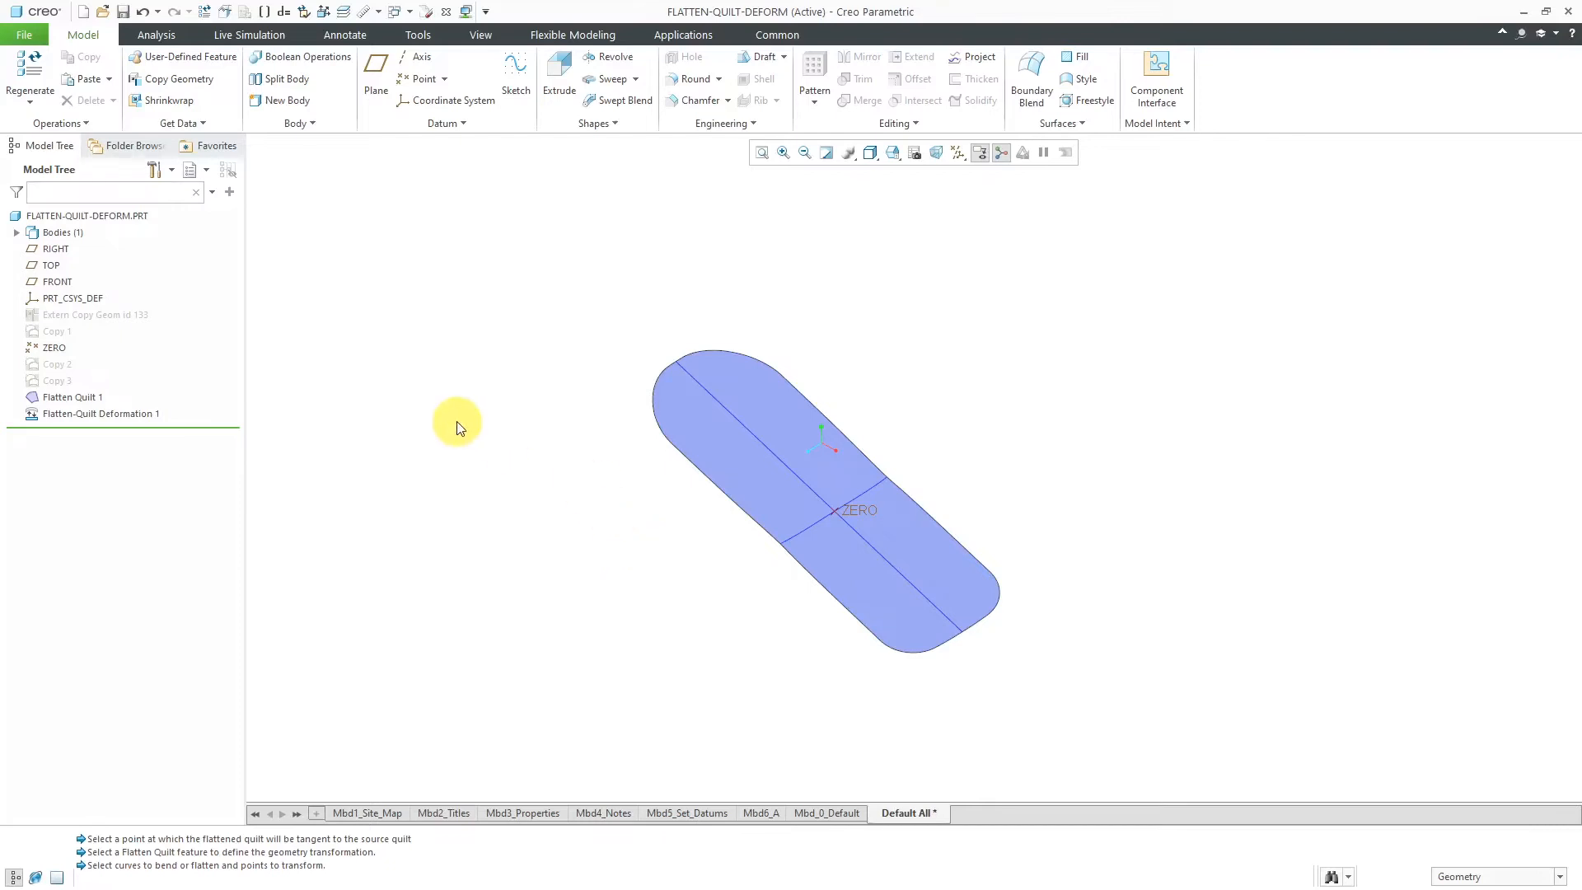
{"action": "left_click", "coordinate": [1085, 124]}
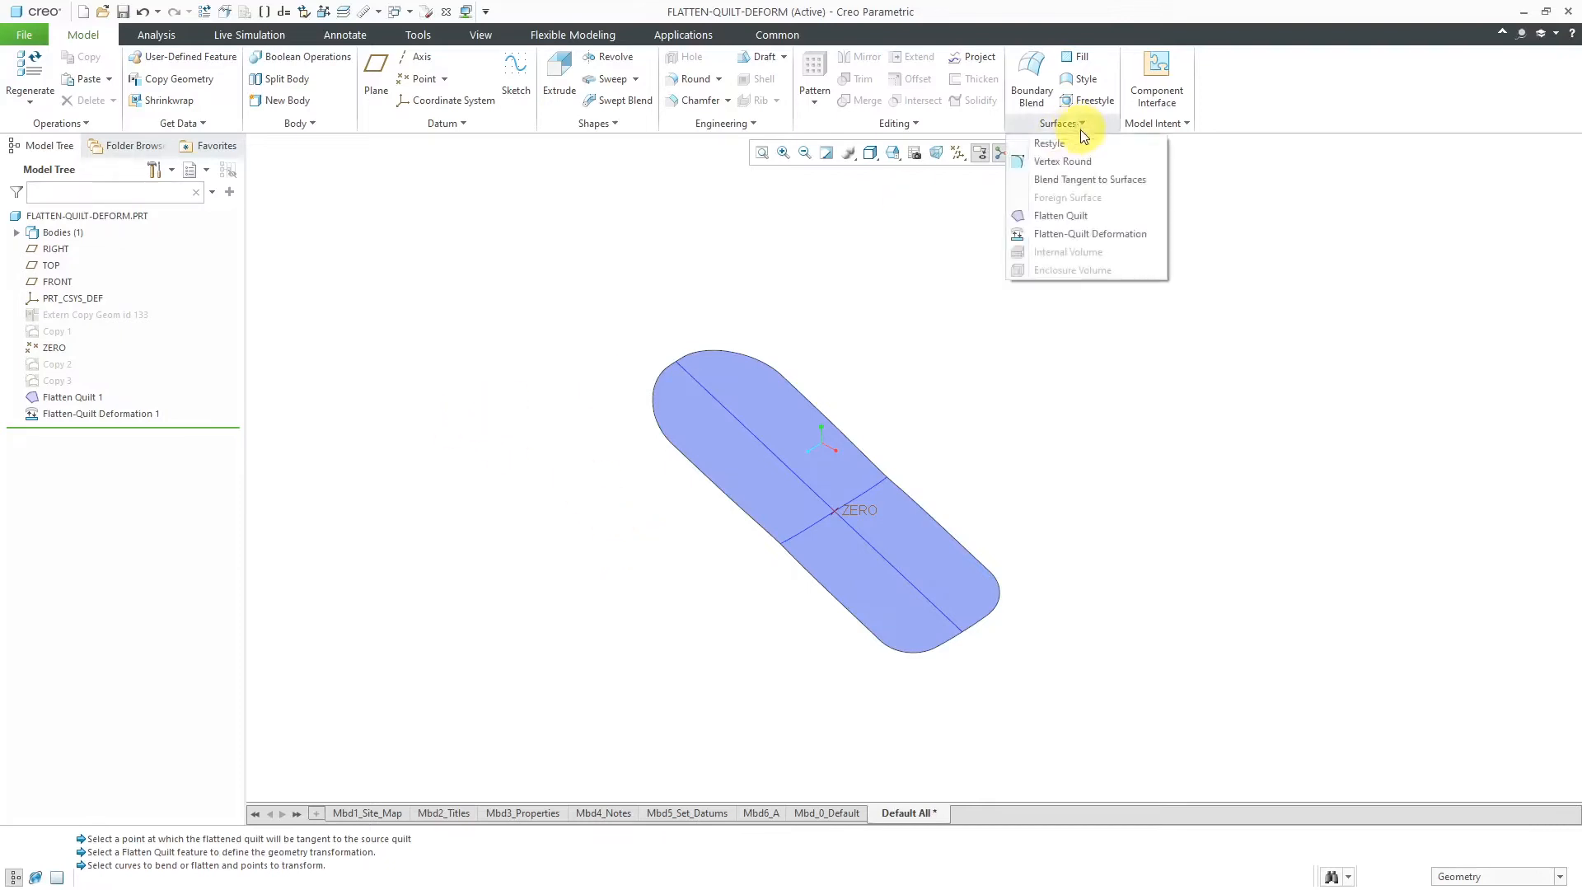
{"action": "mouse_move", "coordinate": [1090, 232]}
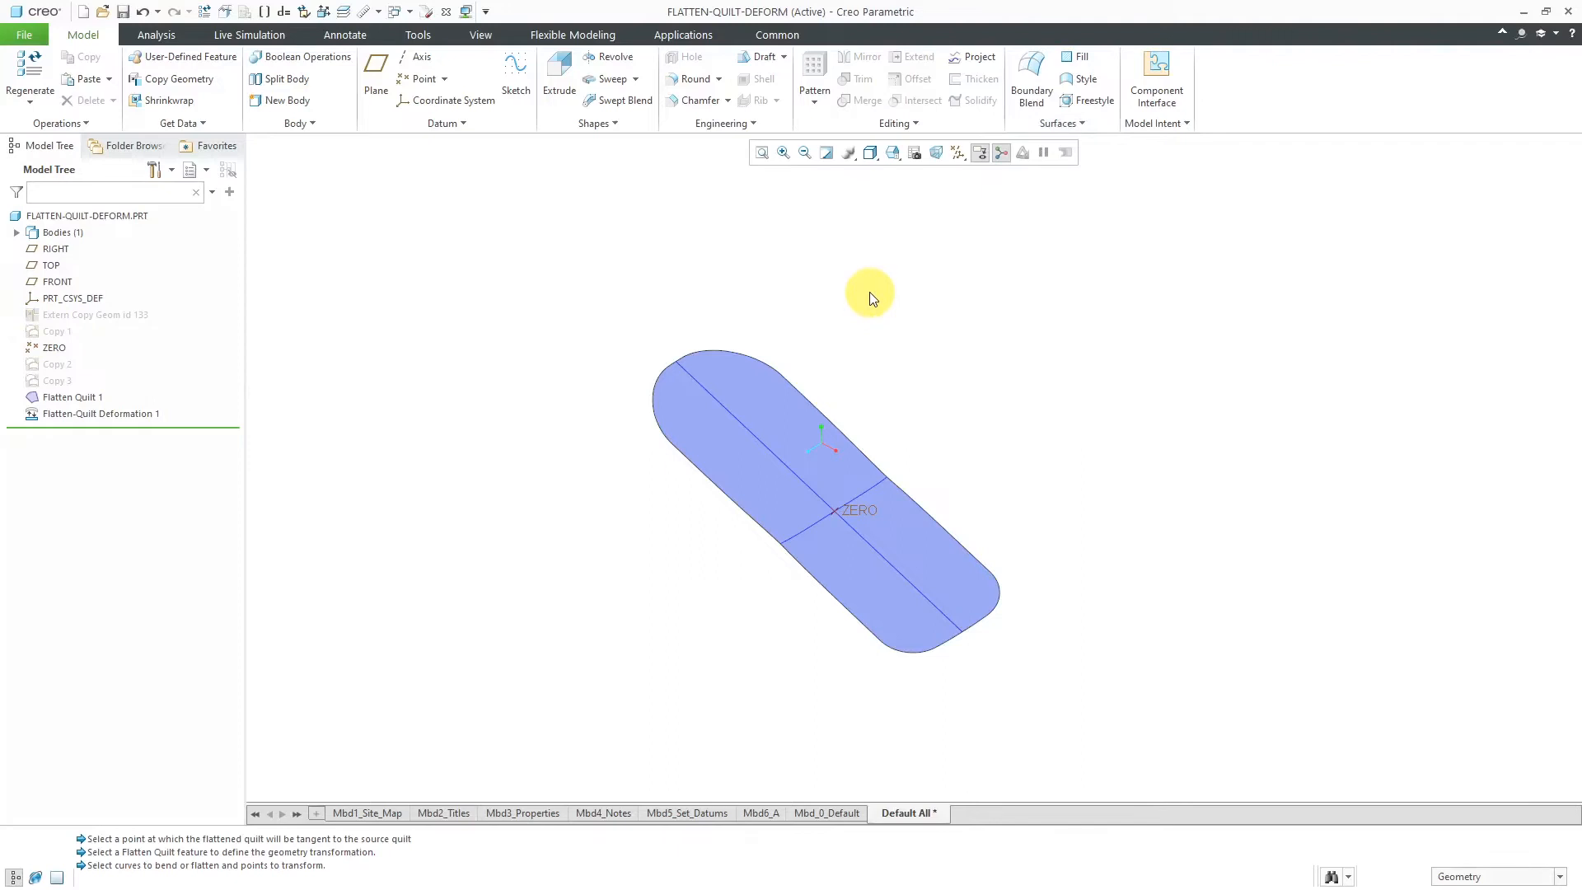
{"action": "mouse_move", "coordinate": [735, 224]}
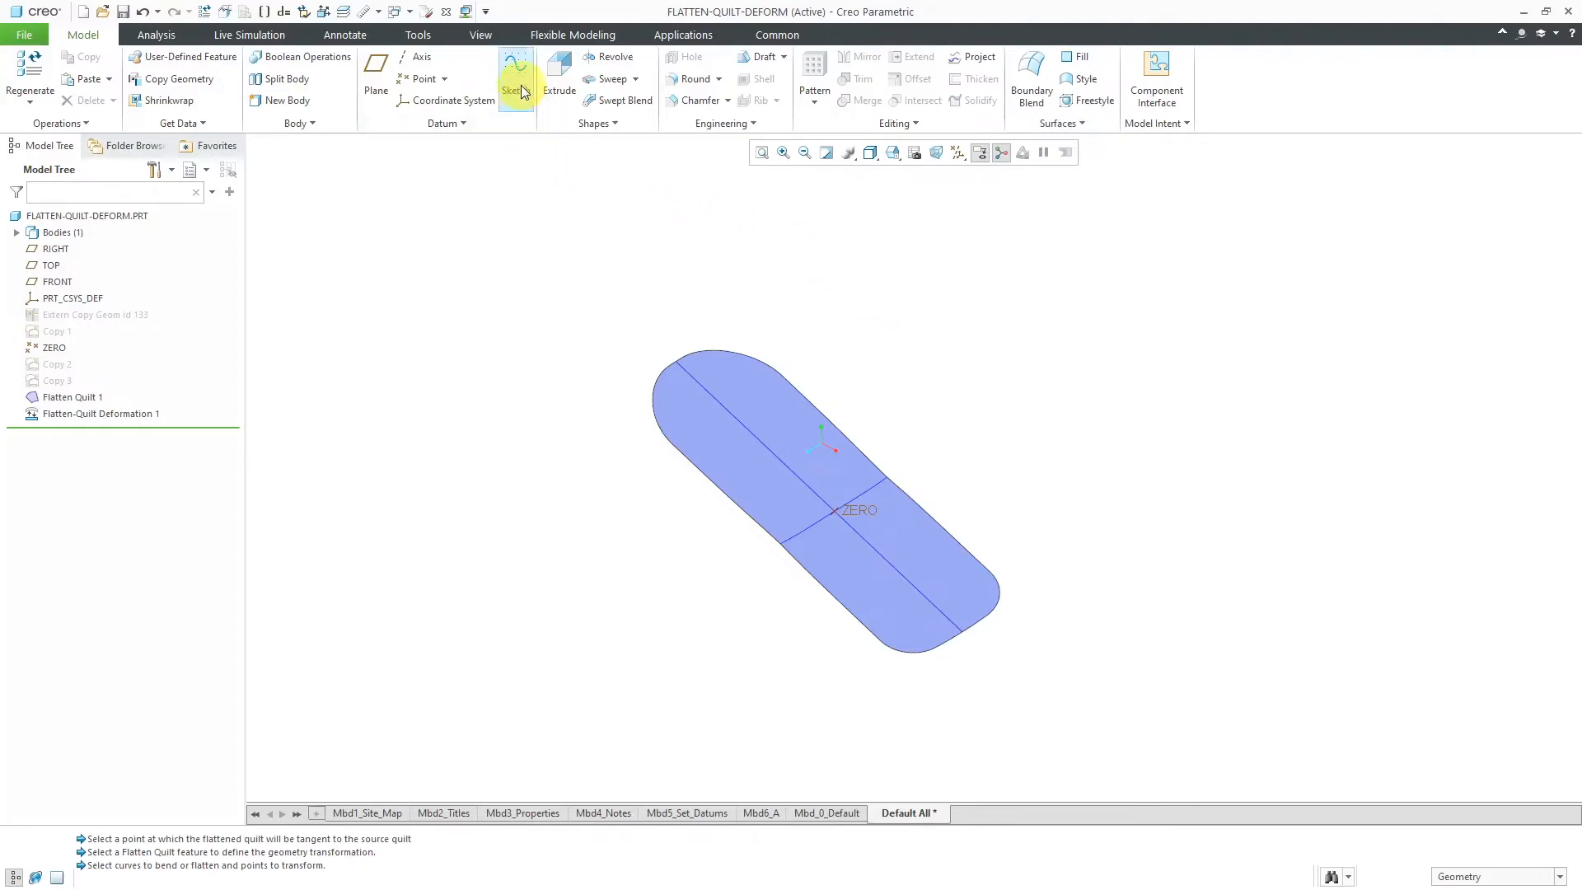
Create Sketch 1 on the flat quilt by projecting its outer boundary loop
{"action": "left_click", "coordinate": [515, 79]}
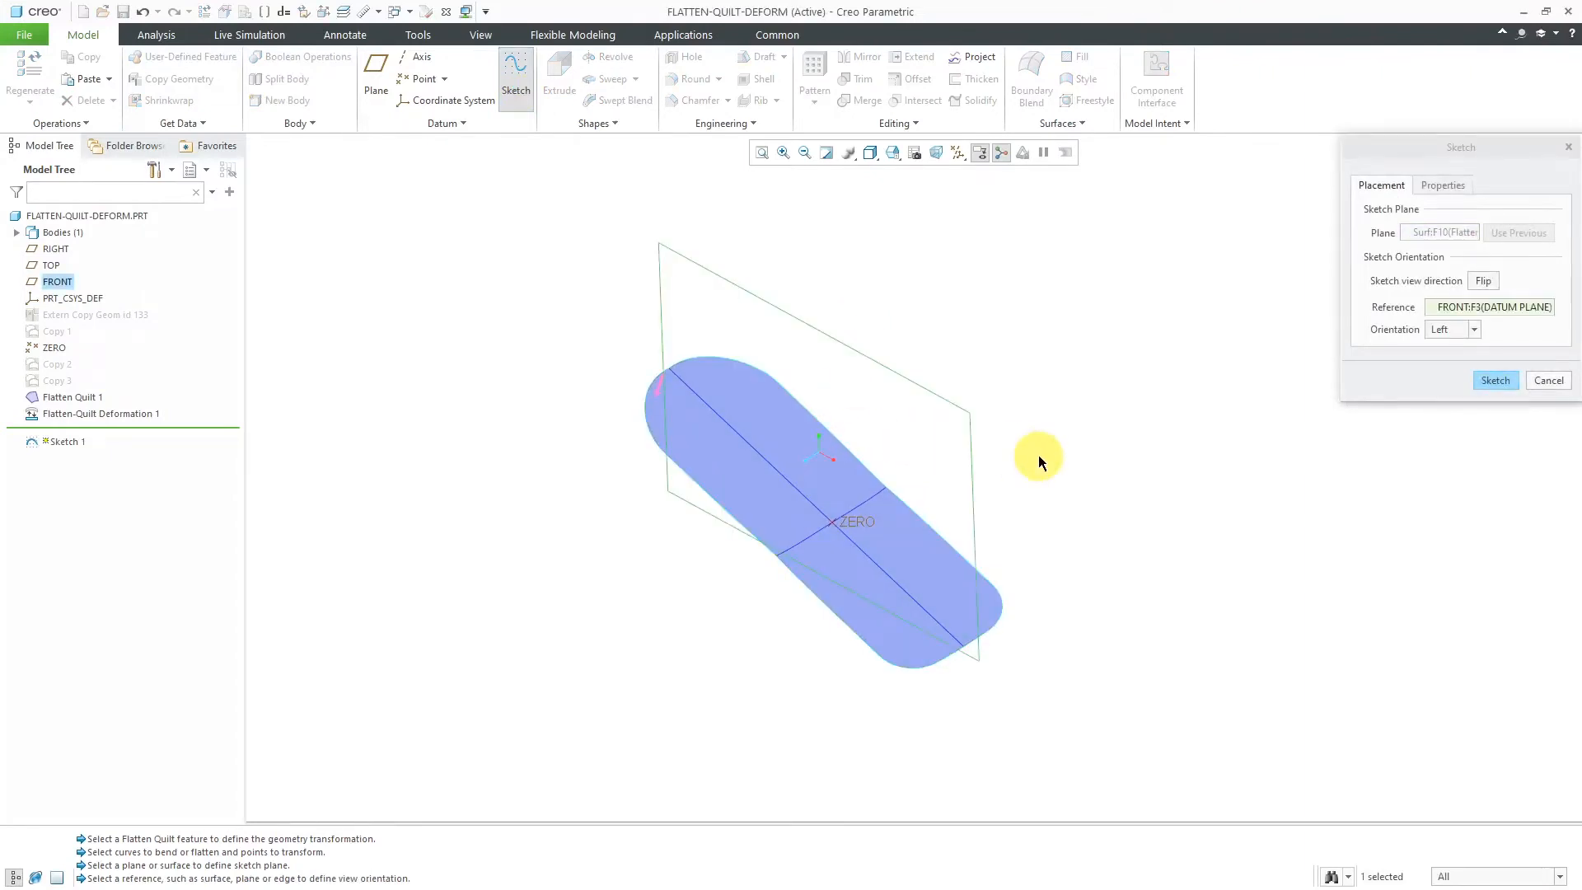
{"action": "left_click", "coordinate": [1495, 381]}
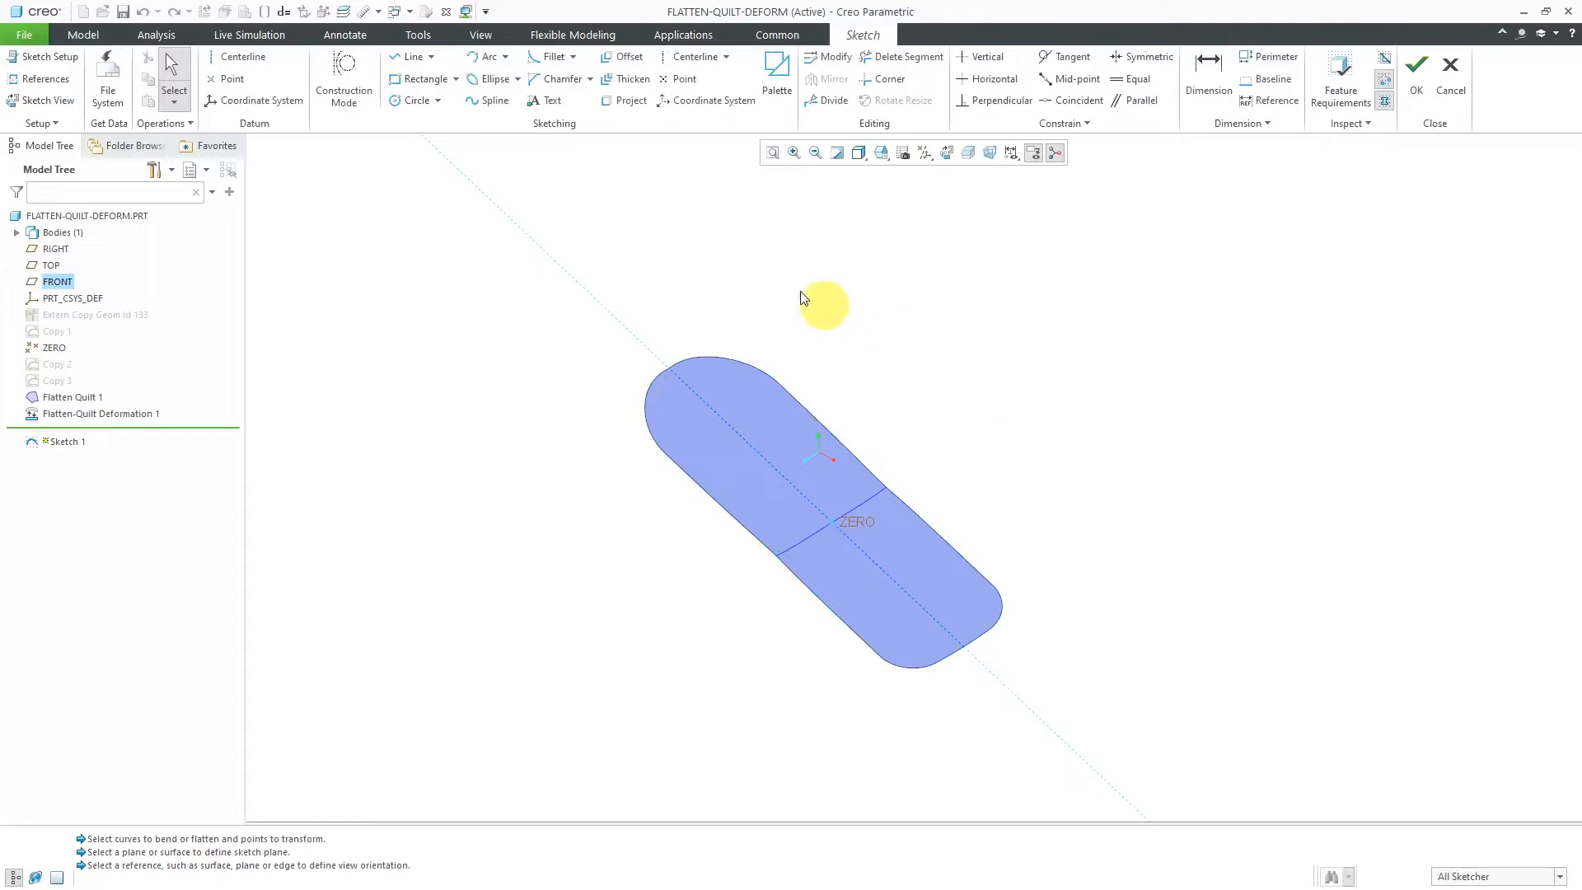
{"action": "left_click", "coordinate": [630, 101]}
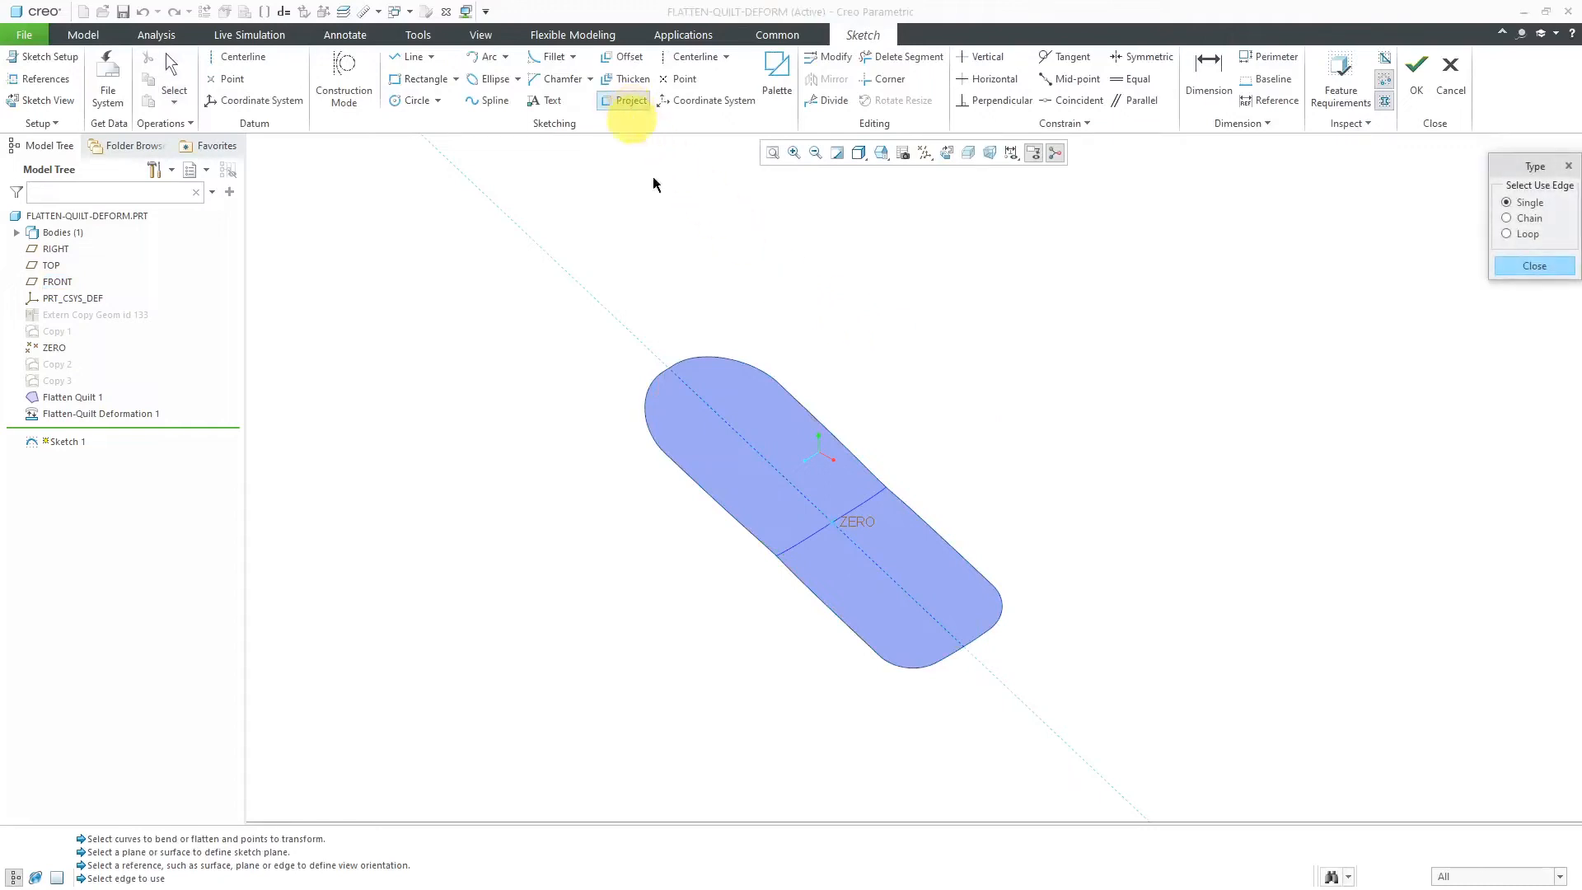
{"action": "left_click", "coordinate": [1508, 234]}
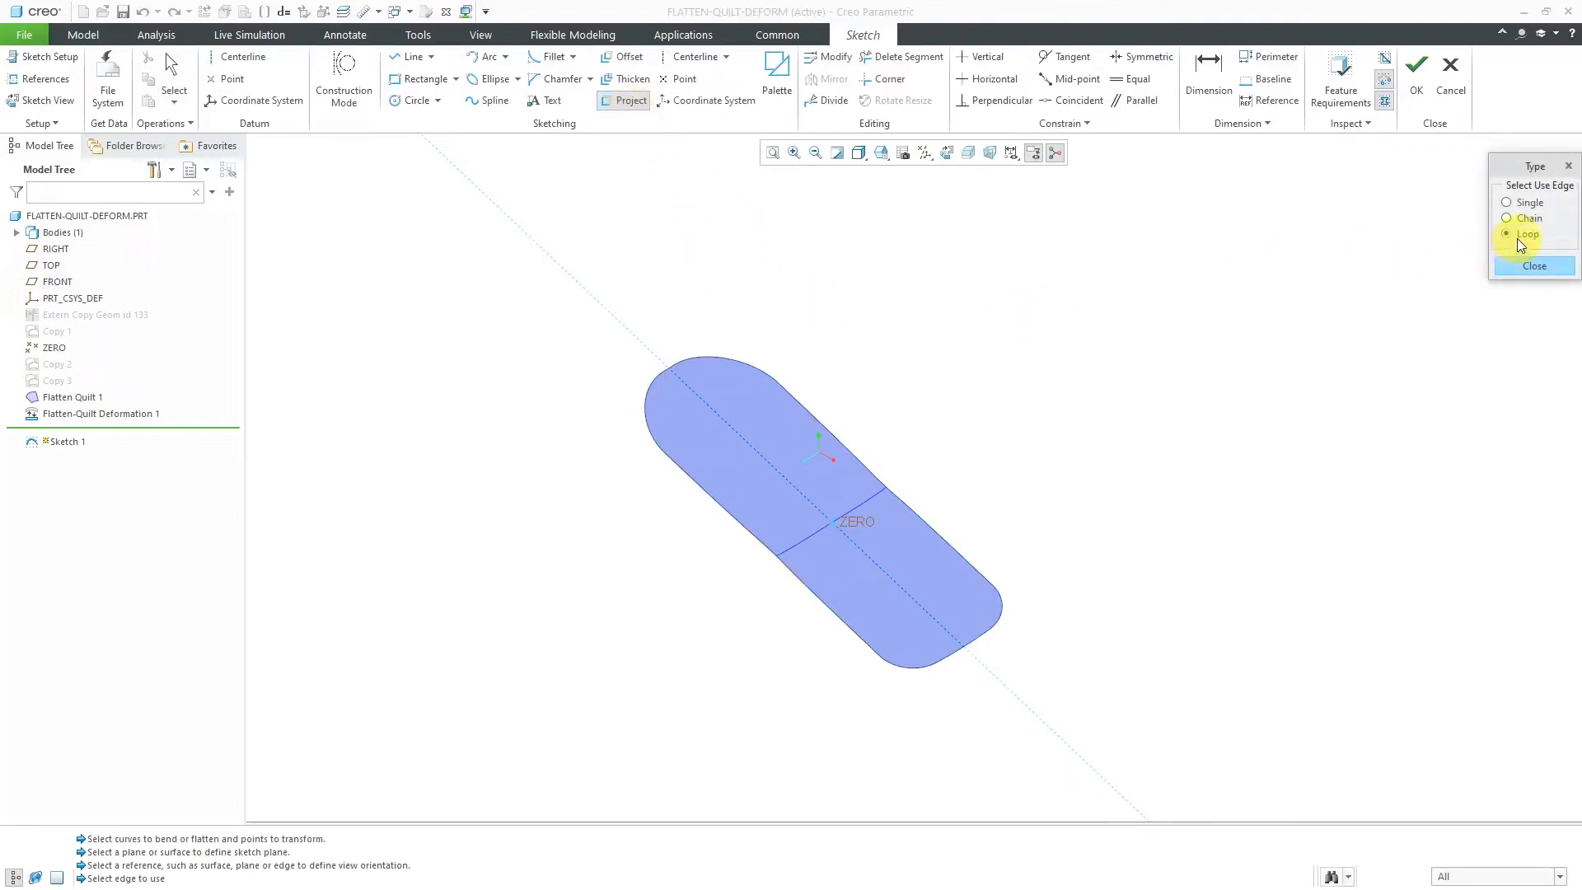
{"action": "left_click", "coordinate": [776, 422]}
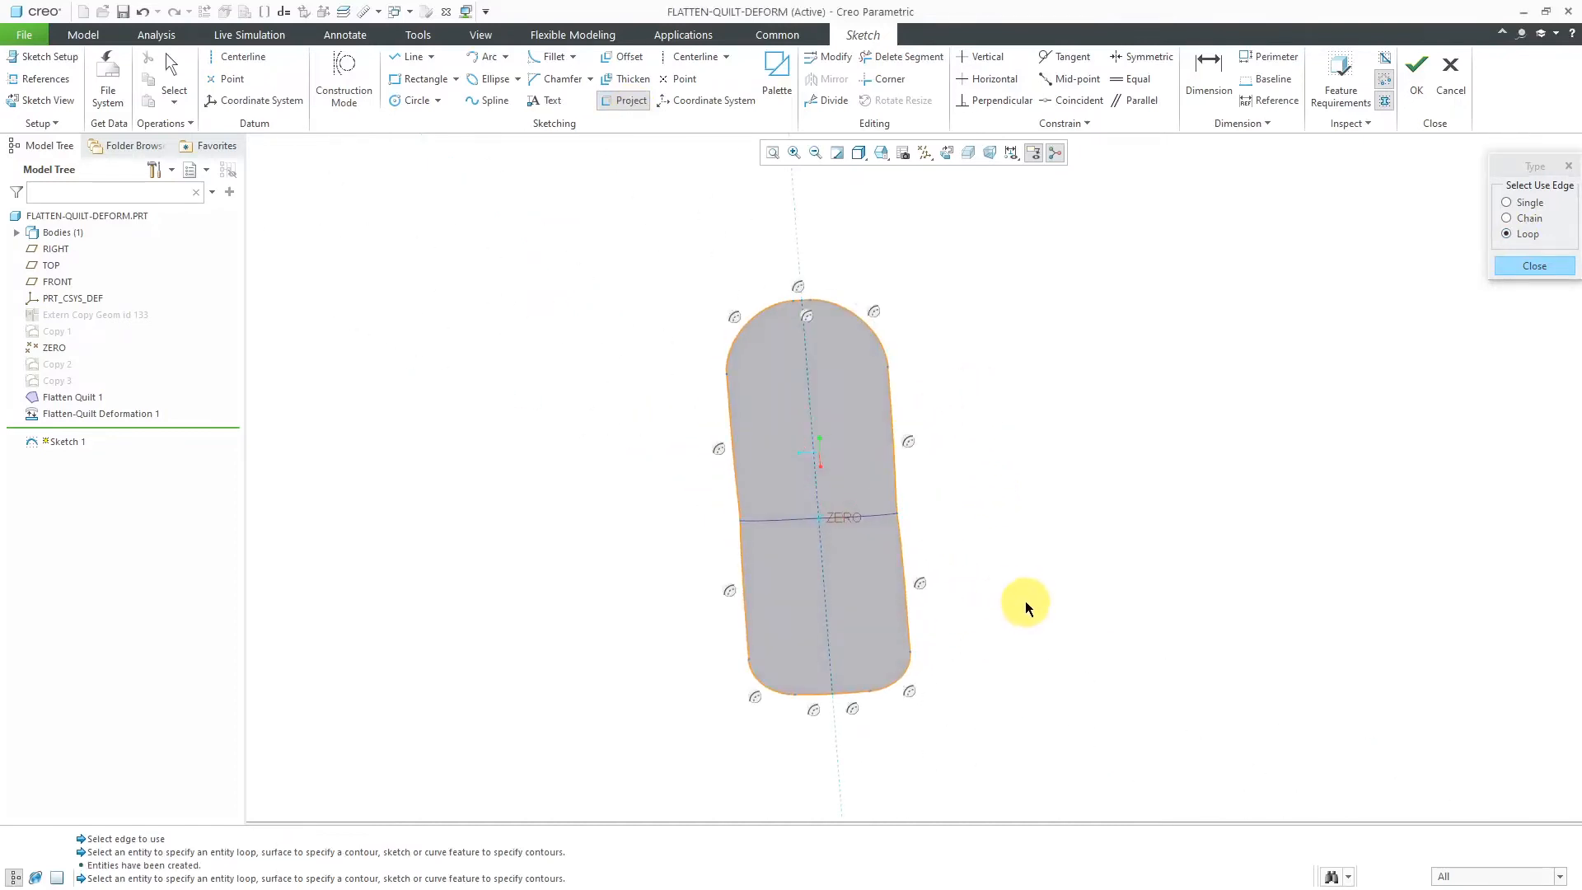
{"action": "left_click", "coordinate": [1532, 264]}
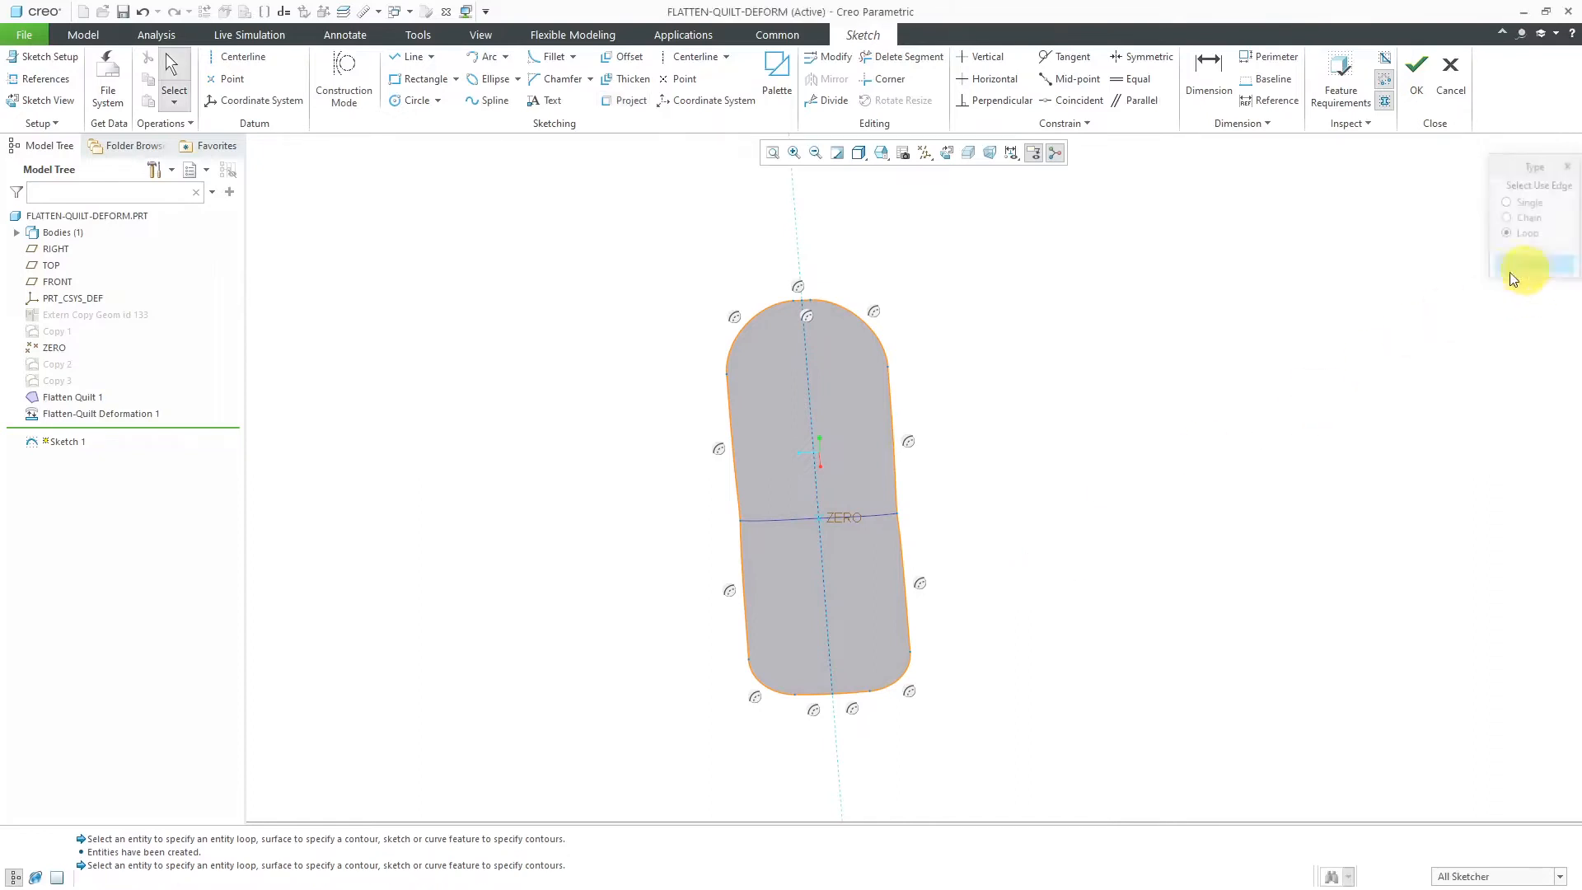
{"action": "left_click", "coordinate": [1414, 64]}
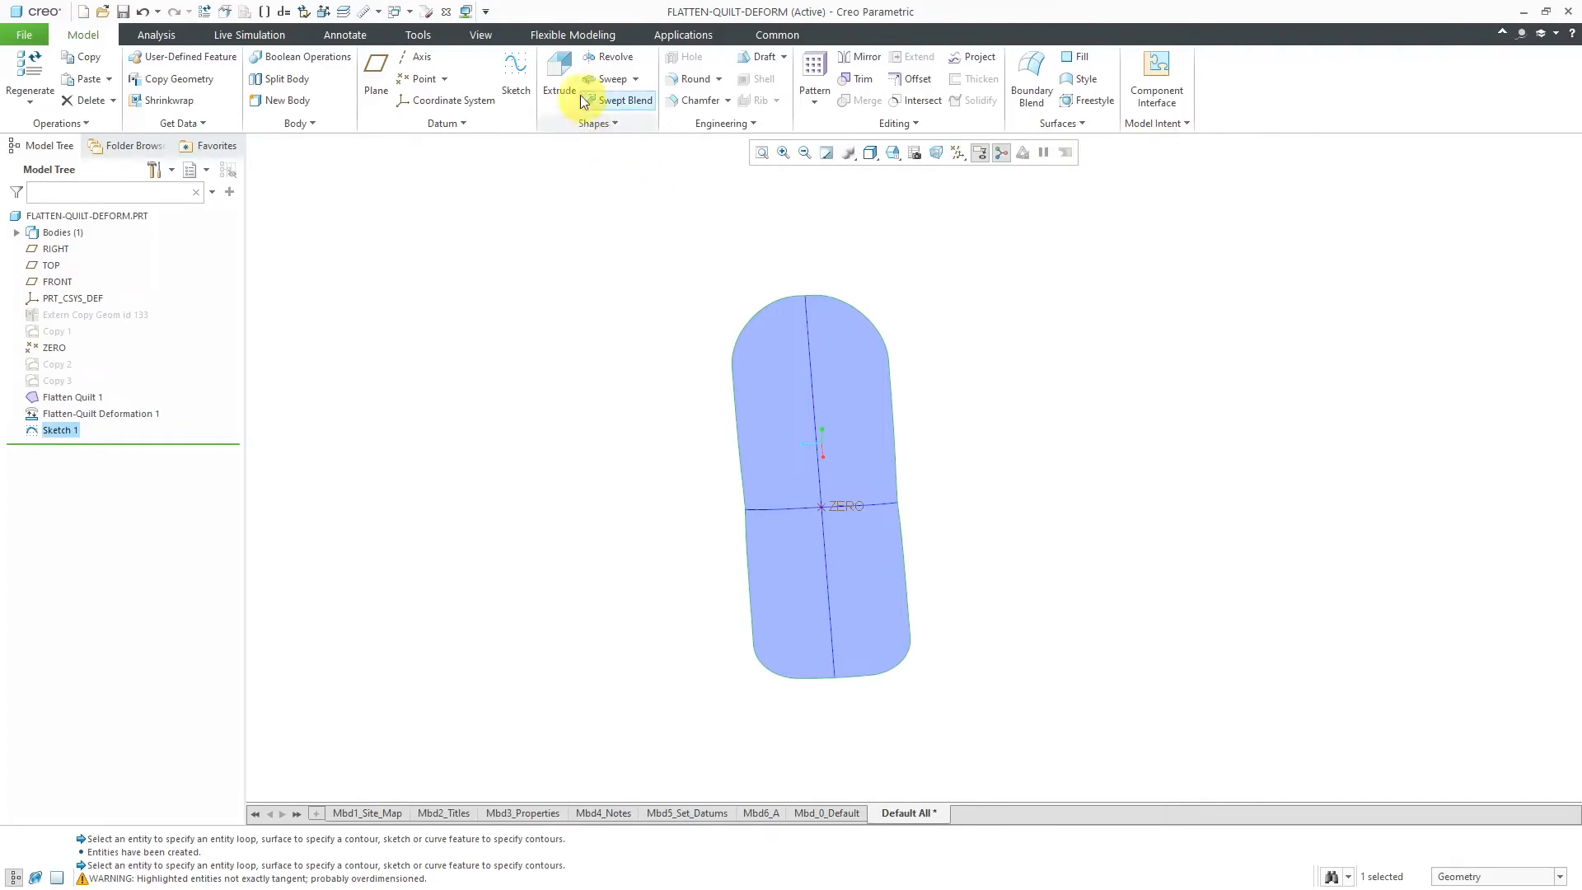
Extrude Sketch 1 into a thin solid plate 0.50 deep
{"action": "left_click", "coordinate": [558, 79]}
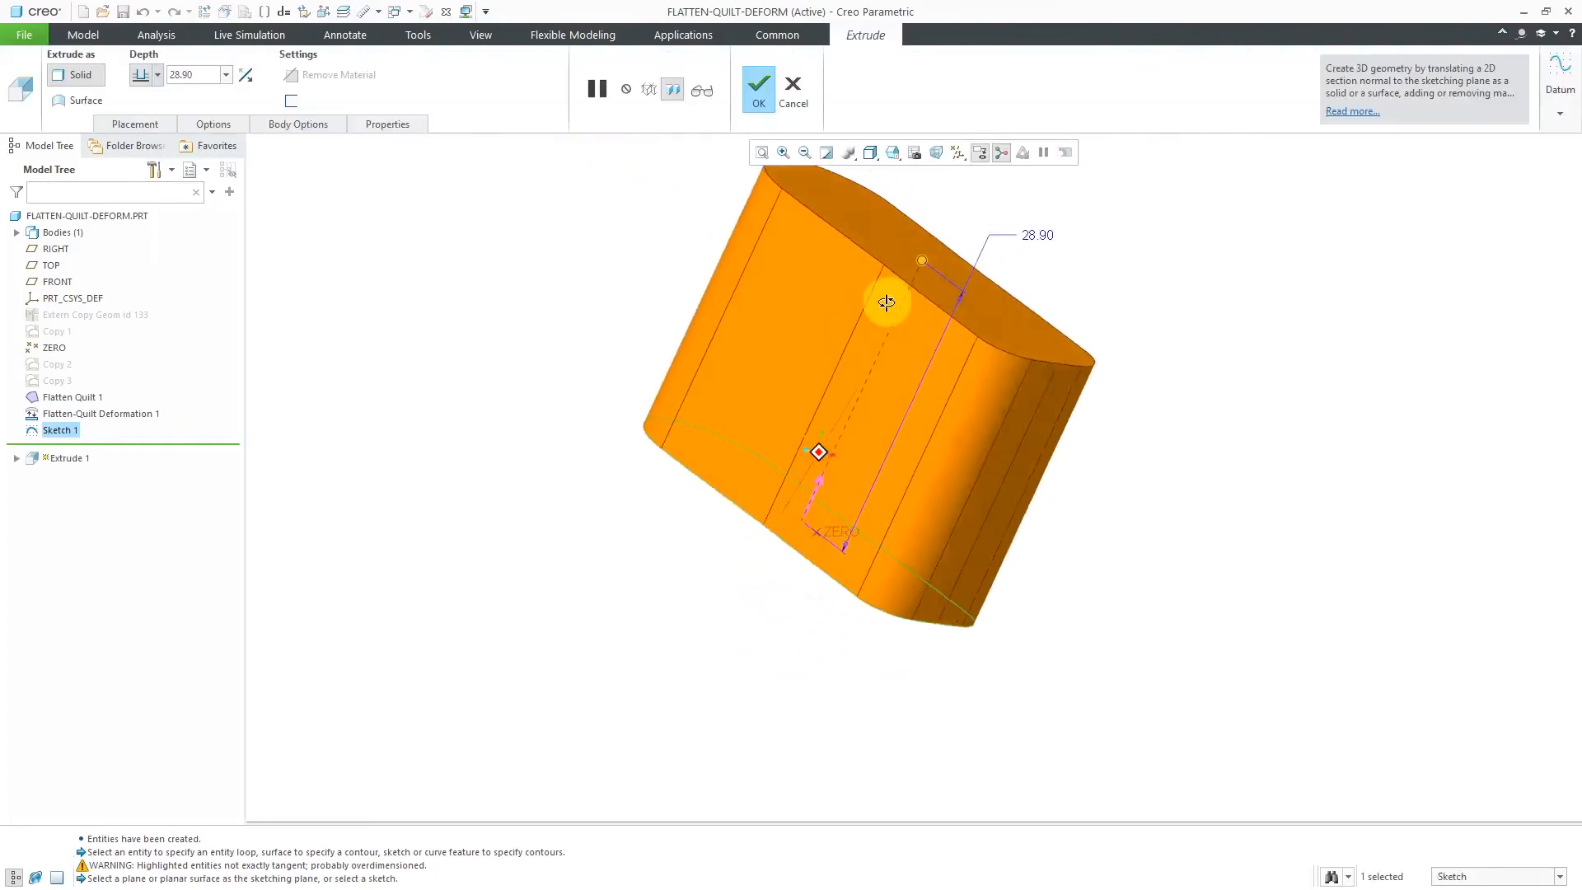
{"action": "left_click_drag", "start_coordinate": [887, 303], "coordinate": [984, 313]}
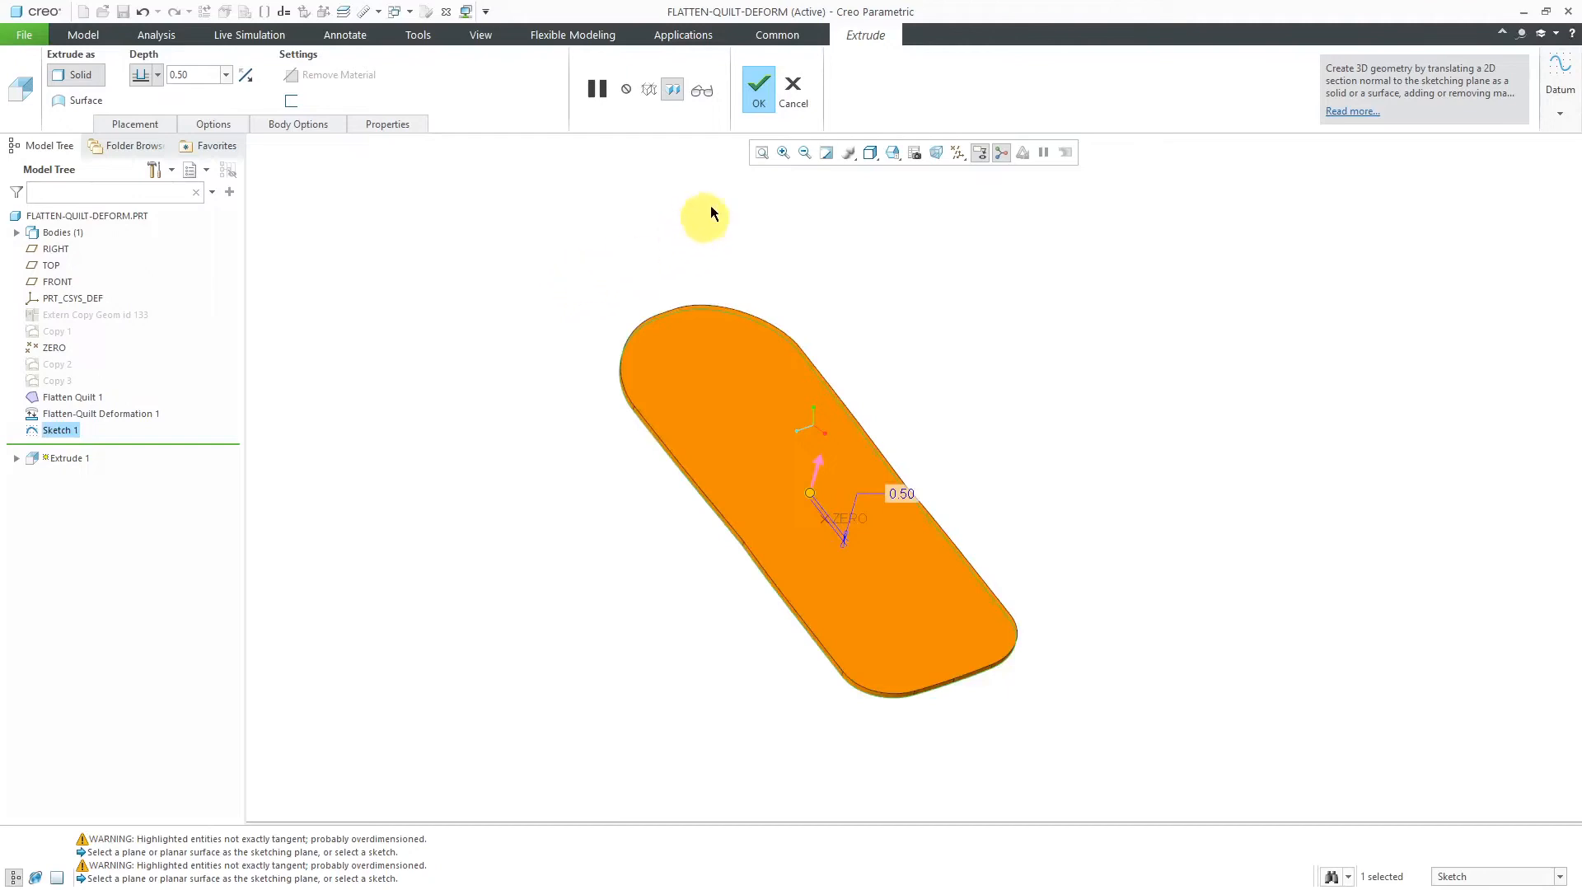
{"action": "left_click", "coordinate": [758, 82]}
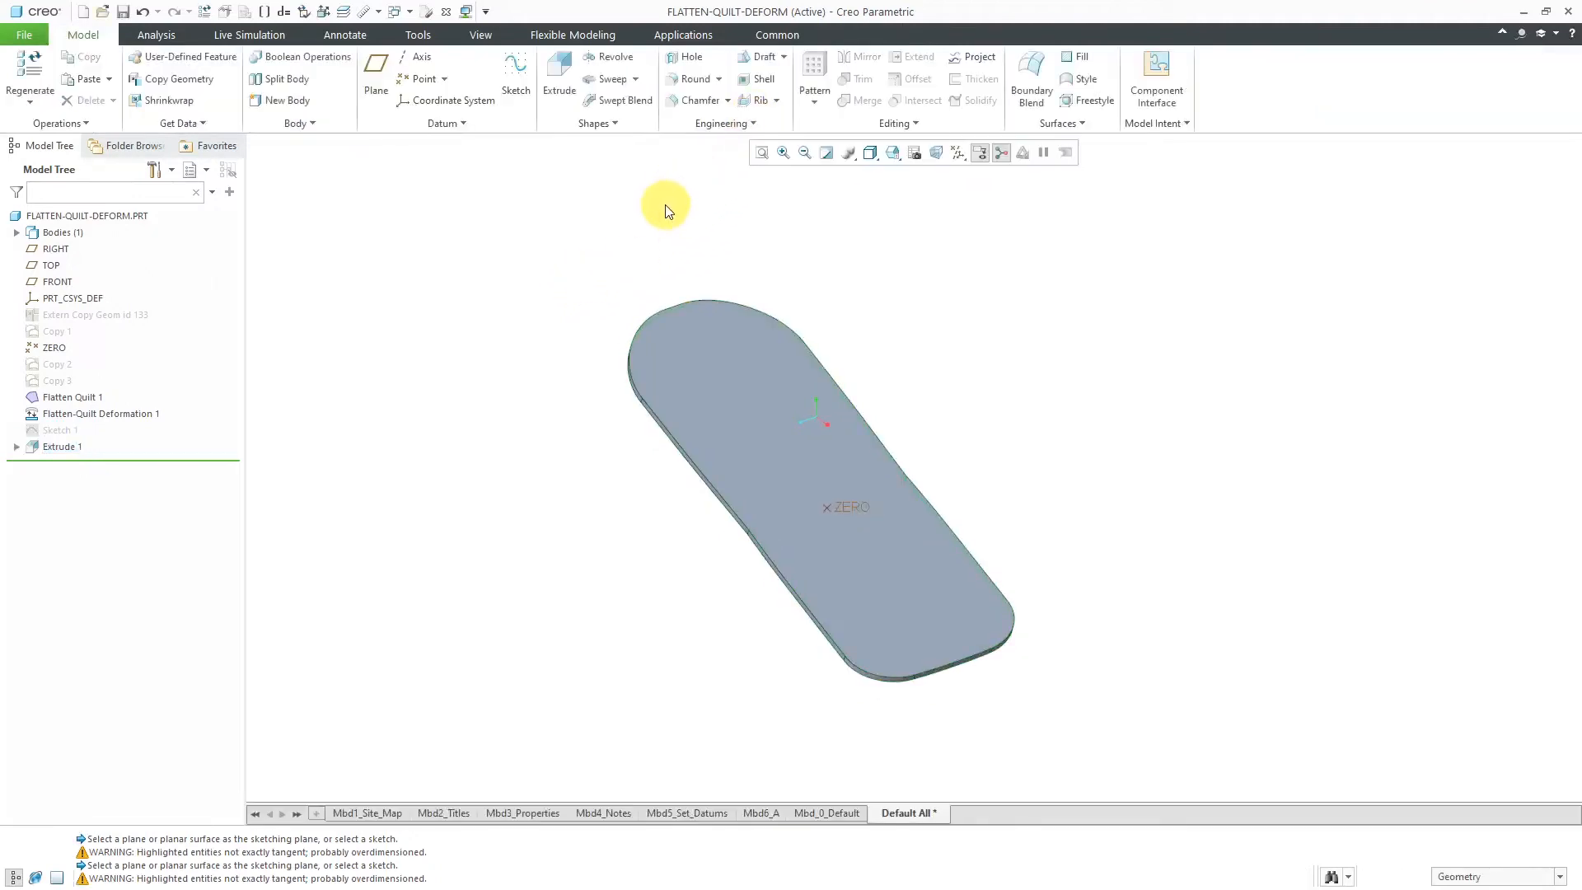
{"action": "mouse_move", "coordinate": [655, 207]}
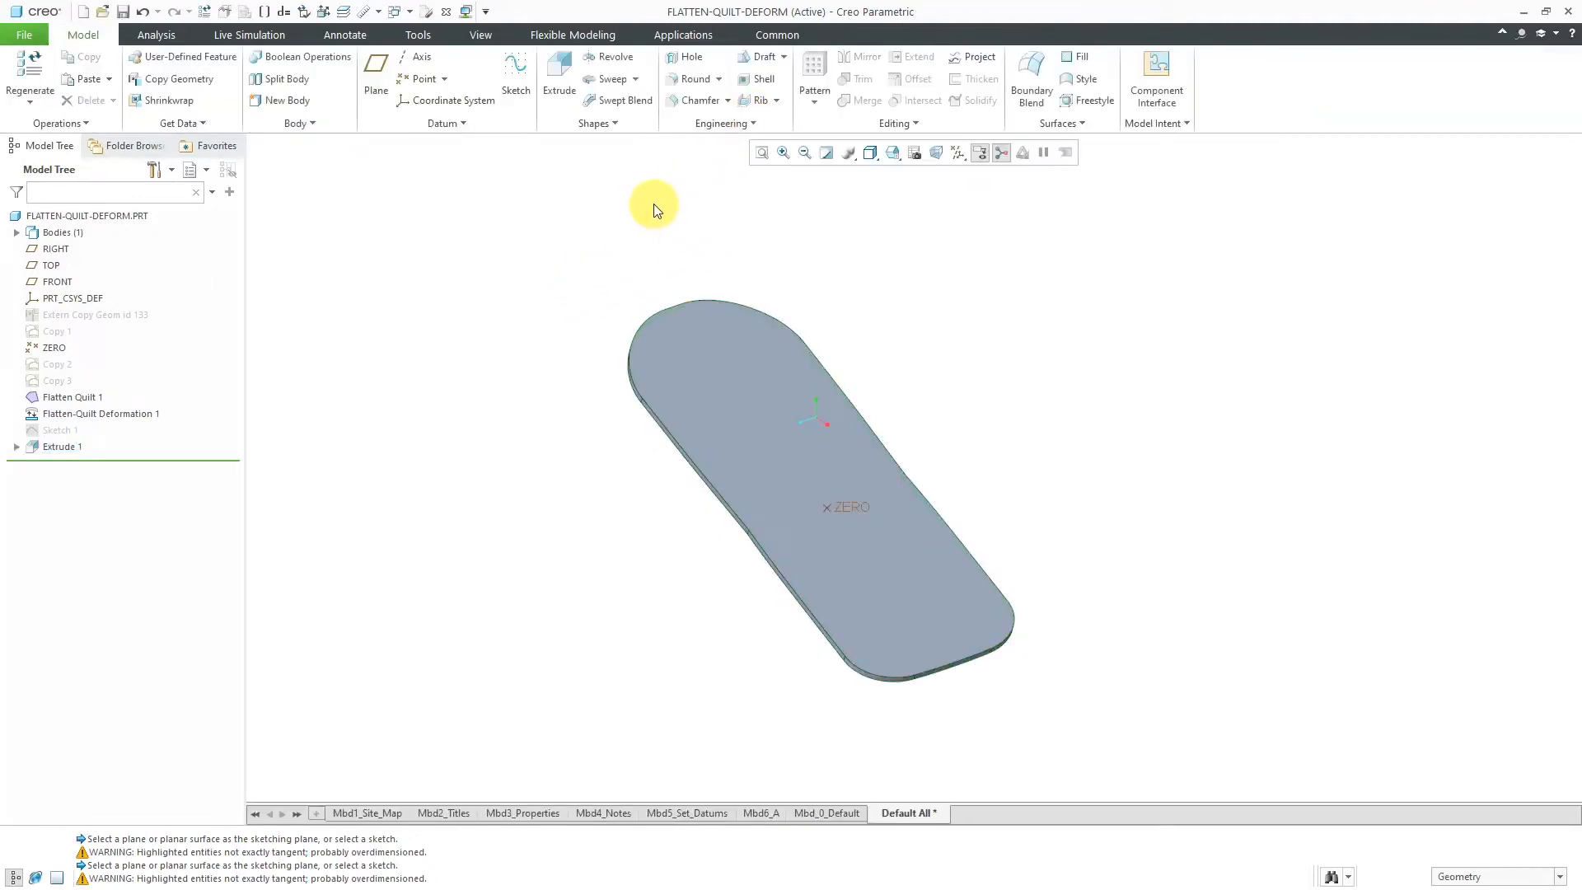
{"action": "mouse_move", "coordinate": [946, 285]}
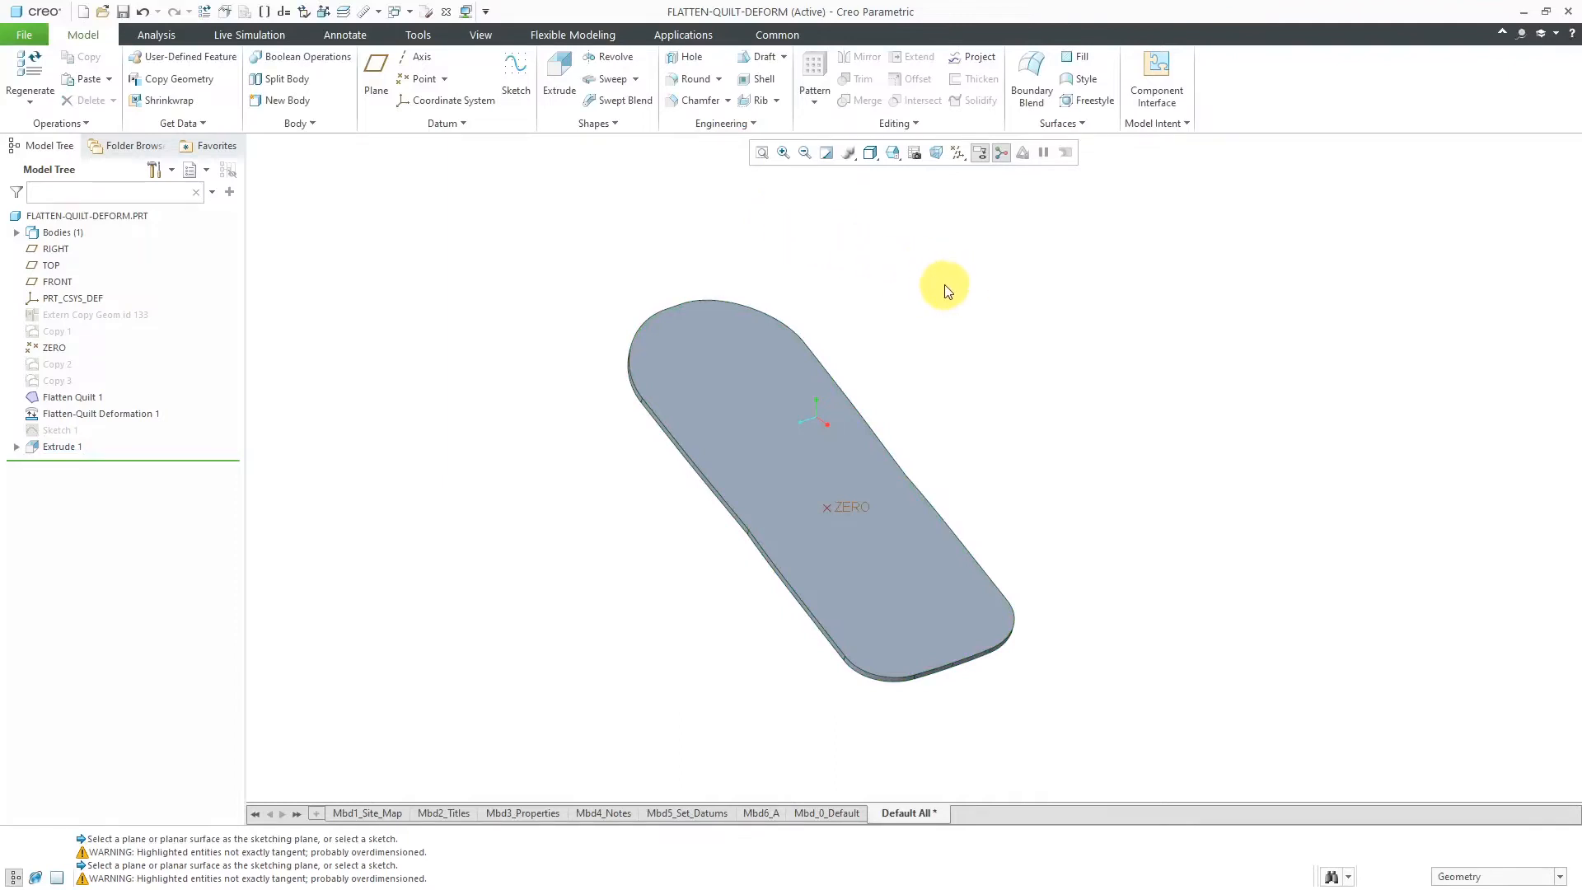
{"action": "mouse_move", "coordinate": [1022, 188]}
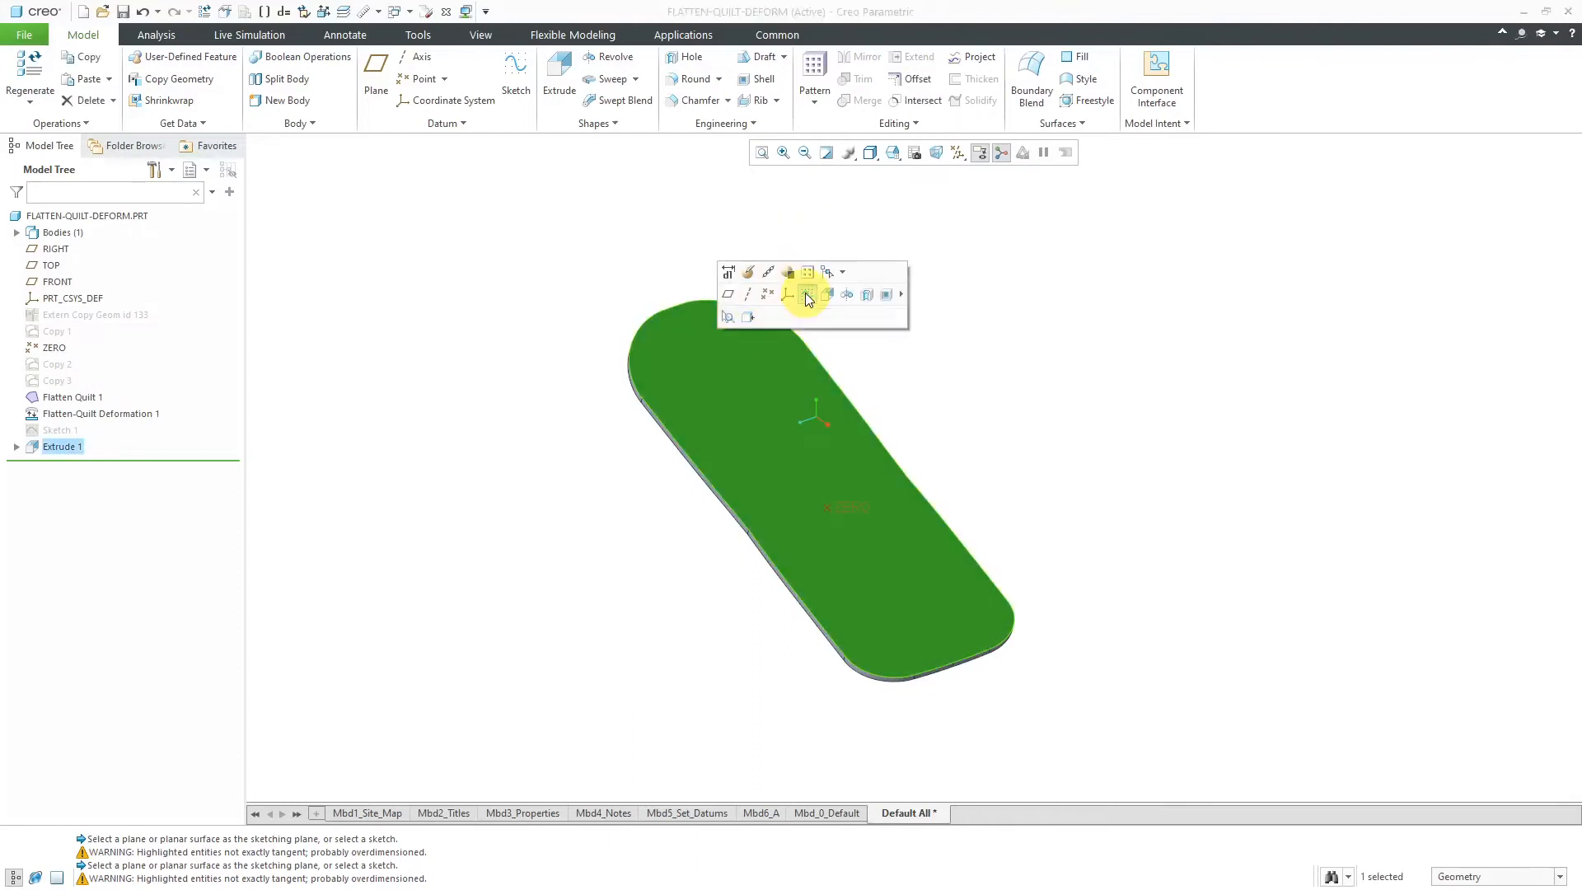
Start Sketch 2 on the plate's top face and orient it to the sketch view
{"action": "left_click", "coordinate": [808, 294]}
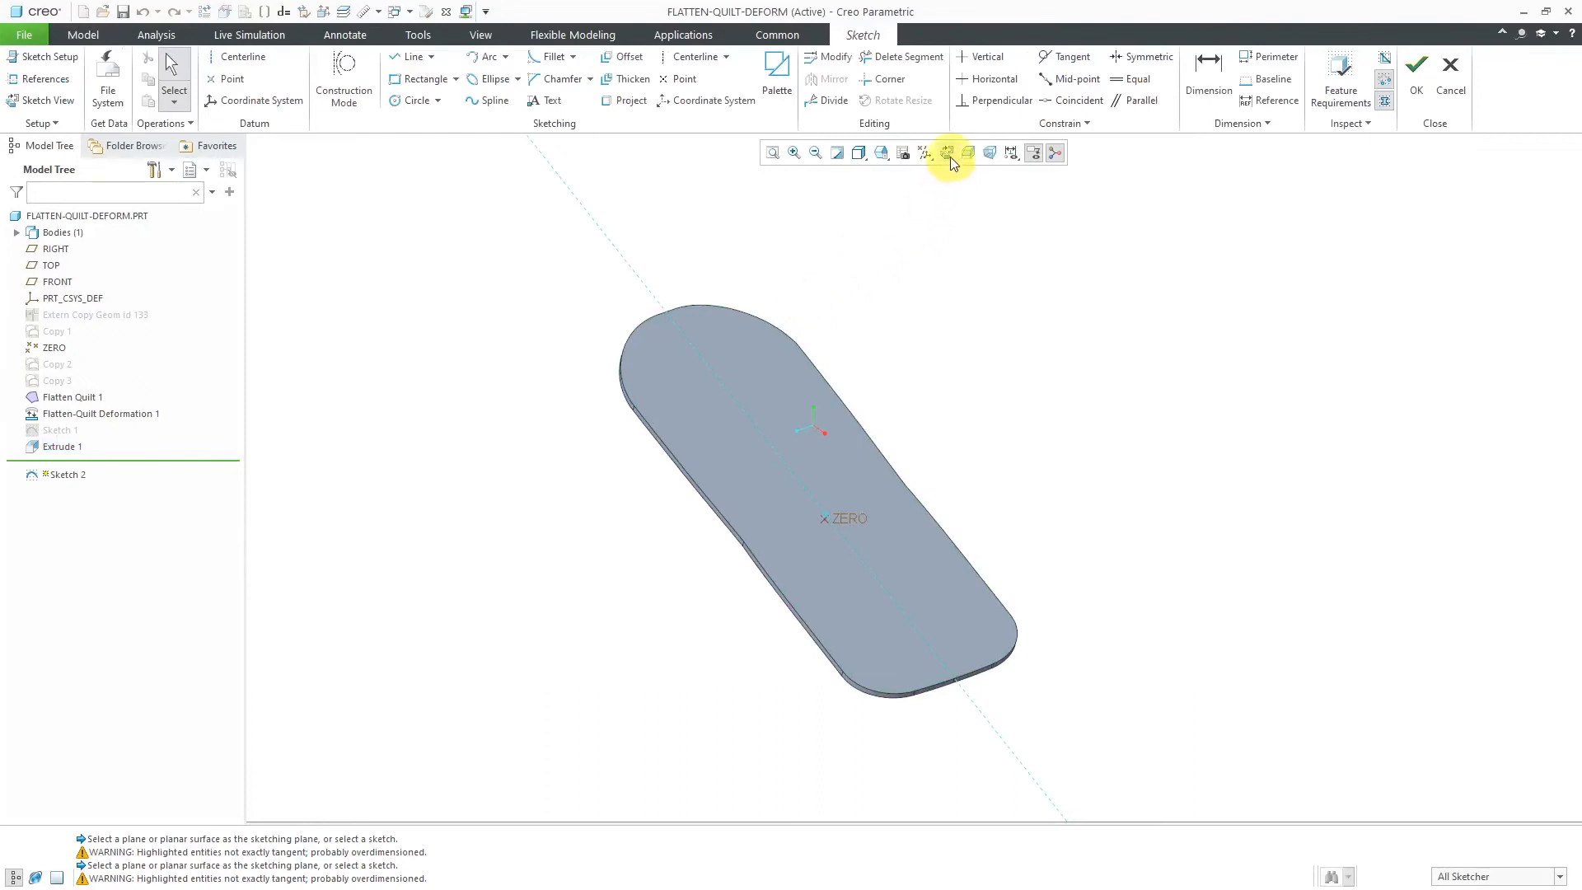
{"action": "left_click", "coordinate": [949, 152]}
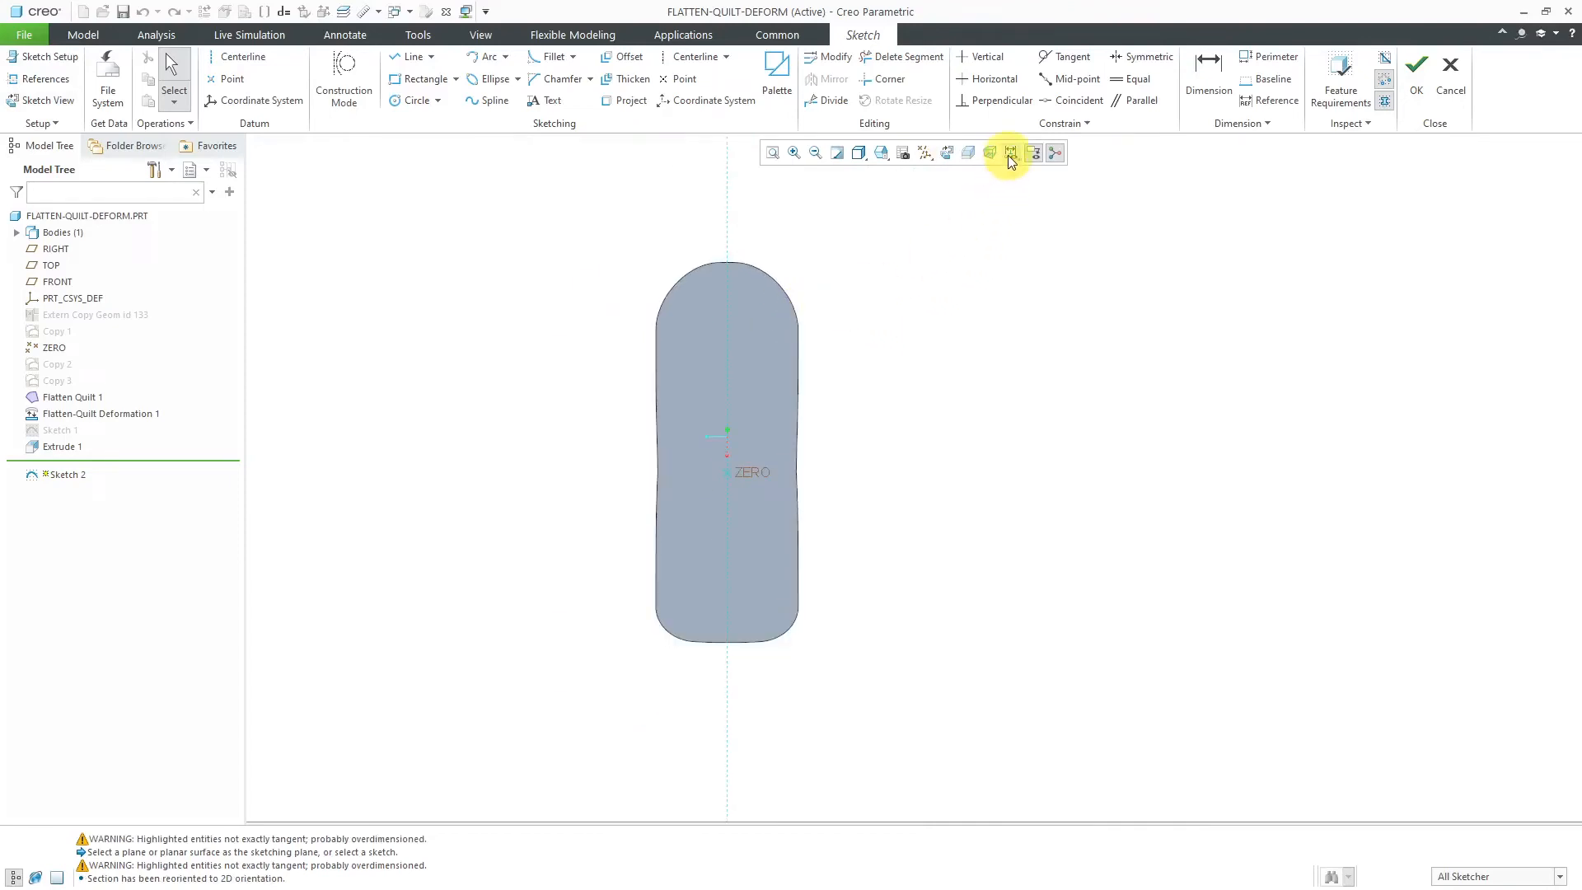
{"action": "left_click", "coordinate": [1008, 151]}
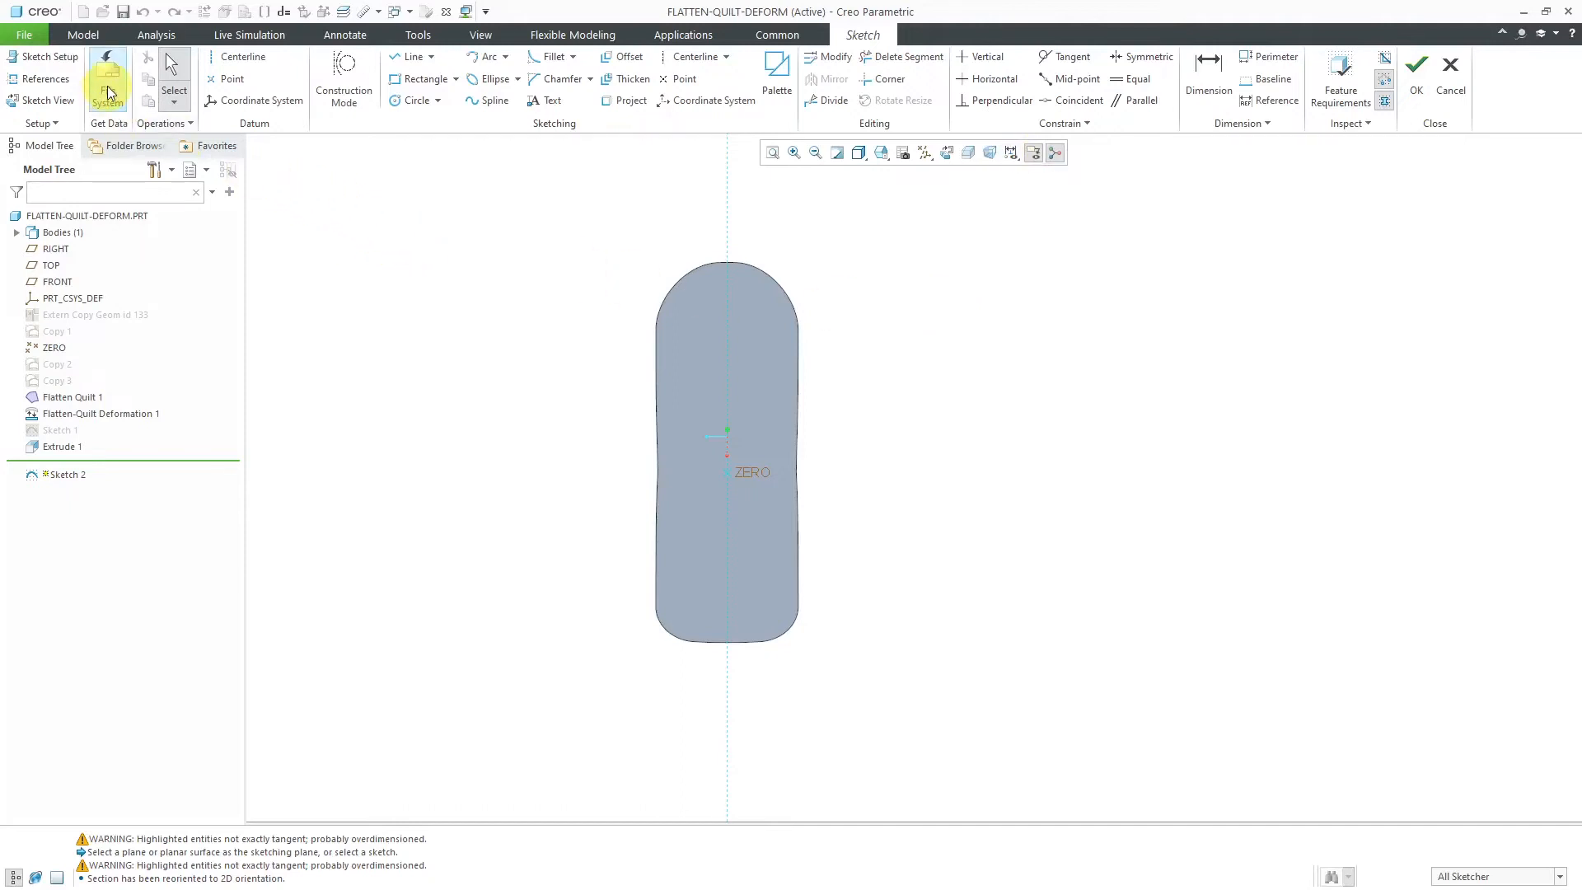
Import LOGO.dxf from the Templates folder into Sketch 2, accepting its many entities
{"action": "left_click", "coordinate": [107, 73]}
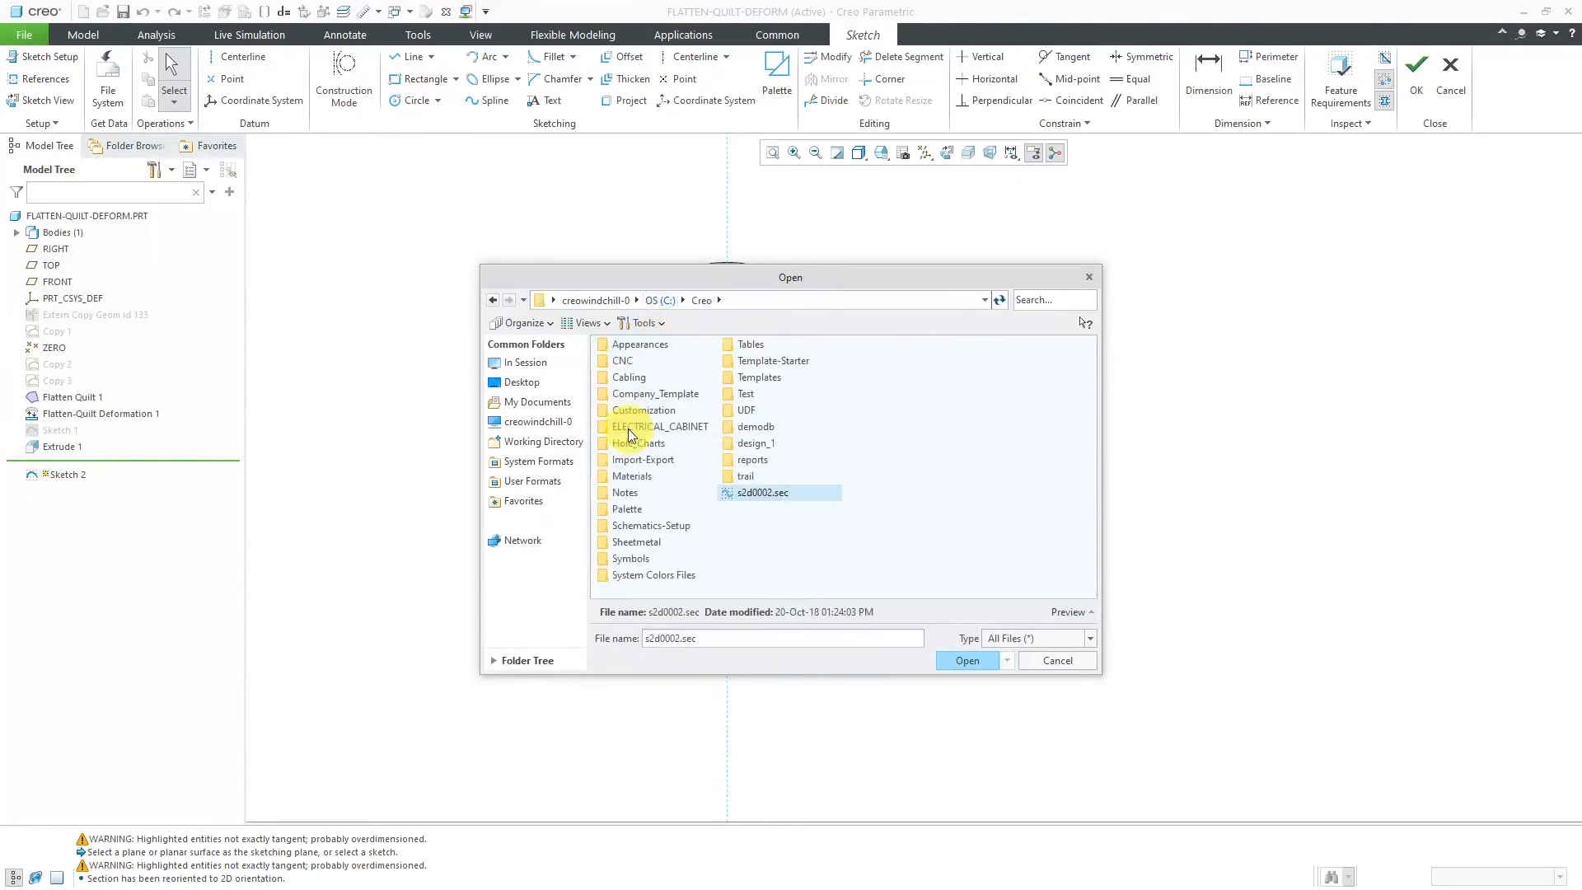
{"action": "mouse_move", "coordinate": [758, 381]}
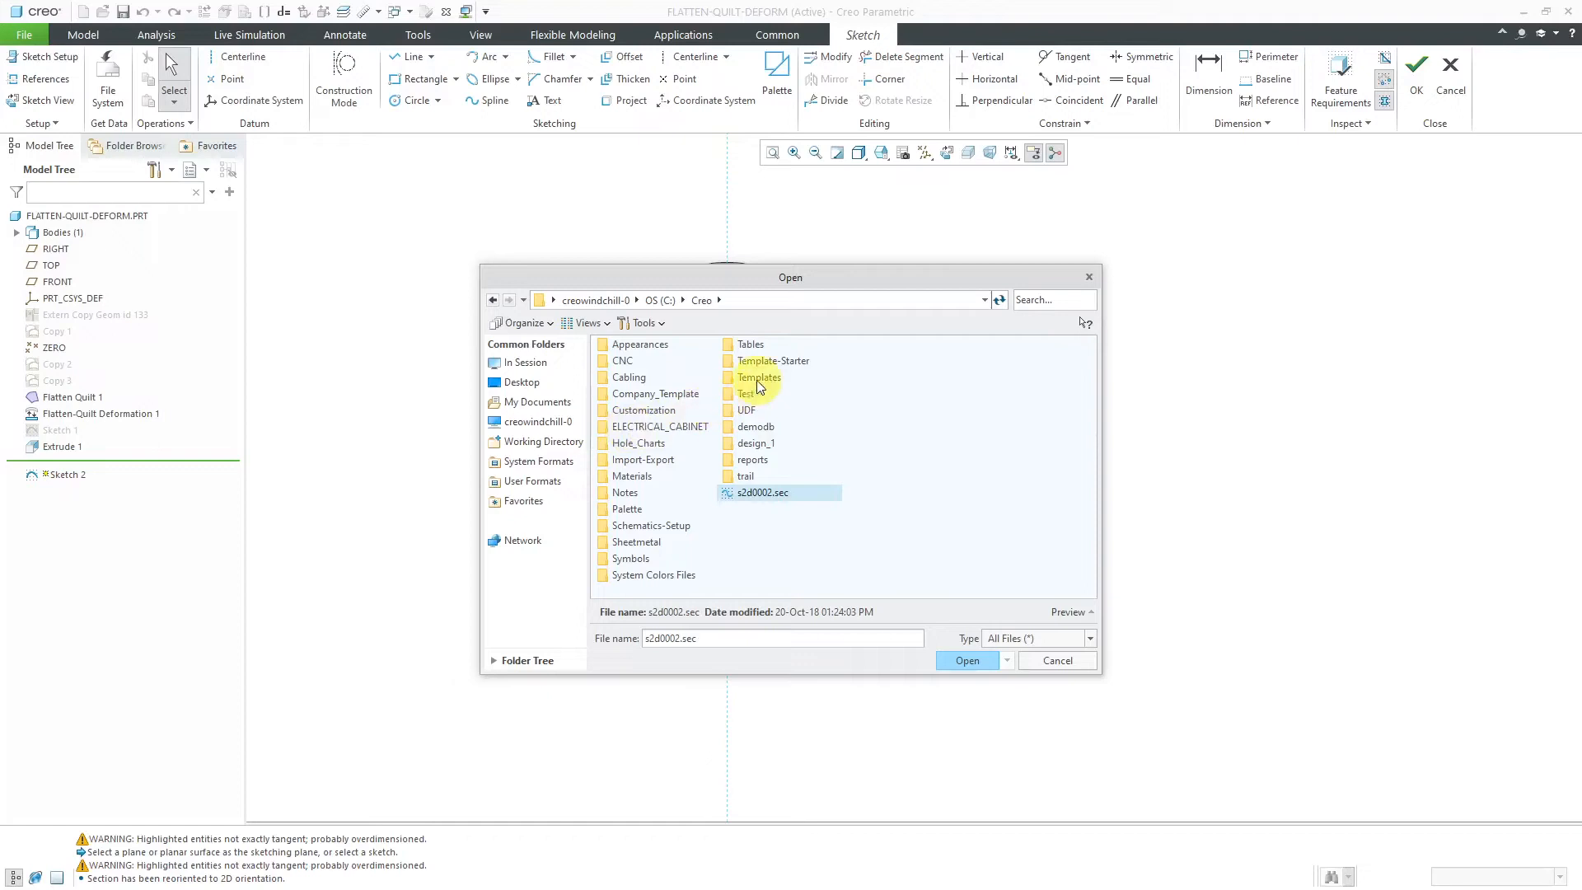
{"action": "double_click", "coordinate": [758, 377]}
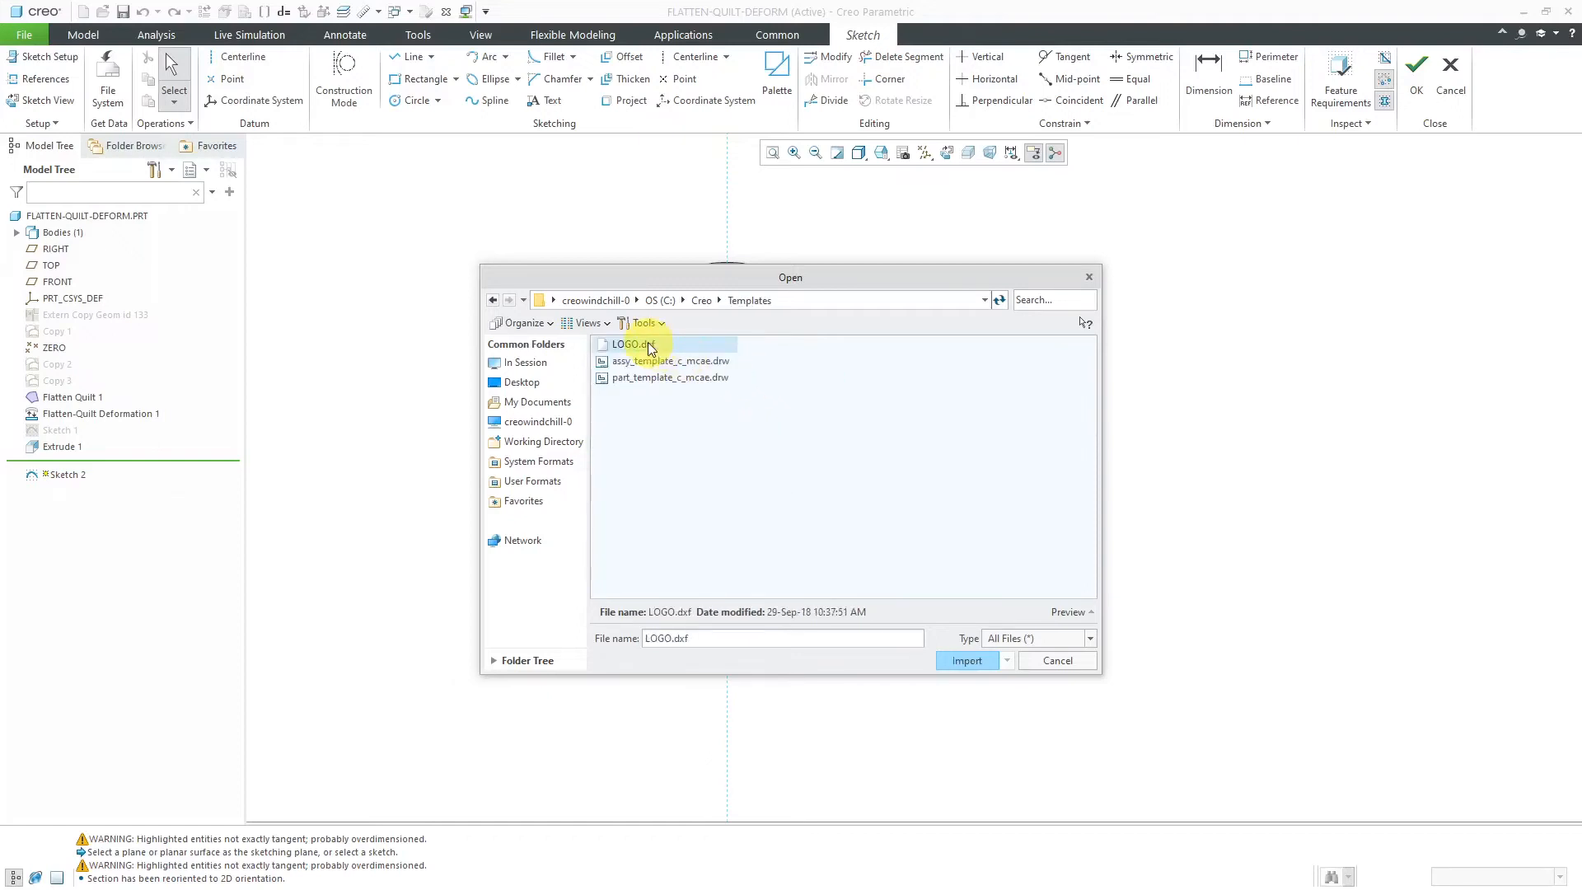
{"action": "left_click", "coordinate": [964, 661]}
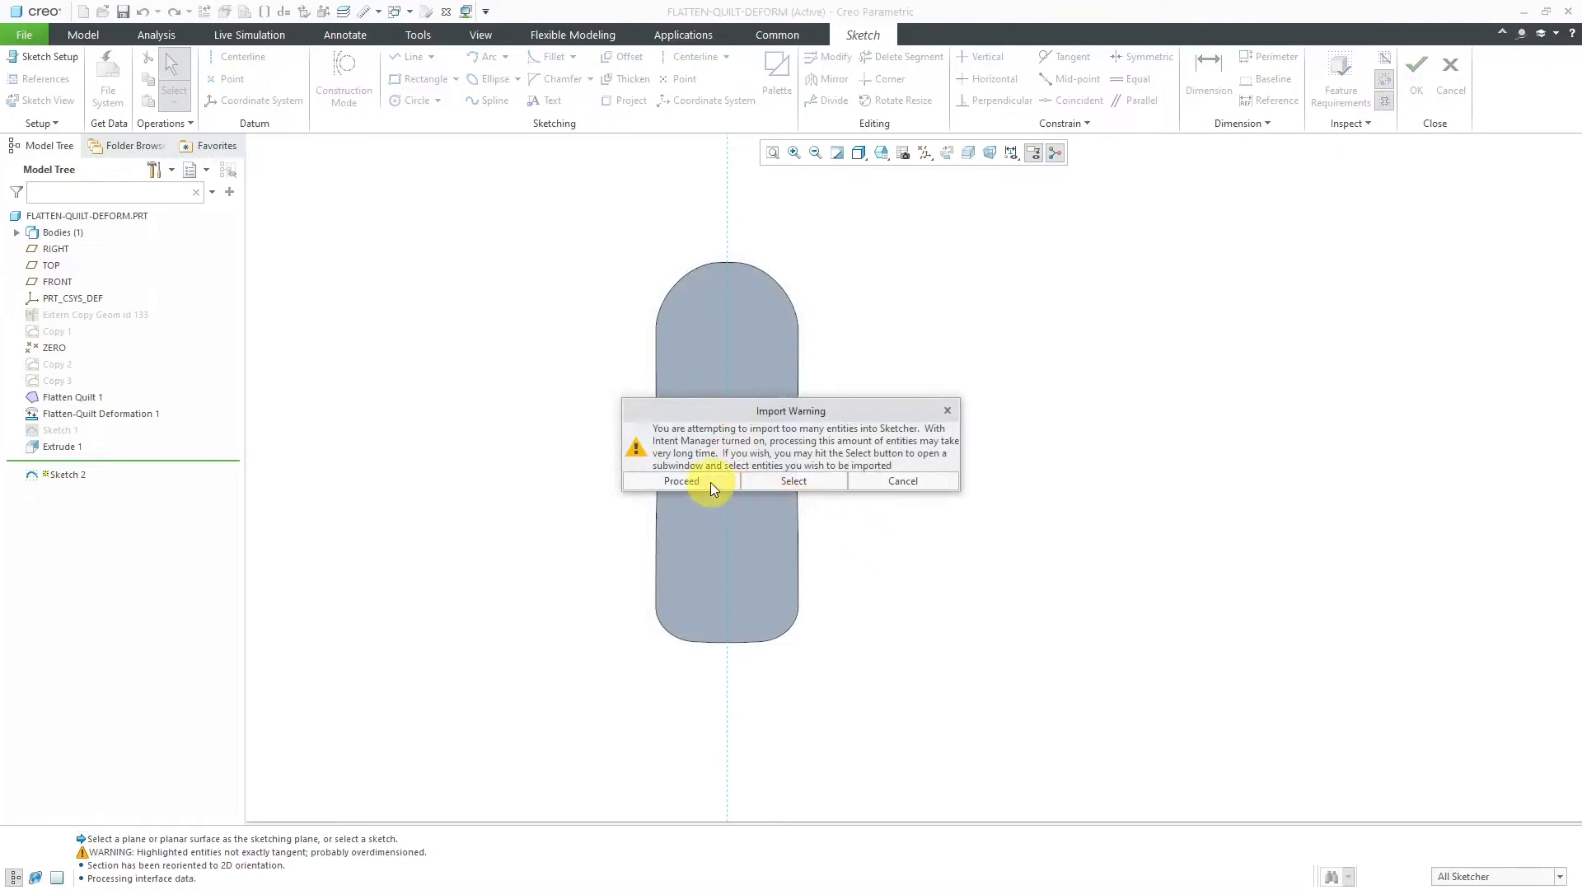
{"action": "left_click", "coordinate": [681, 481]}
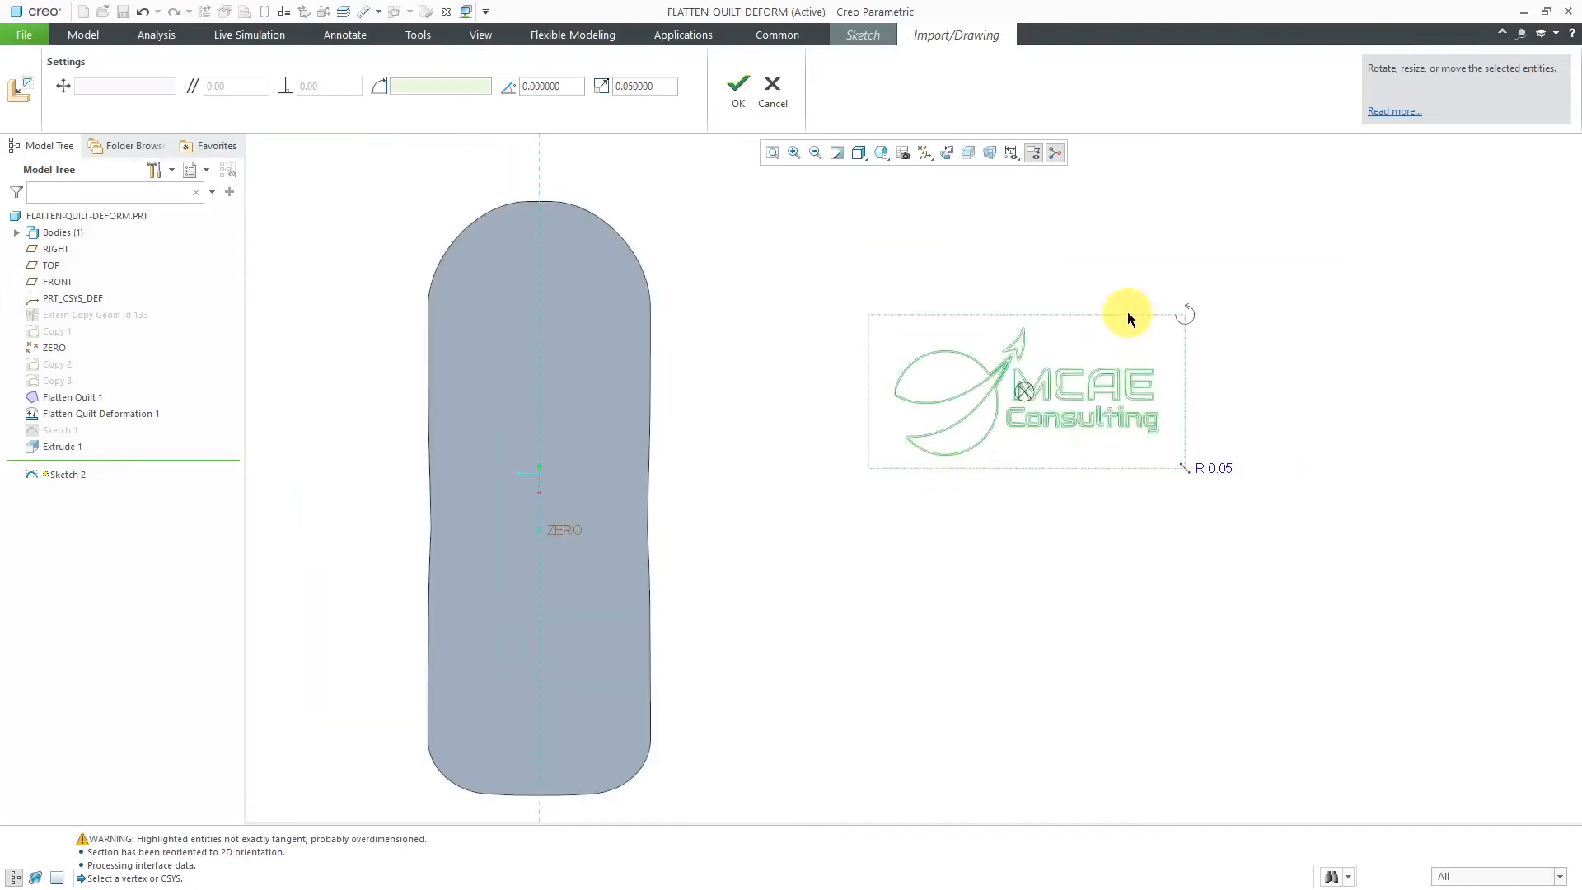
Enlarge the imported swoosh logo and confirm its placement and size
{"action": "left_click_drag", "start_coordinate": [1127, 318], "coordinate": [1050, 509]}
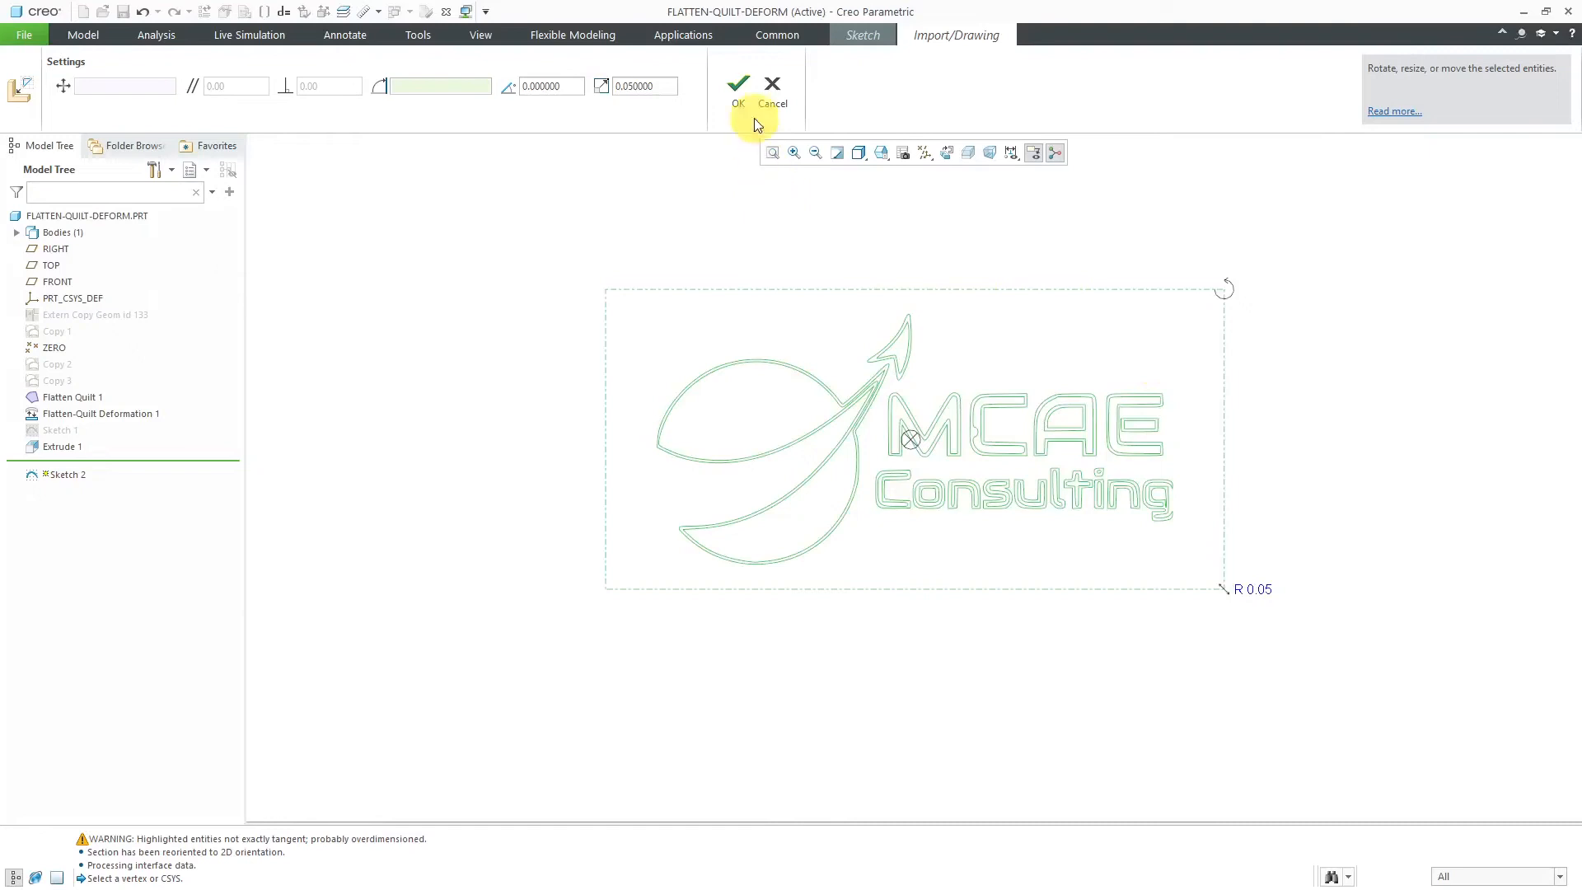
{"action": "left_click", "coordinate": [738, 83]}
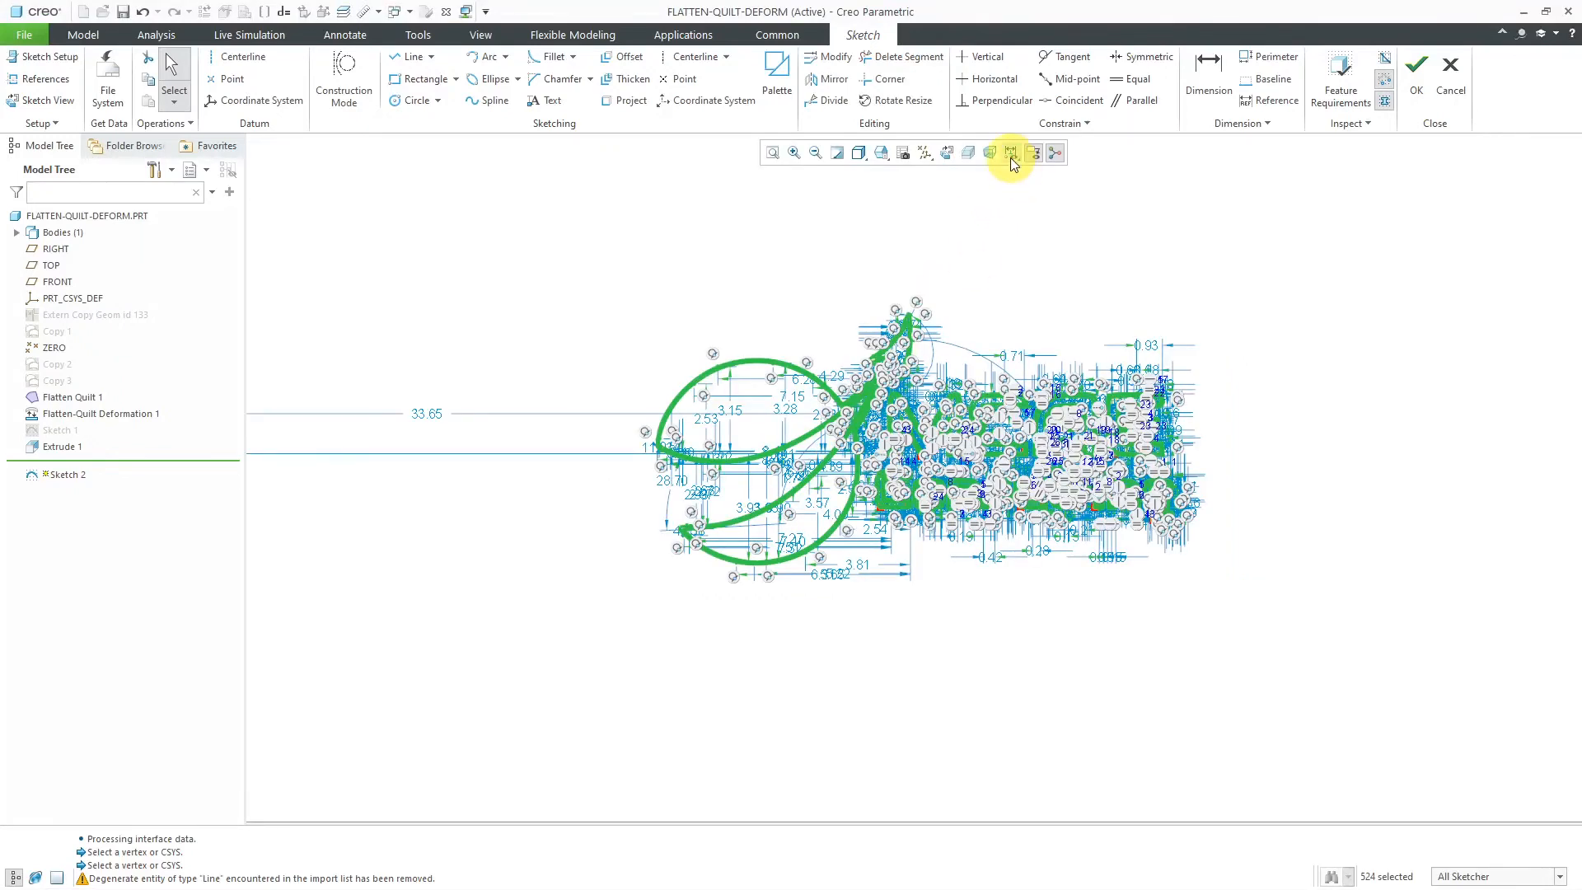
{"action": "left_click", "coordinate": [1011, 151]}
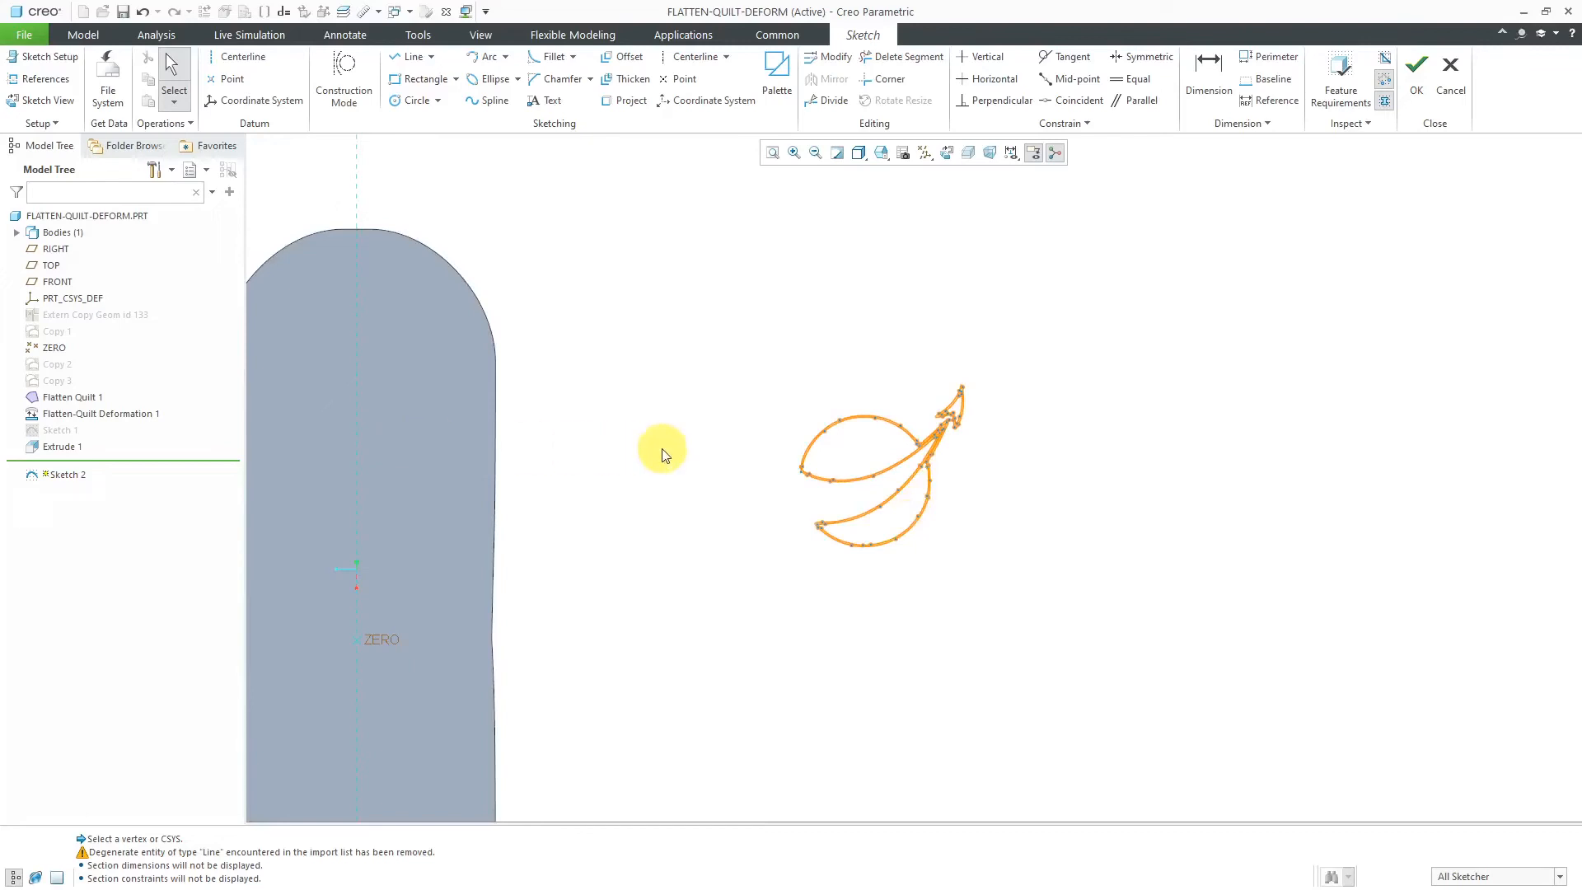
{"action": "mouse_move", "coordinate": [1023, 613]}
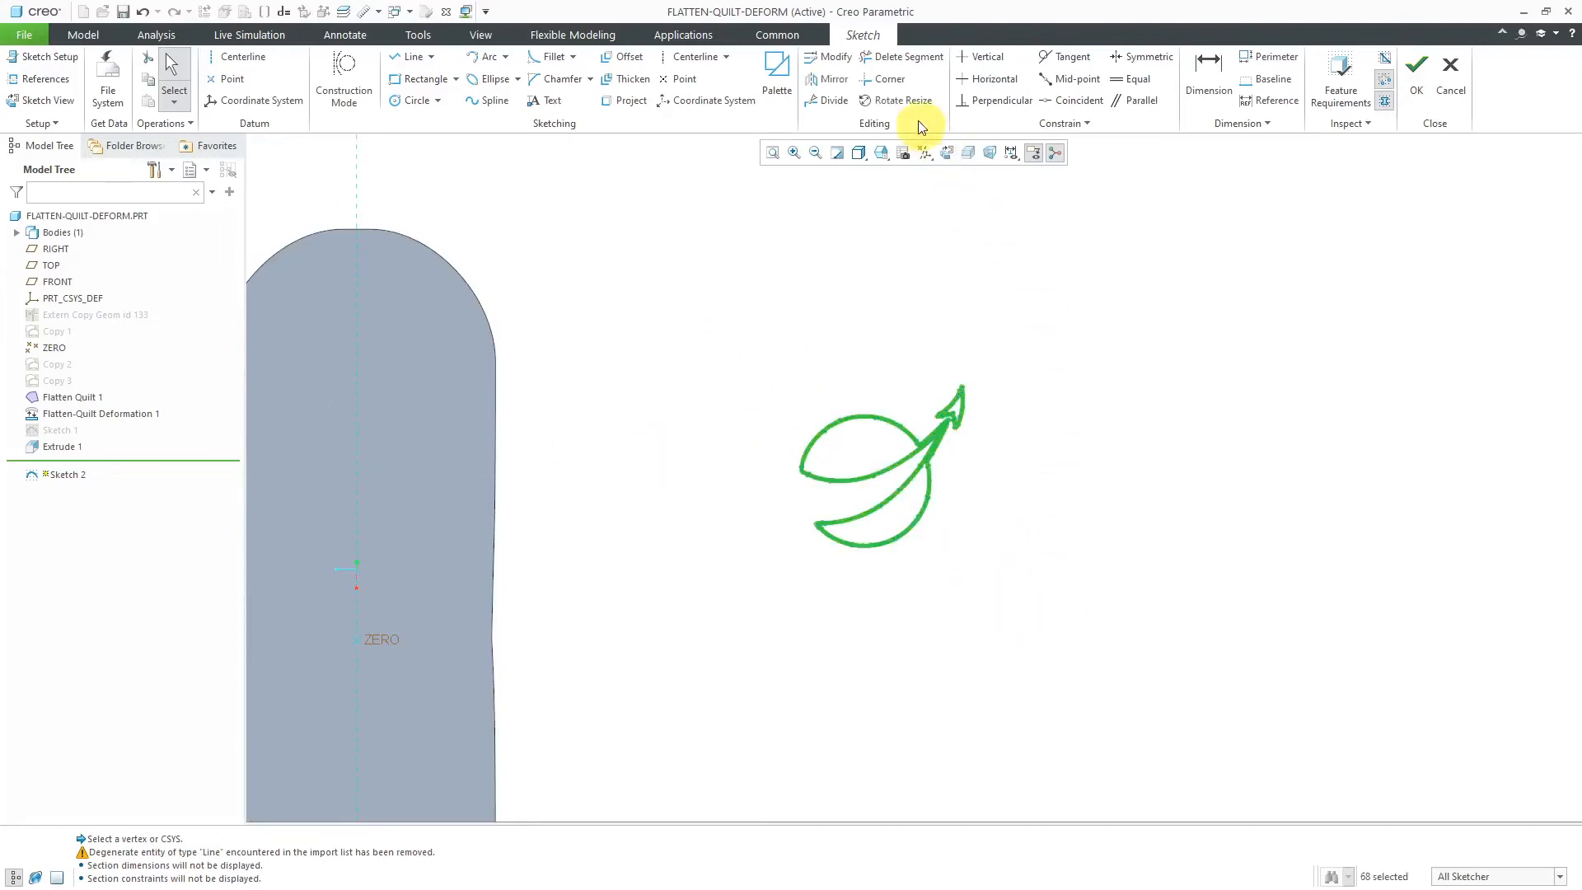
Begin moving and resizing the logo geometry onto the plate
{"action": "left_click", "coordinate": [897, 100]}
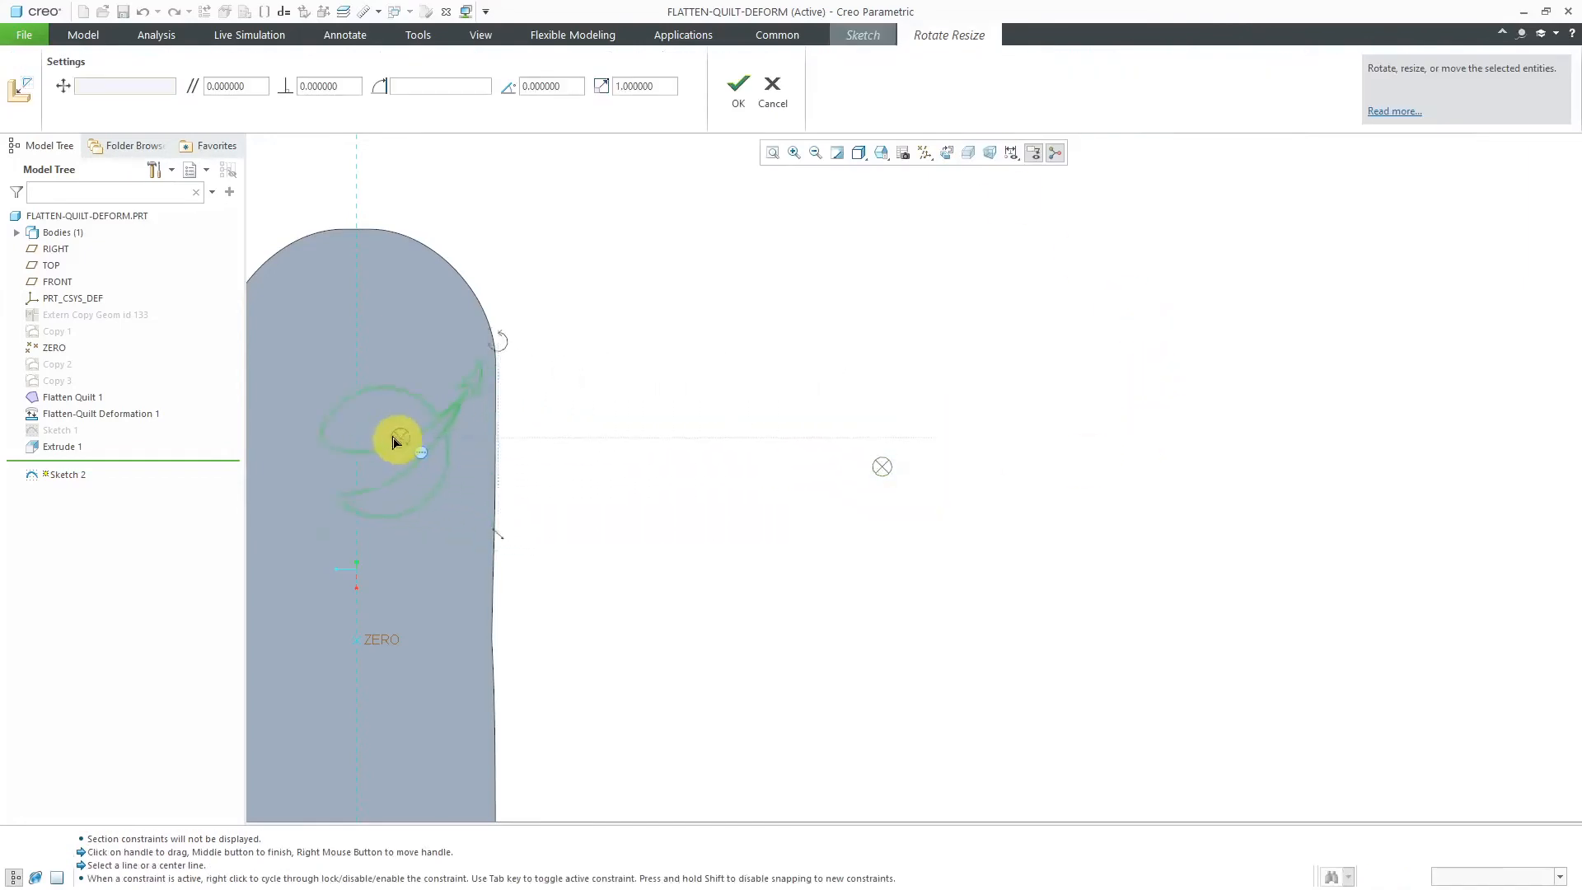
Drag the swoosh logo onto the upper seat body, centred on the vertical centreline, and confirm
{"action": "left_click_drag", "start_coordinate": [398, 441], "coordinate": [361, 405]}
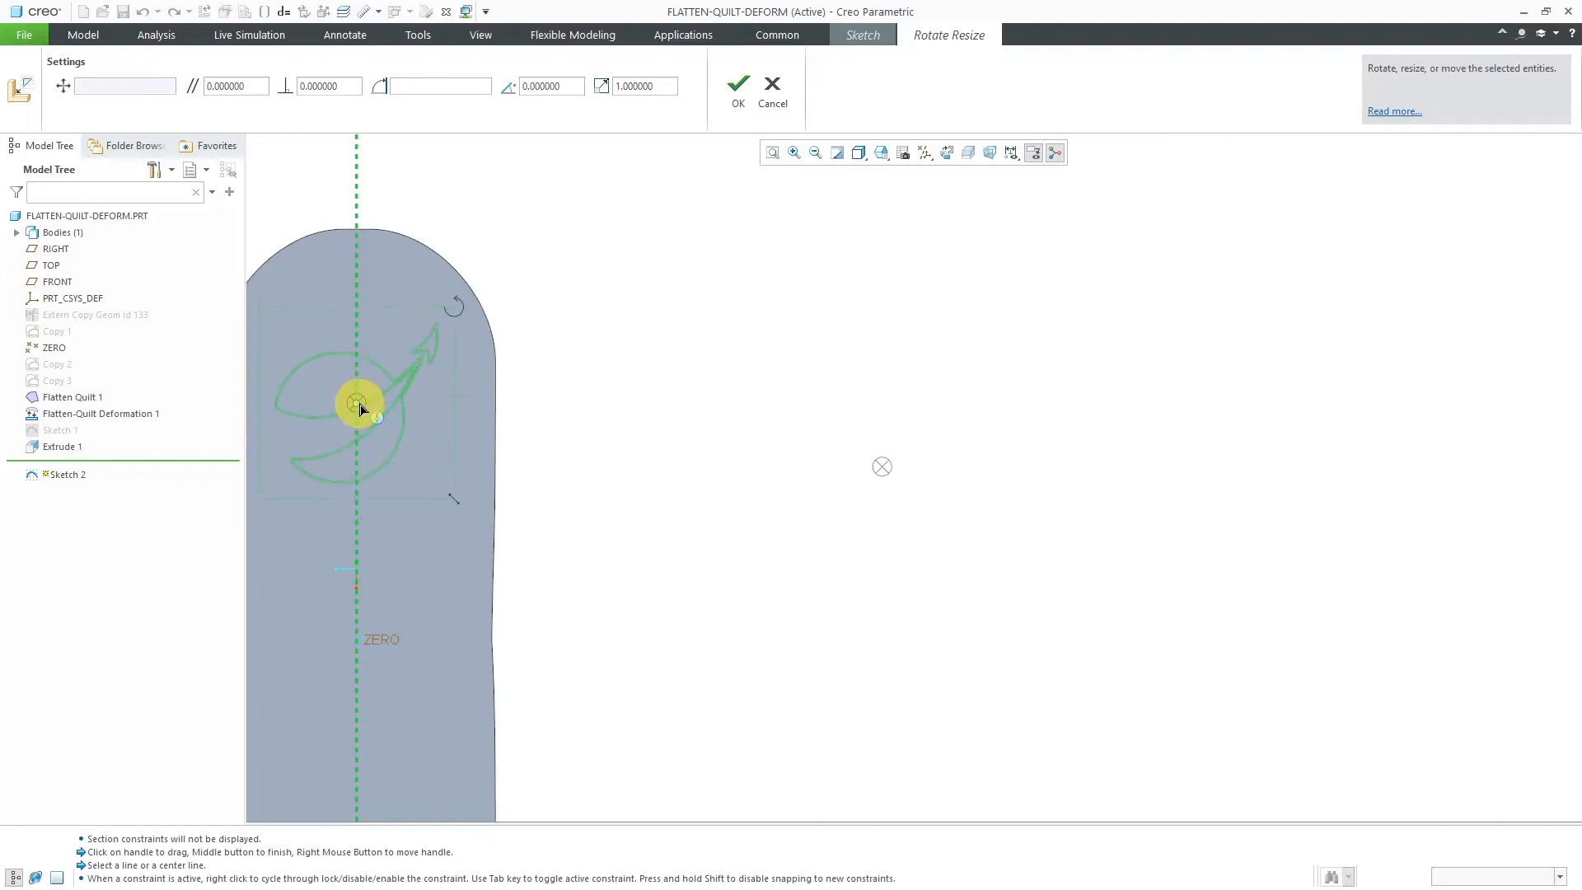
{"action": "left_click_drag", "start_coordinate": [356, 403], "coordinate": [457, 434]}
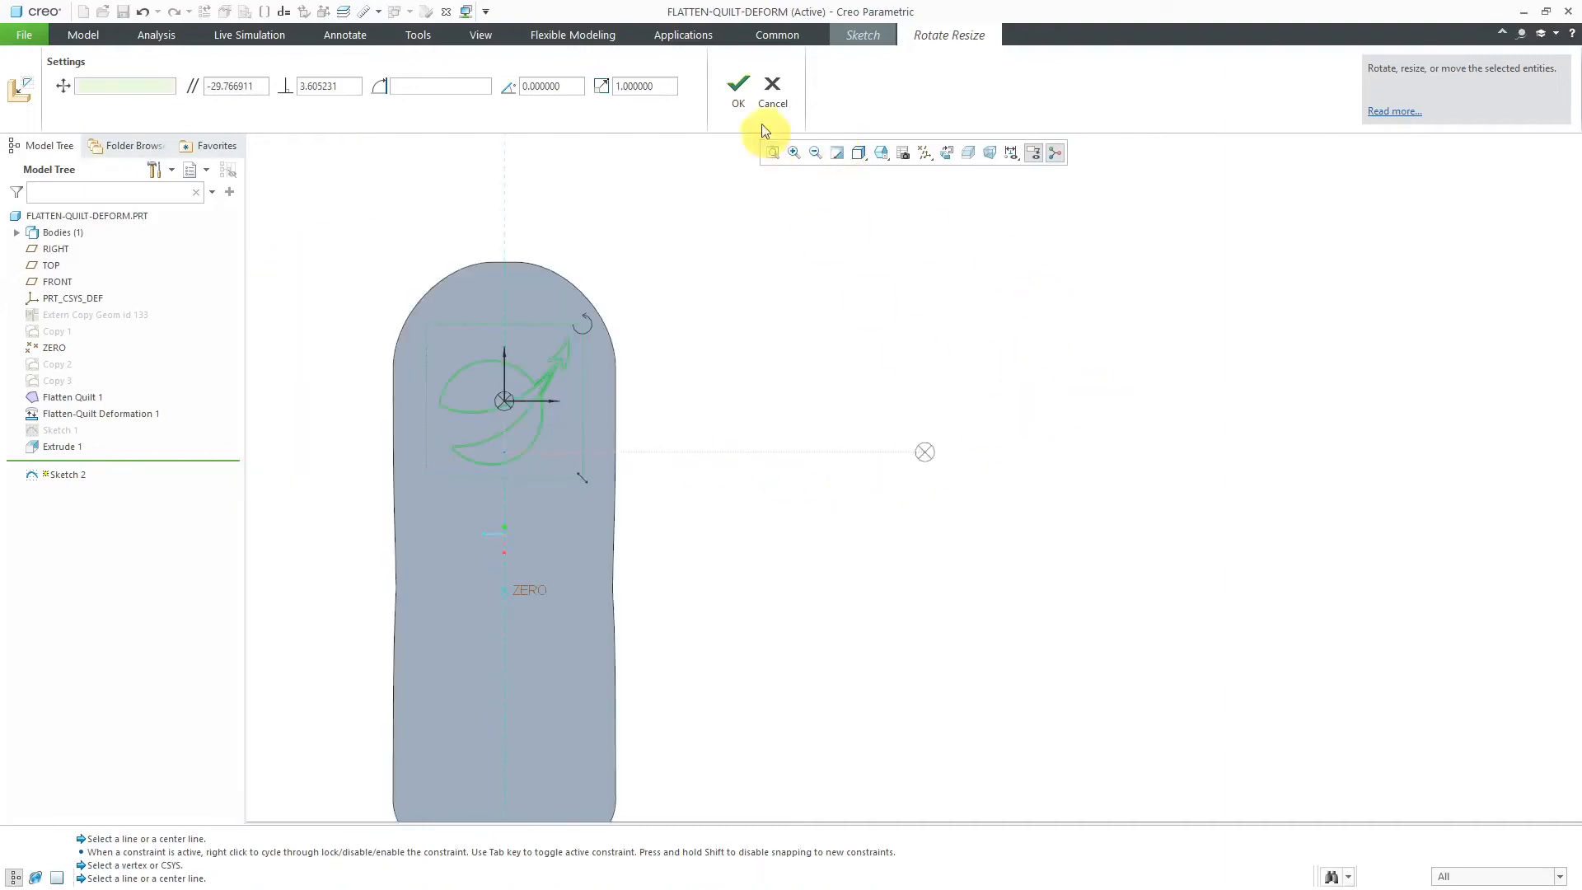
{"action": "left_click", "coordinate": [739, 84]}
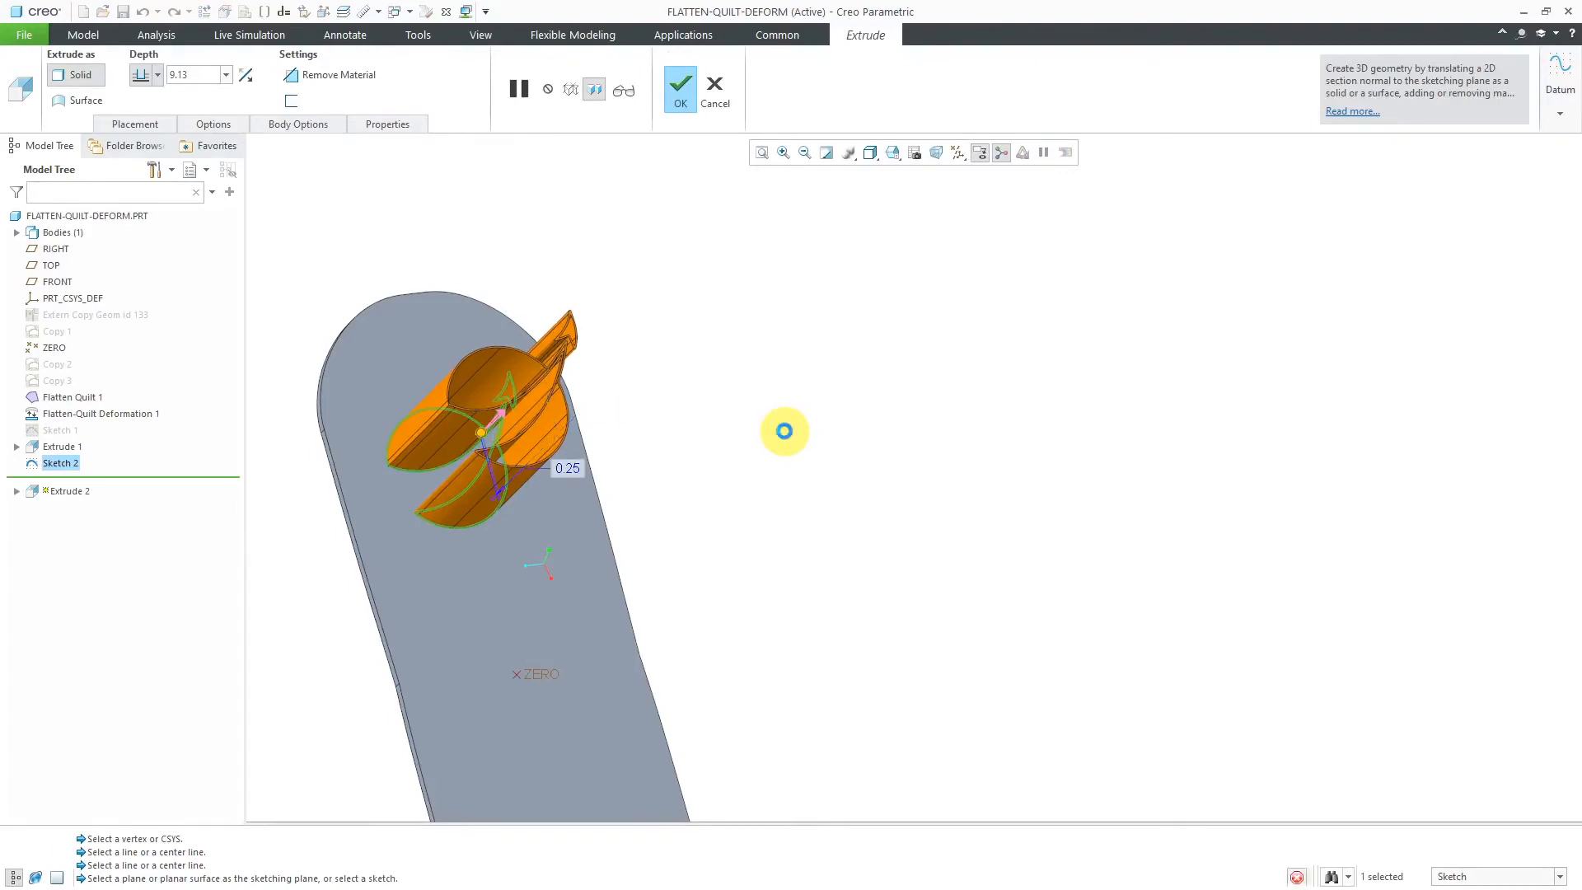
Extrude Sketch 2 as a 0.25-deep material-removing cut to engrave the logo
{"action": "type", "text": "0.25"}
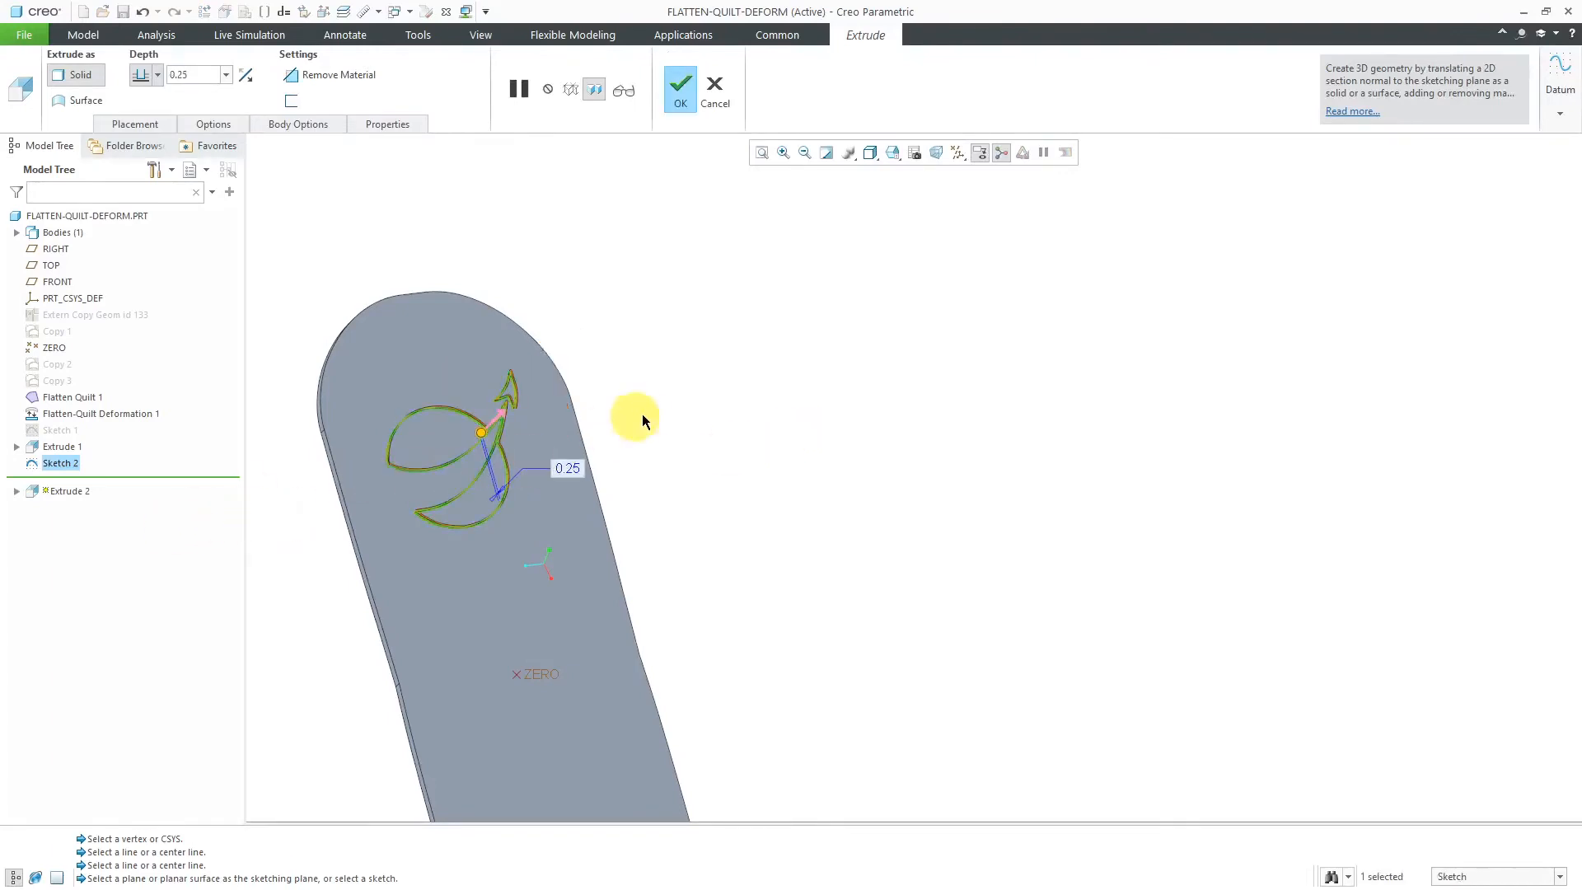
{"action": "right_click", "coordinate": [631, 410]}
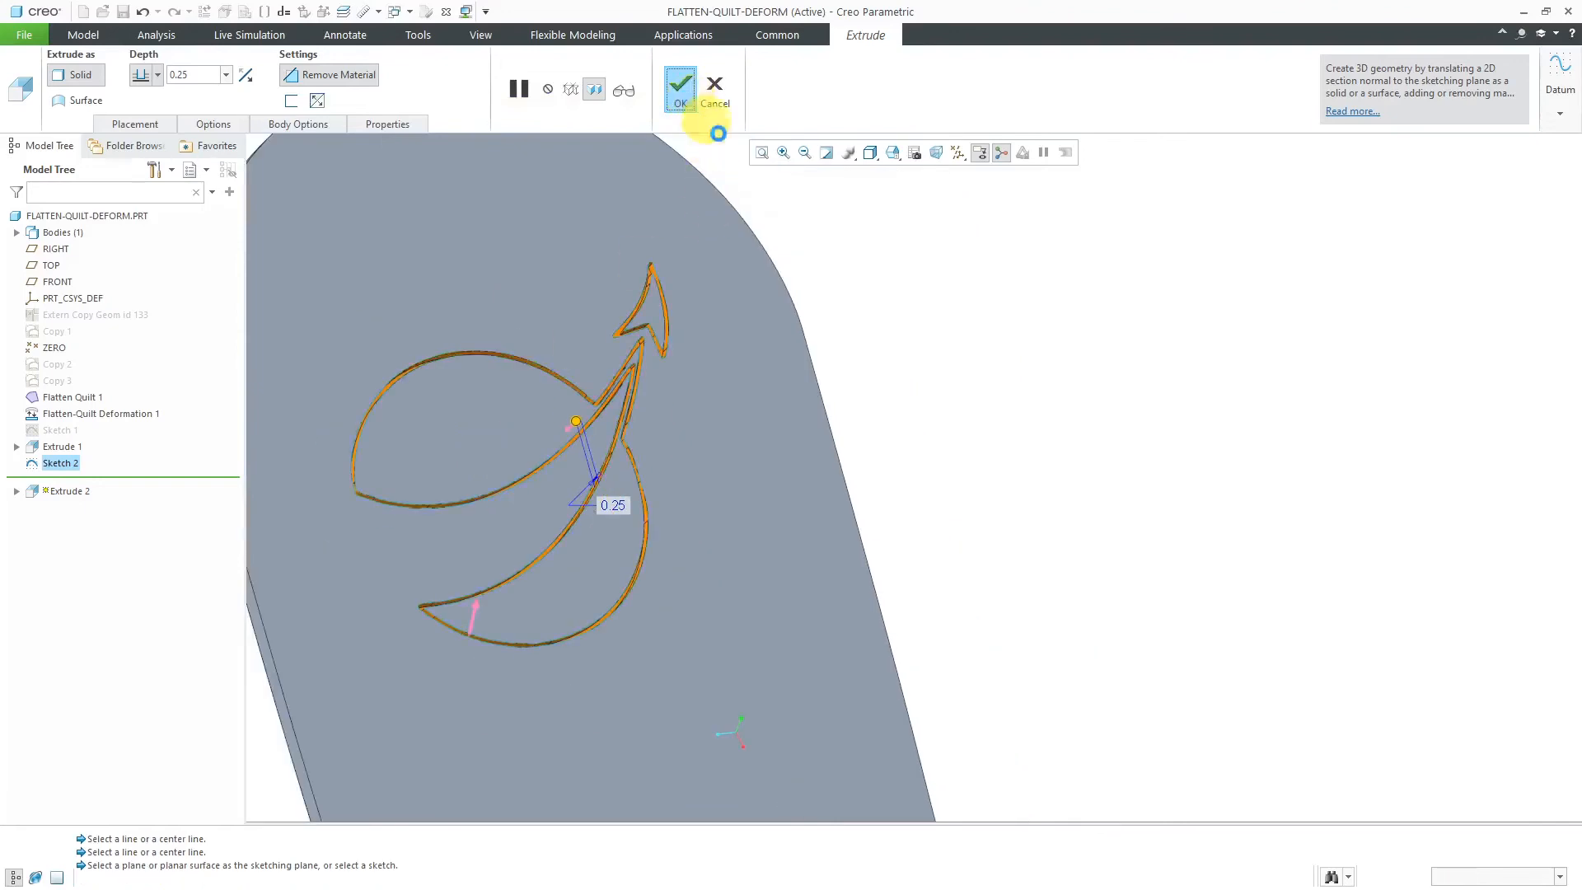
{"action": "left_click", "coordinate": [679, 89]}
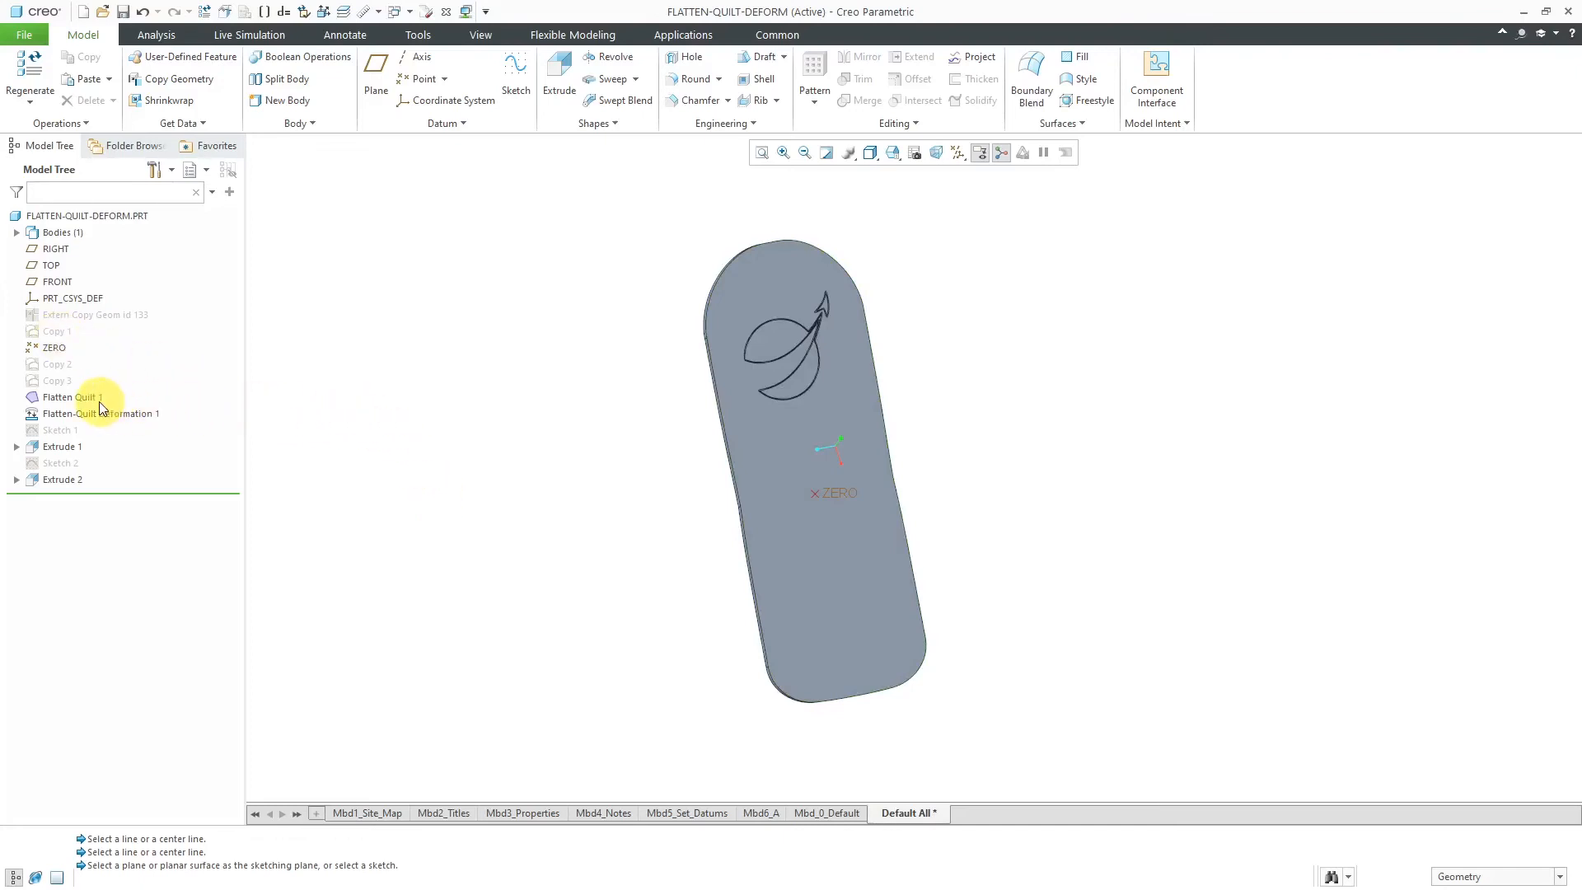
Show Copy 1's curved quilt and start a second Flatten-Quilt Deformation feature
{"action": "left_click", "coordinate": [57, 331]}
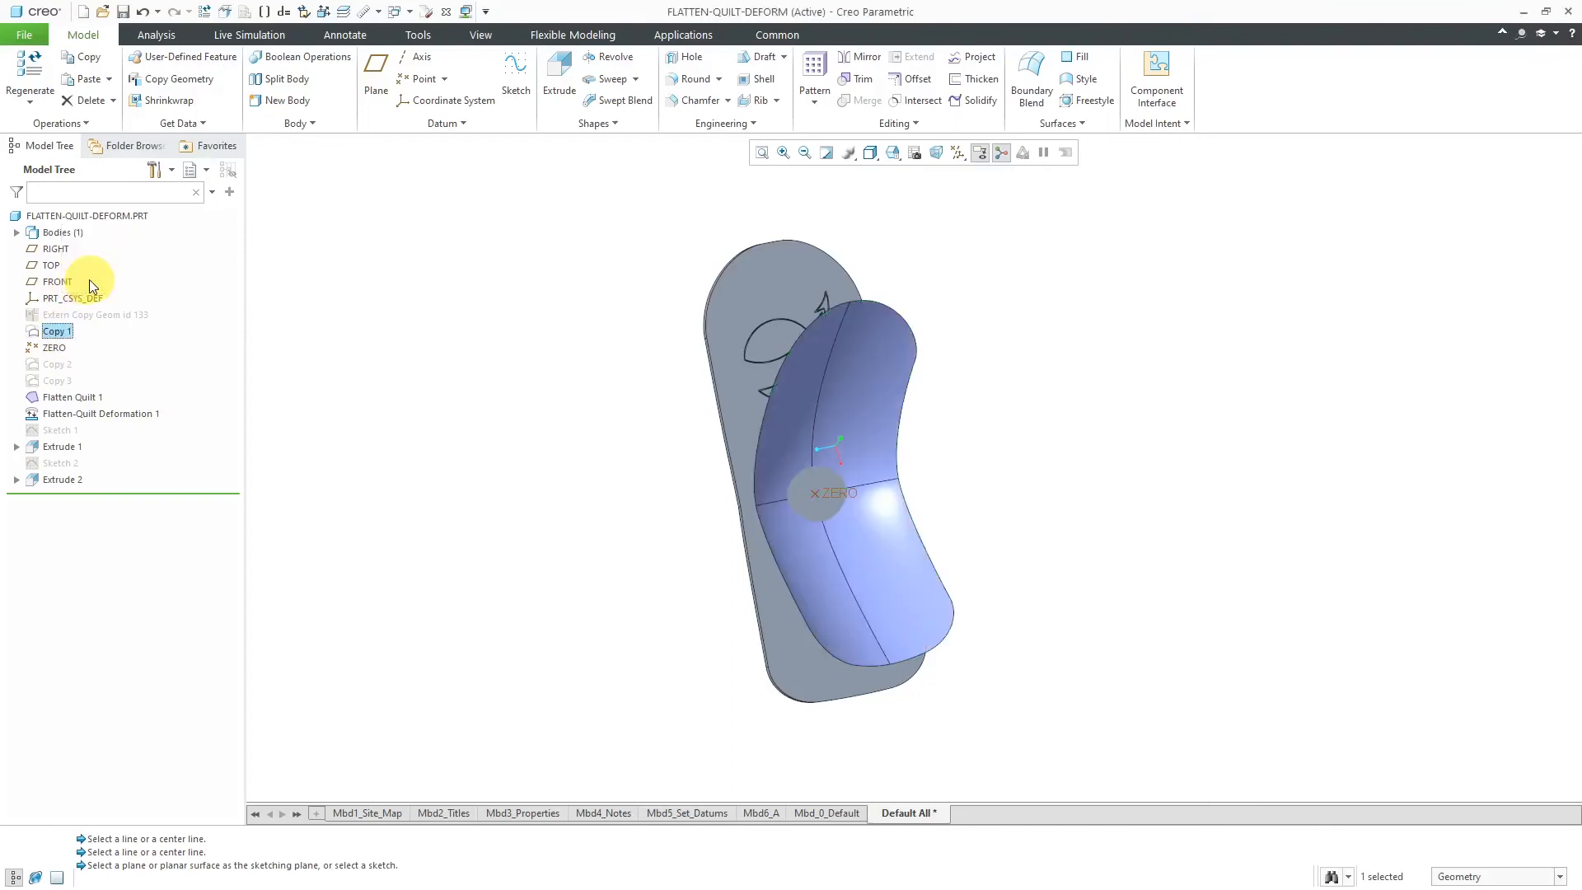
{"action": "mouse_move", "coordinate": [972, 275]}
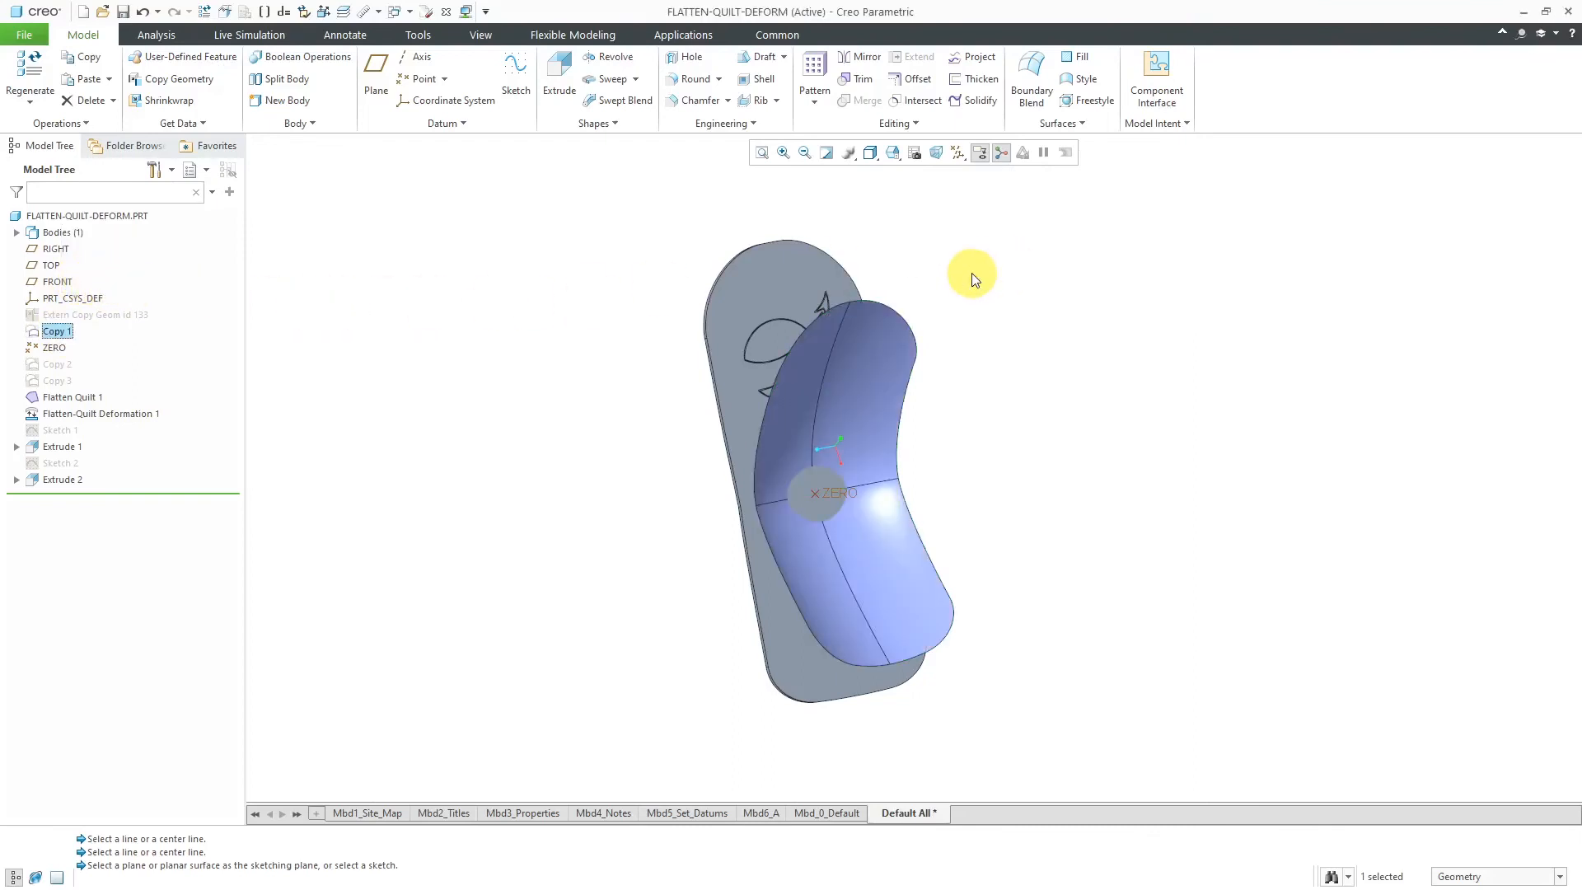
{"action": "left_click", "coordinate": [1058, 123]}
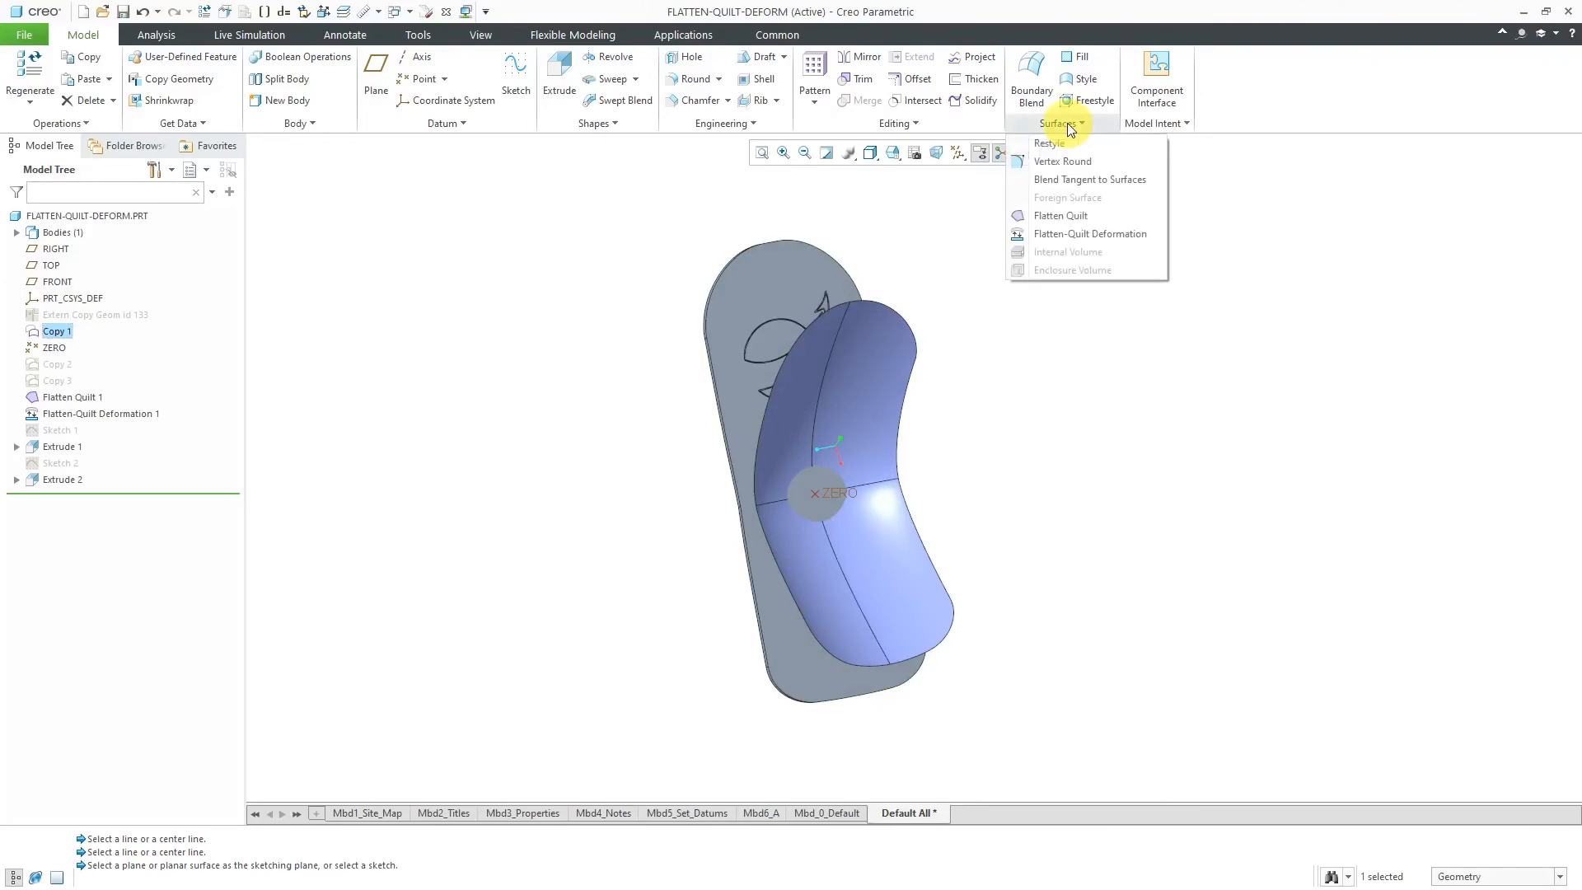
{"action": "left_click", "coordinate": [1091, 232]}
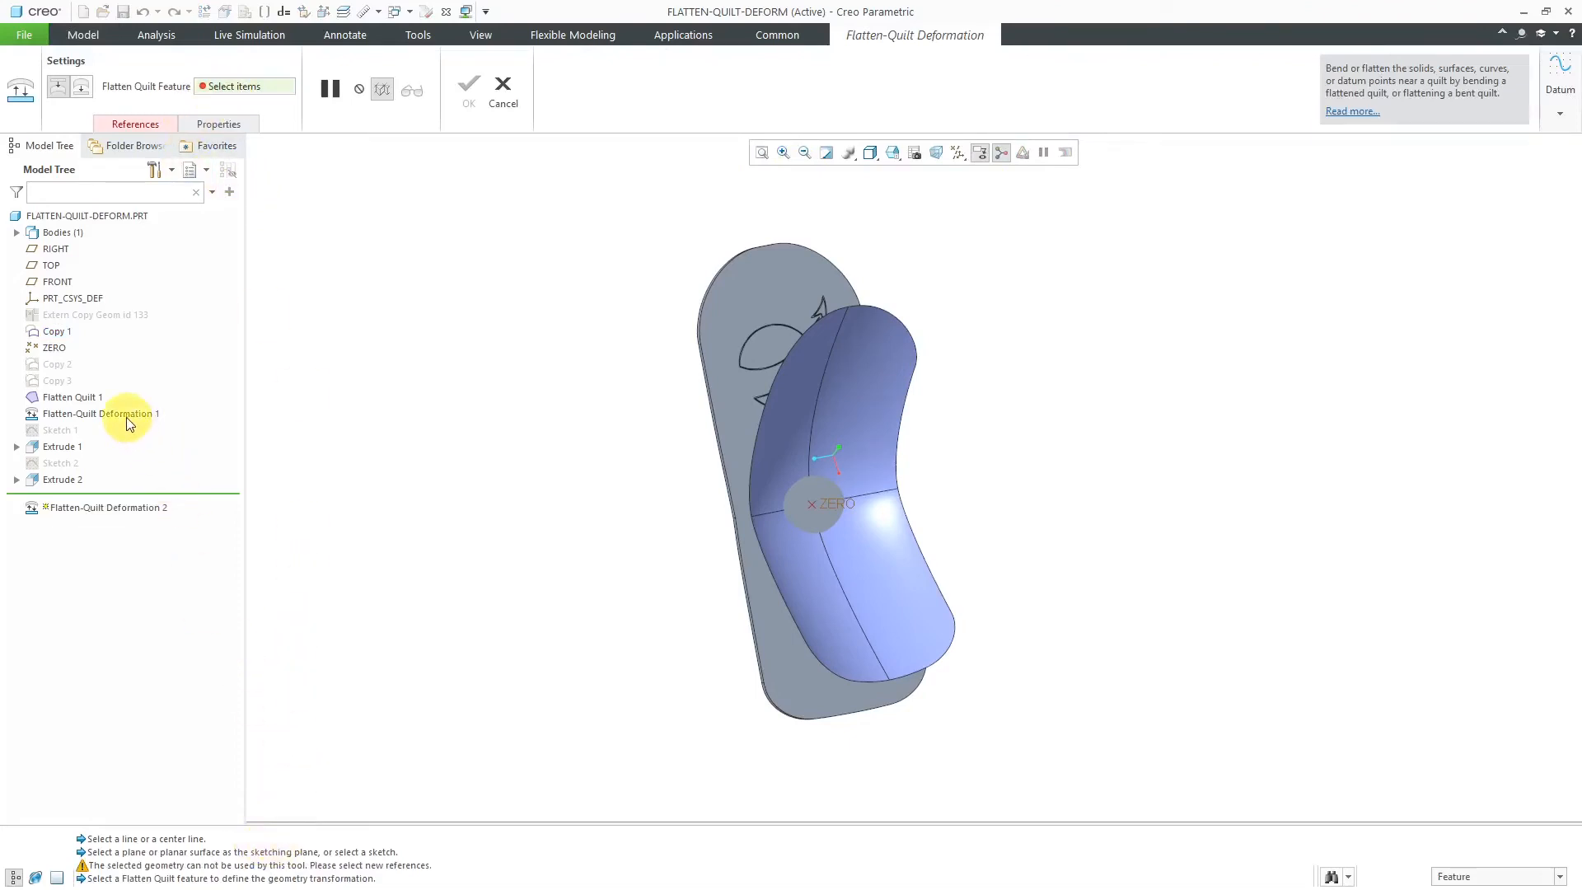
Reference Flatten Quilt 1 and set the deformation to bend rather than flatten
{"action": "left_click", "coordinate": [71, 397]}
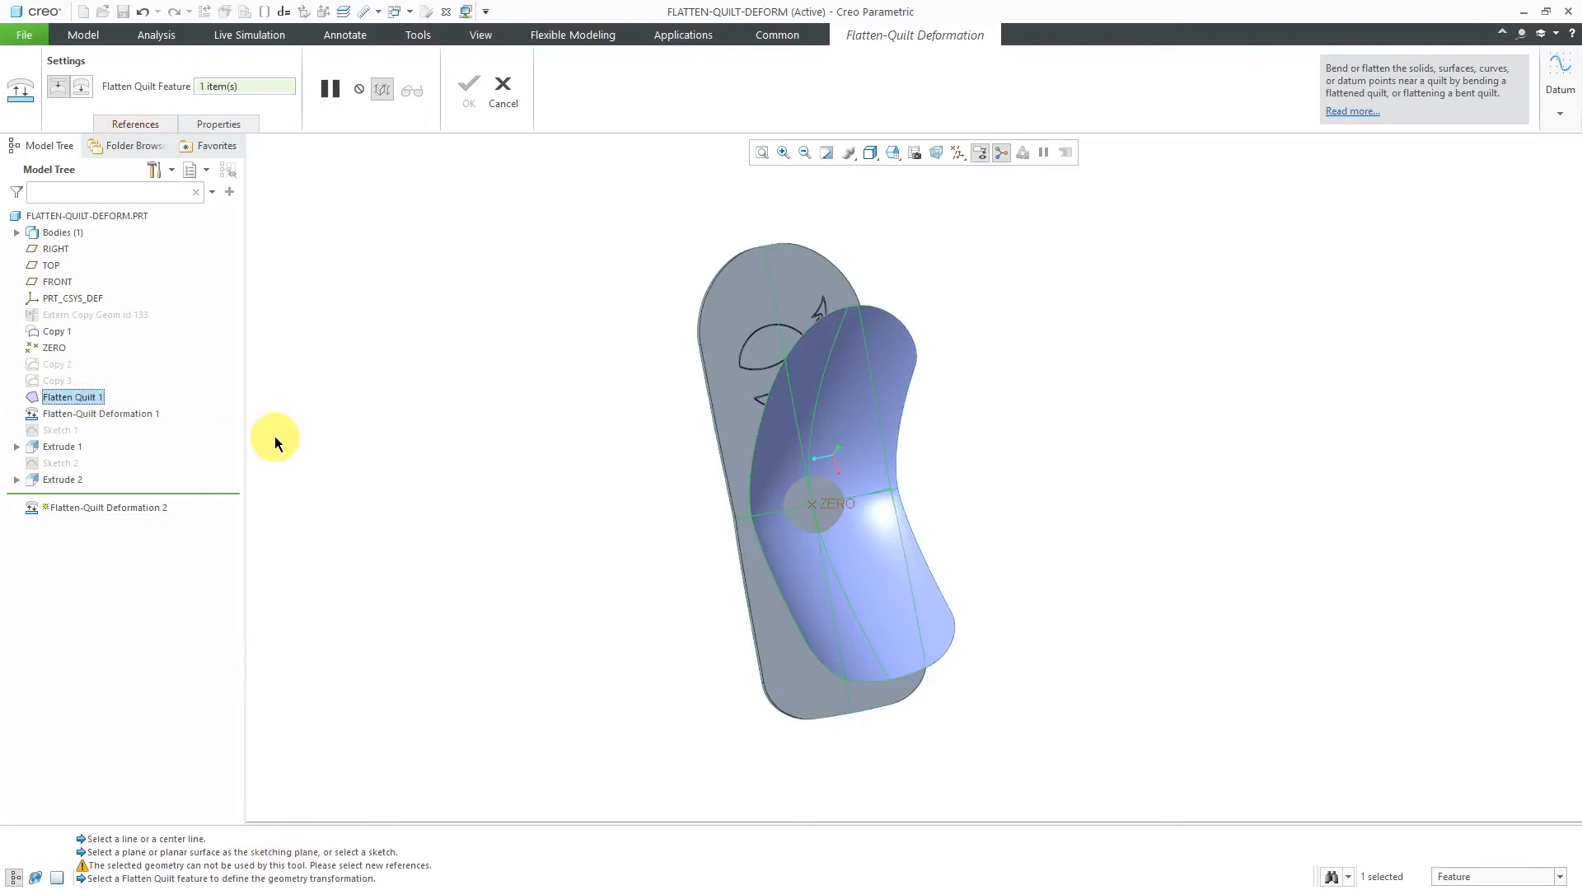
{"action": "left_click", "coordinate": [67, 89]}
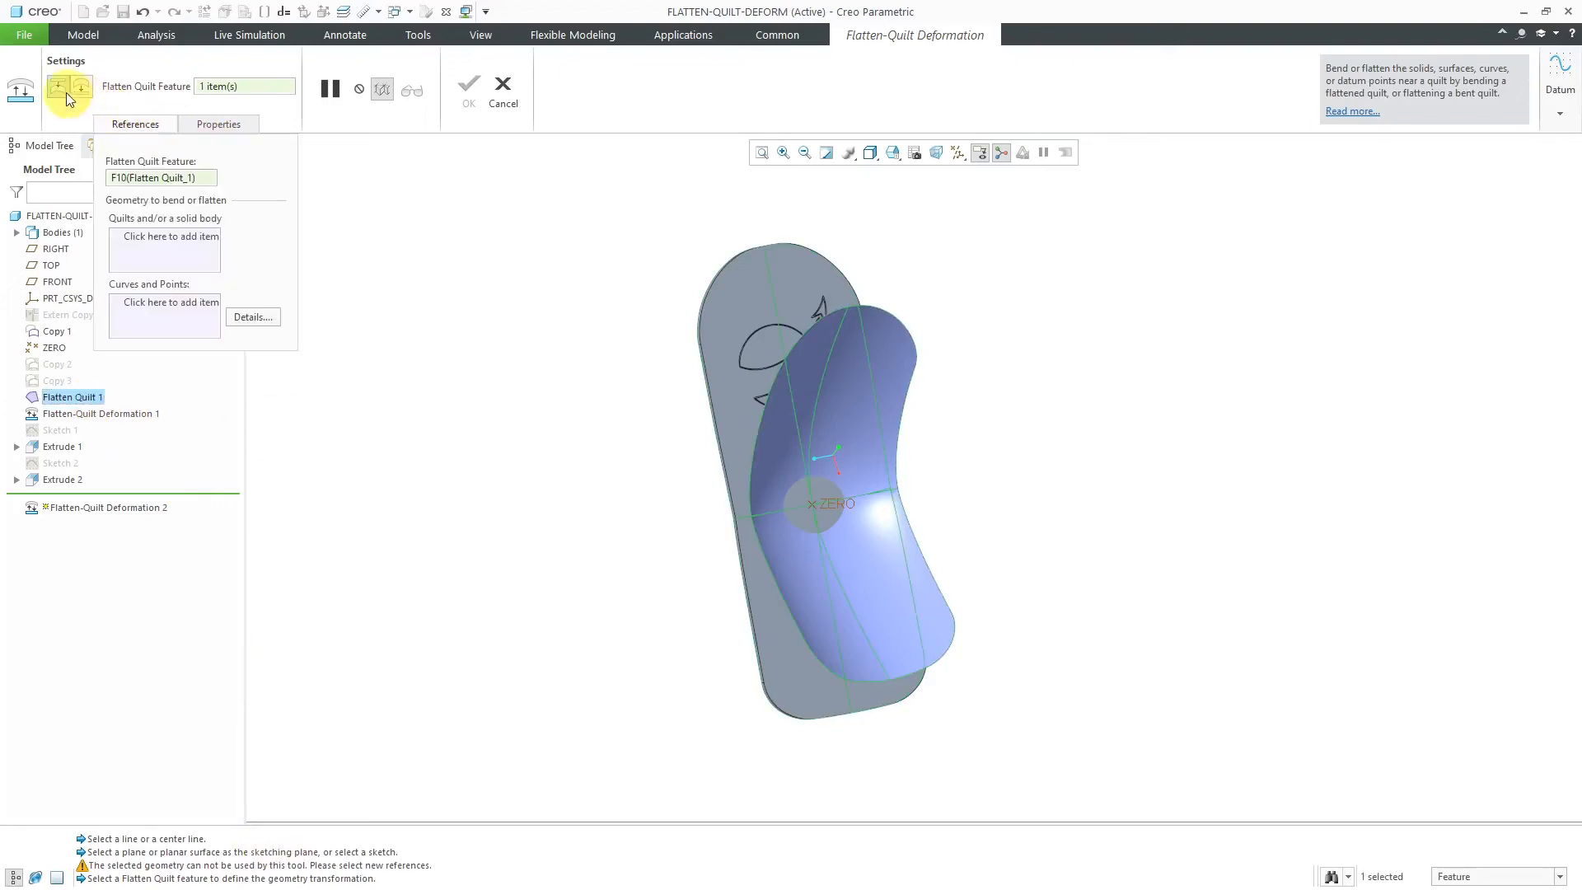
{"action": "mouse_move", "coordinate": [59, 87]}
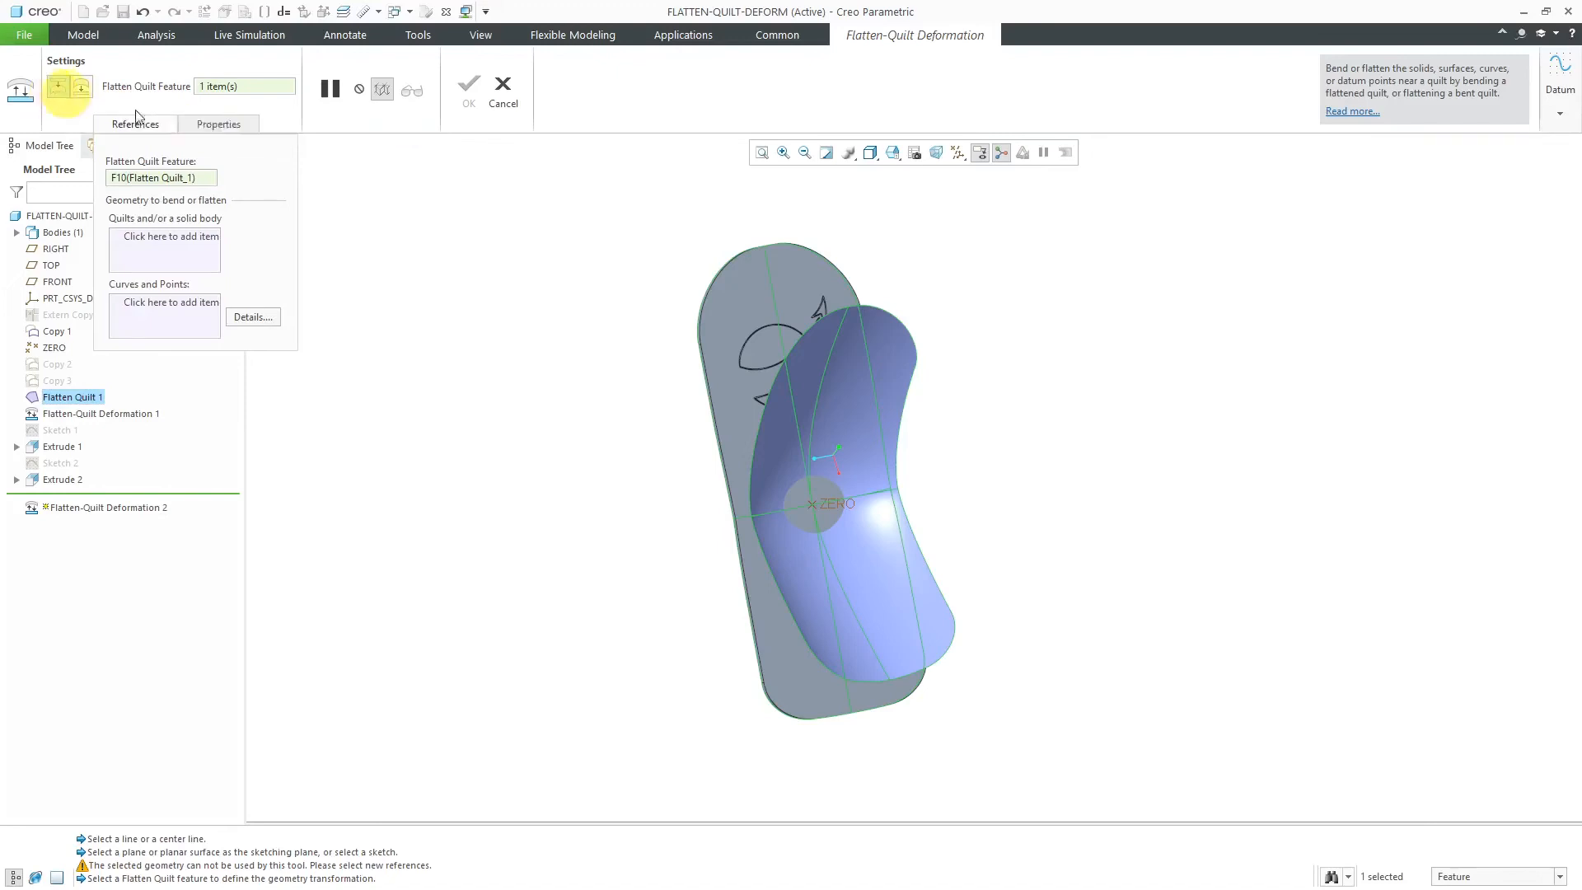
{"action": "mouse_move", "coordinate": [432, 249]}
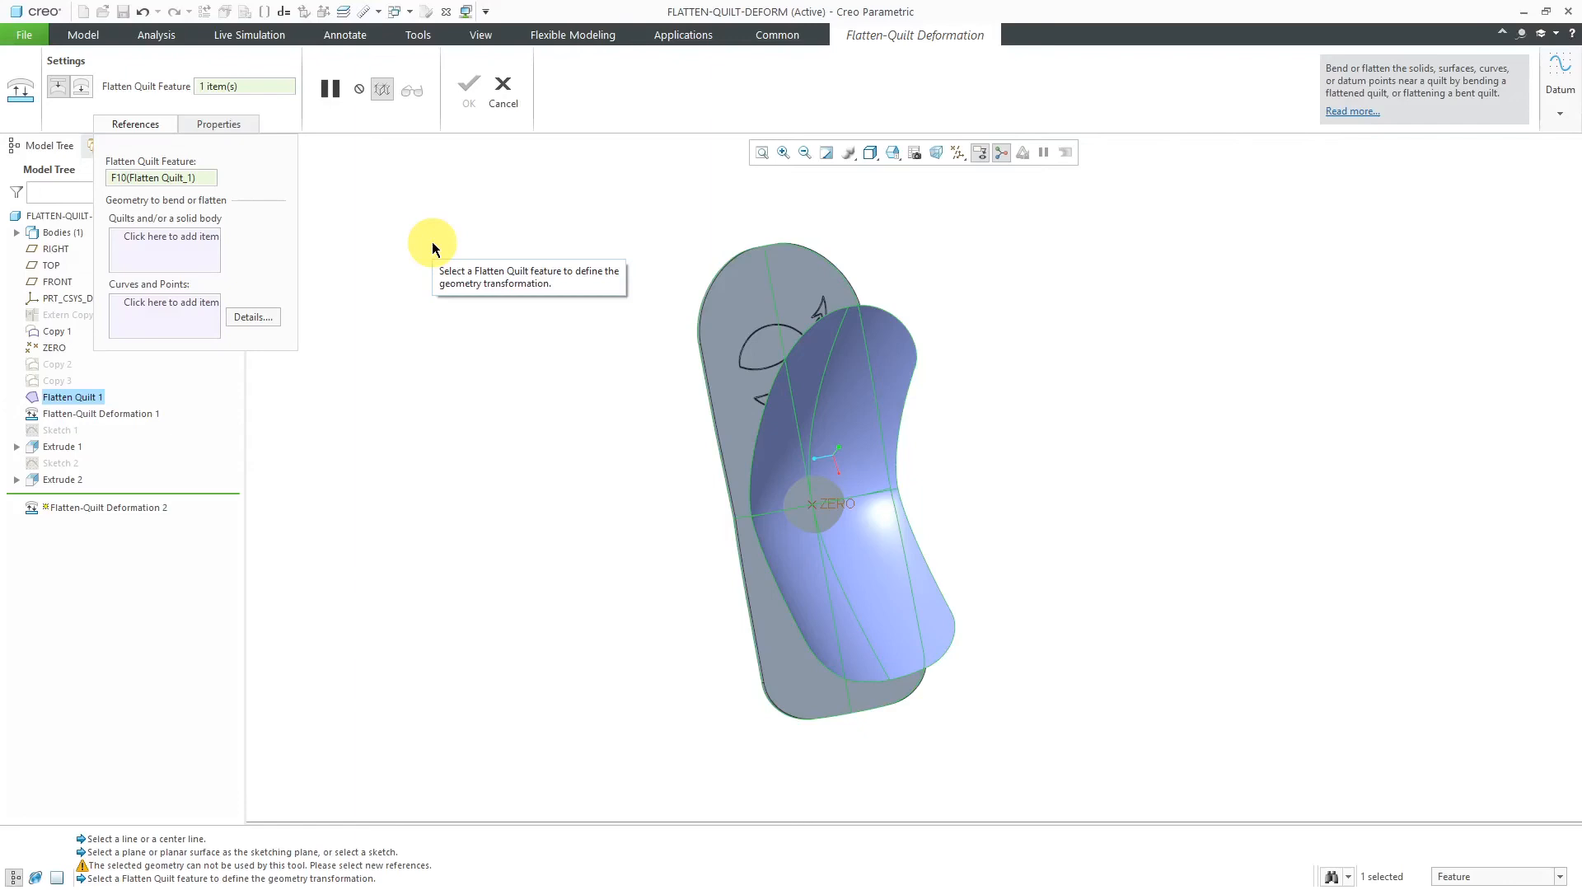
{"action": "mouse_move", "coordinate": [327, 403]}
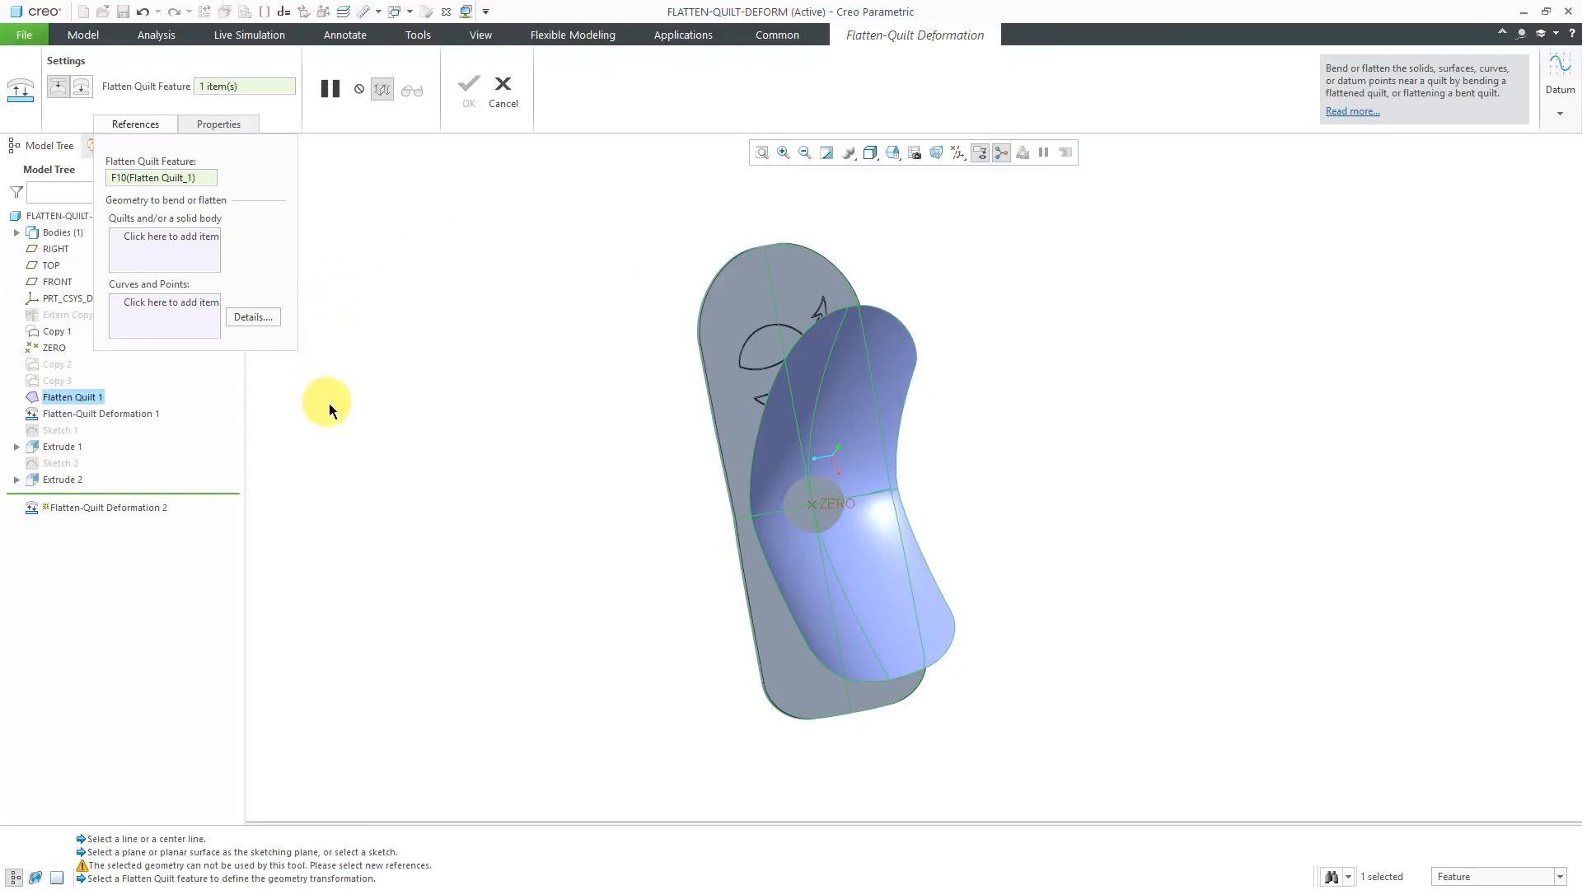
{"action": "mouse_move", "coordinate": [347, 316]}
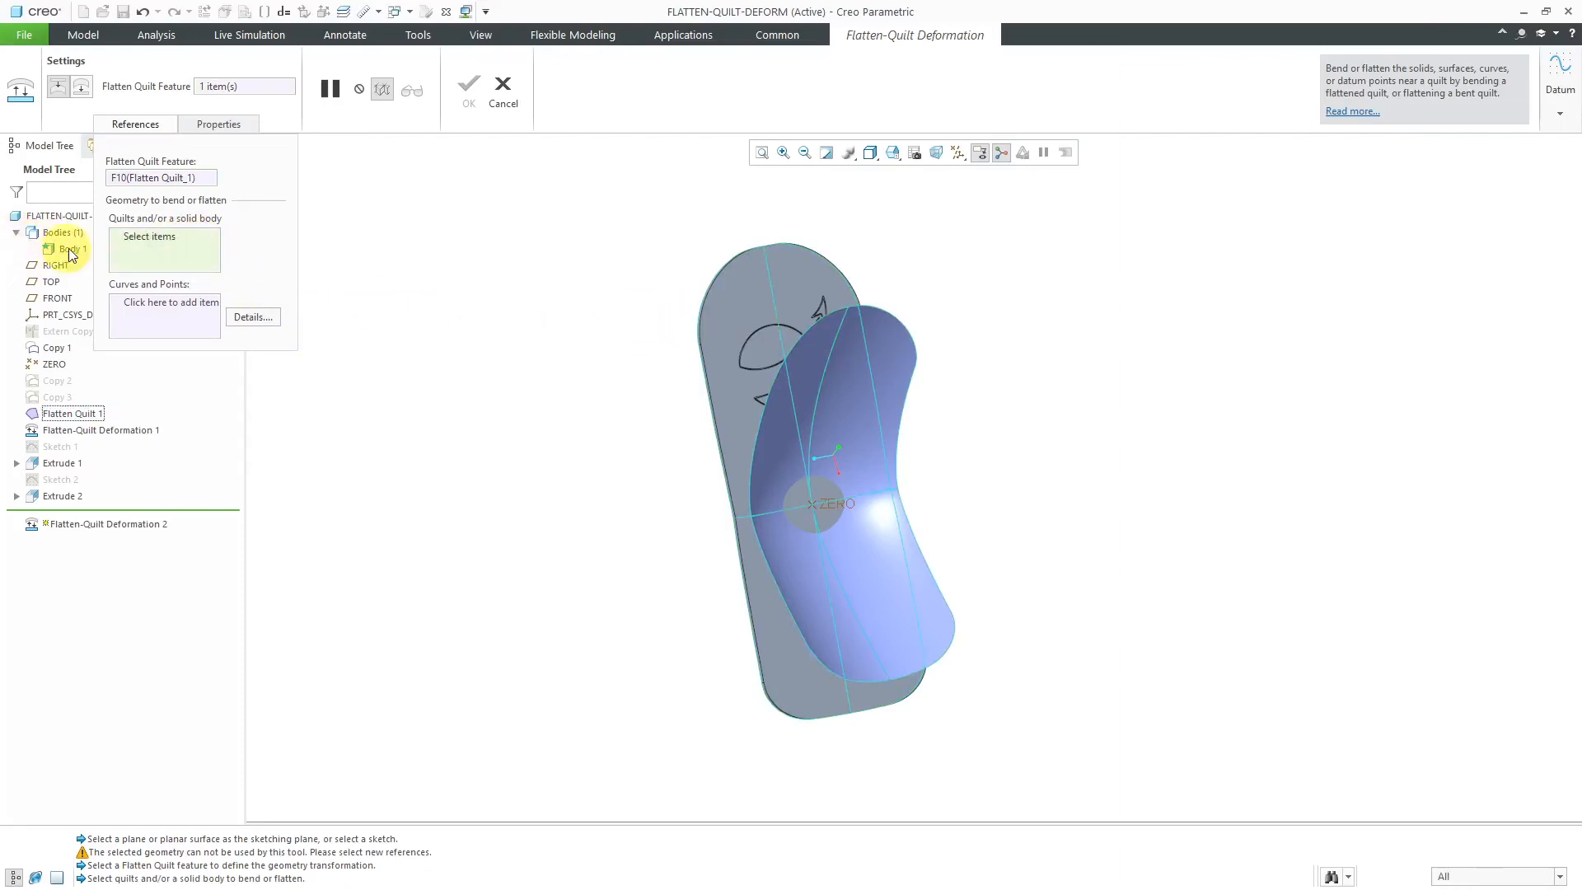
Bend Body 1 back into the curved seat shape and complete the deformation
{"action": "left_click", "coordinate": [71, 249]}
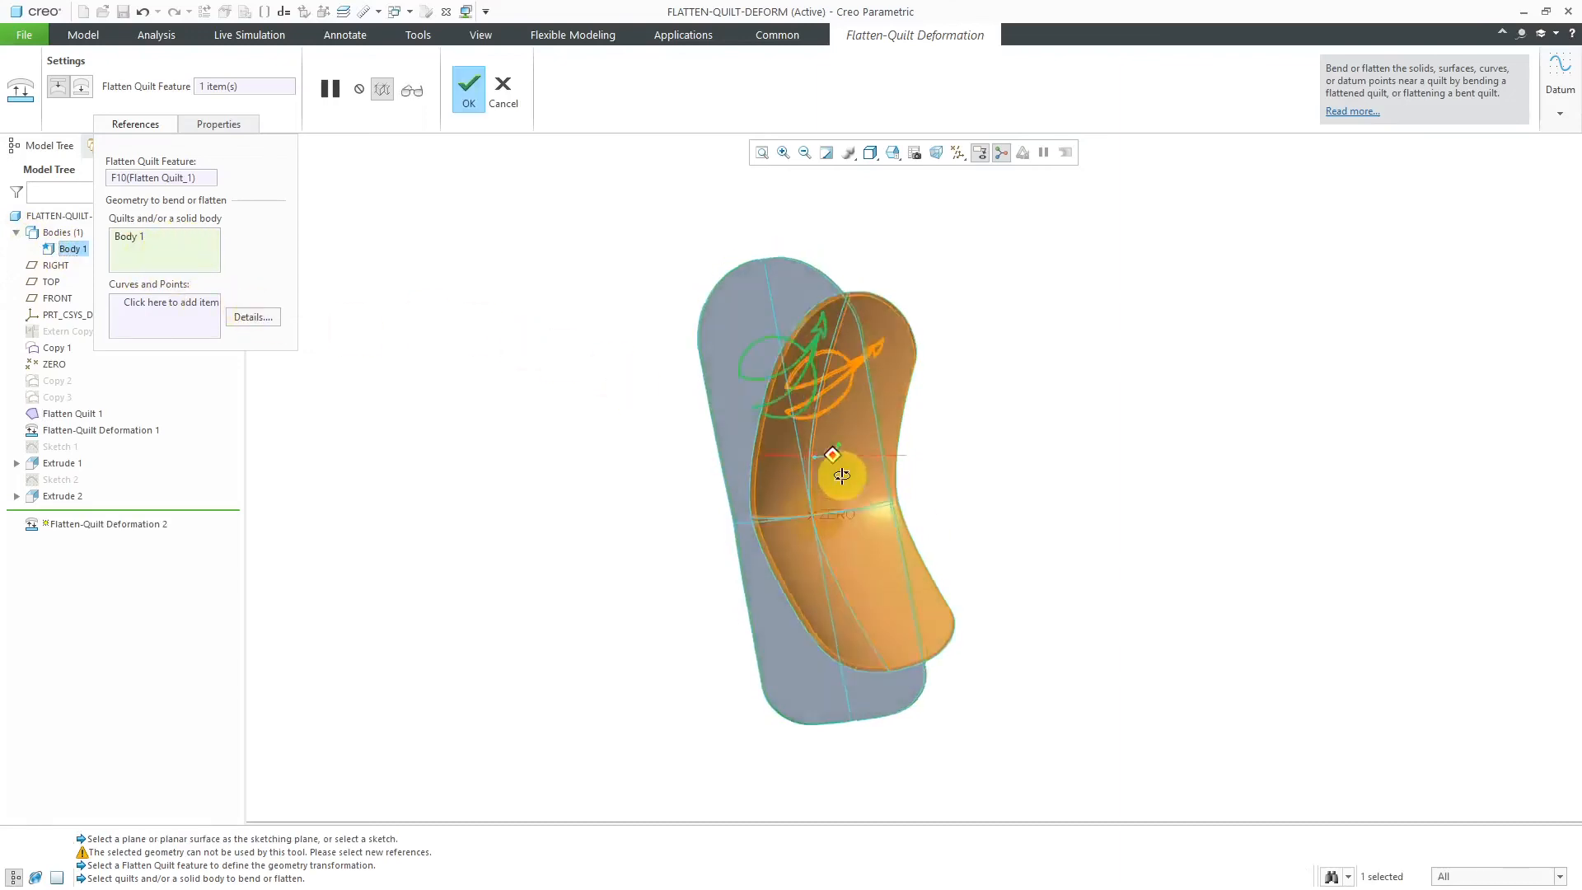
{"action": "left_click_drag", "start_coordinate": [842, 475], "coordinate": [838, 465]}
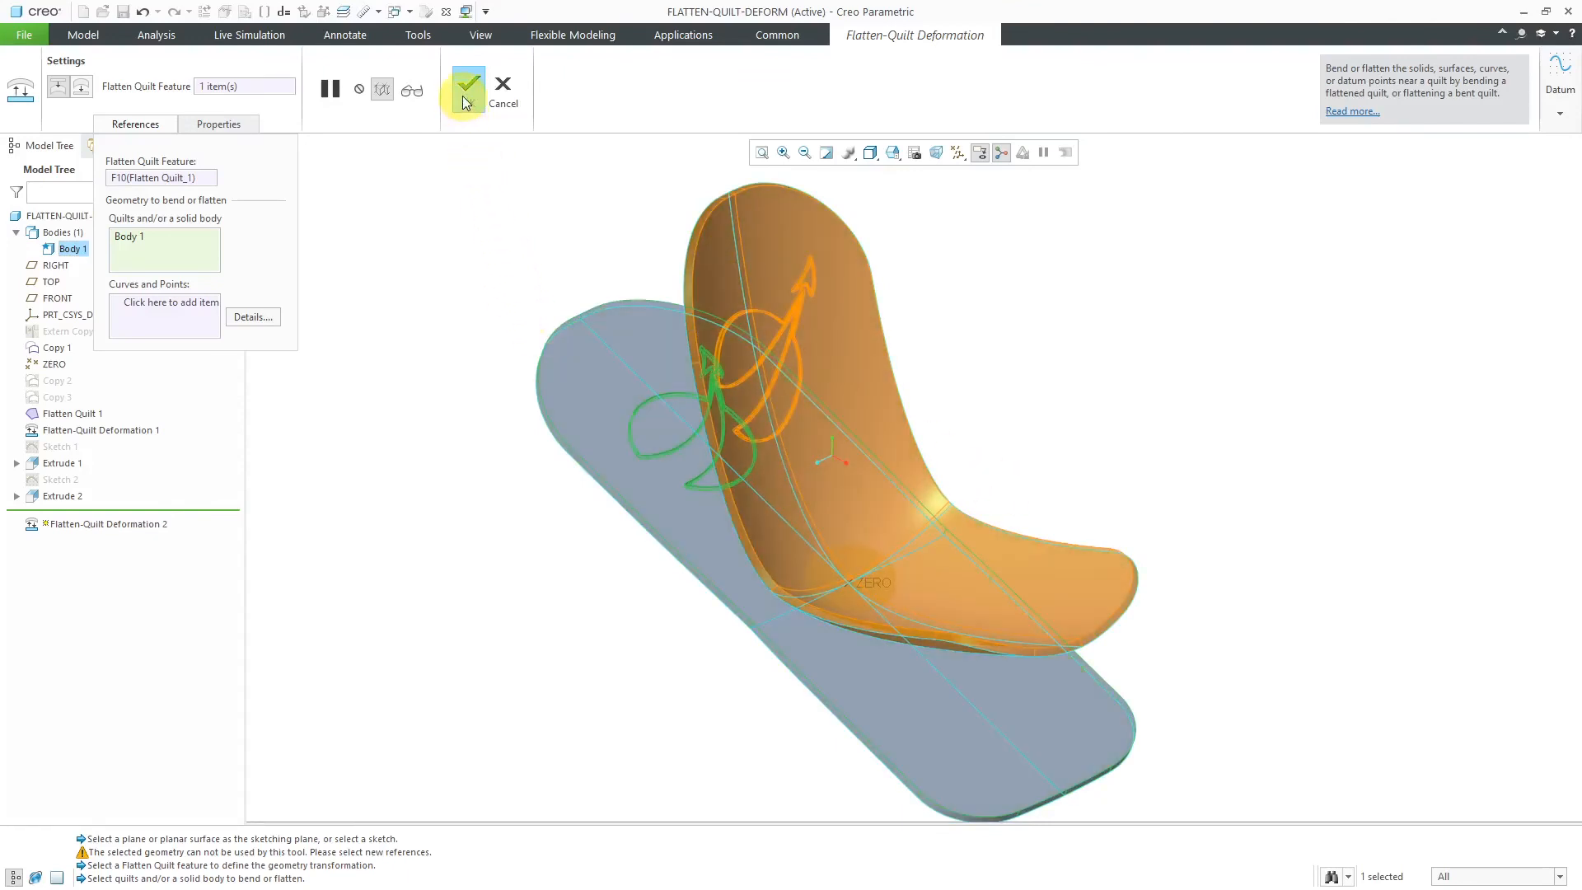
{"action": "left_click", "coordinate": [467, 85]}
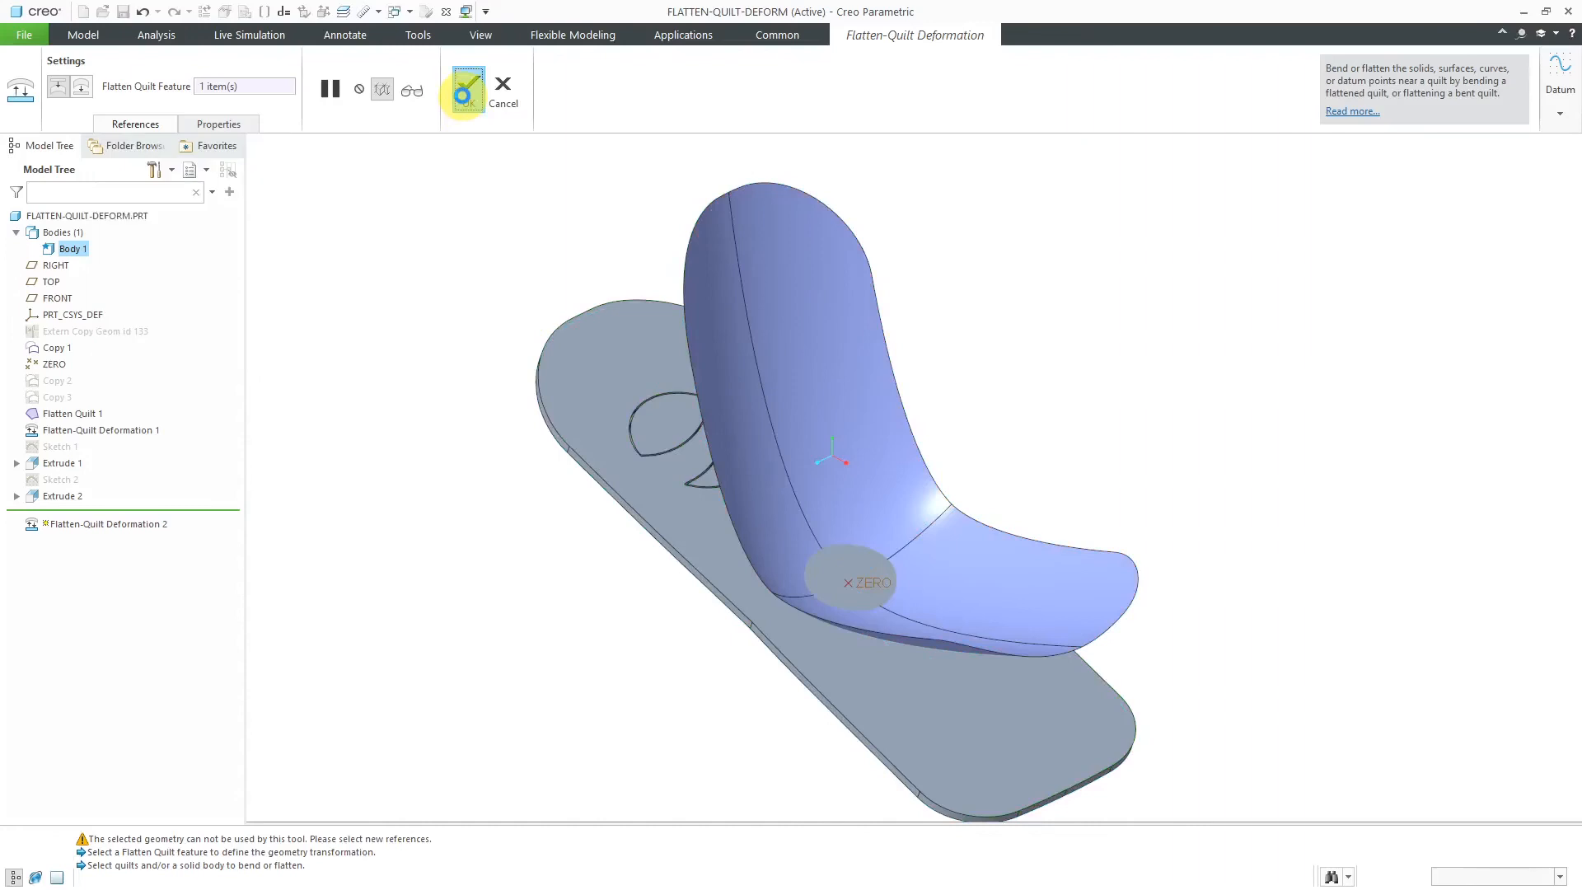
{"action": "left_click", "coordinate": [501, 82]}
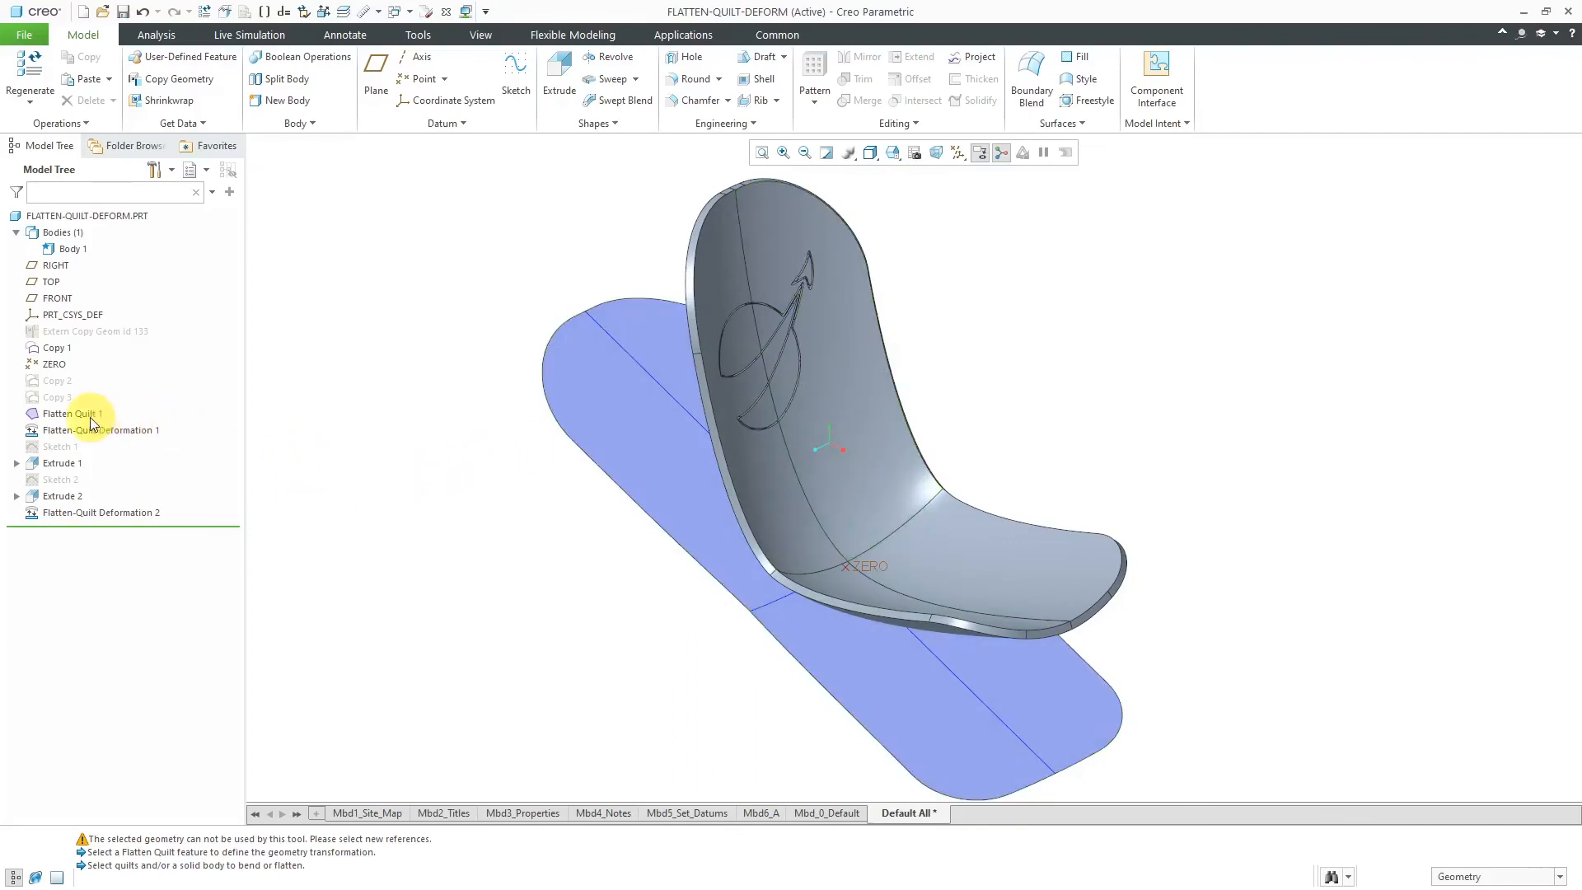
Hide Flatten Quilt 1, leaving only the curved seat with the engraved logo
{"action": "left_click", "coordinate": [71, 413]}
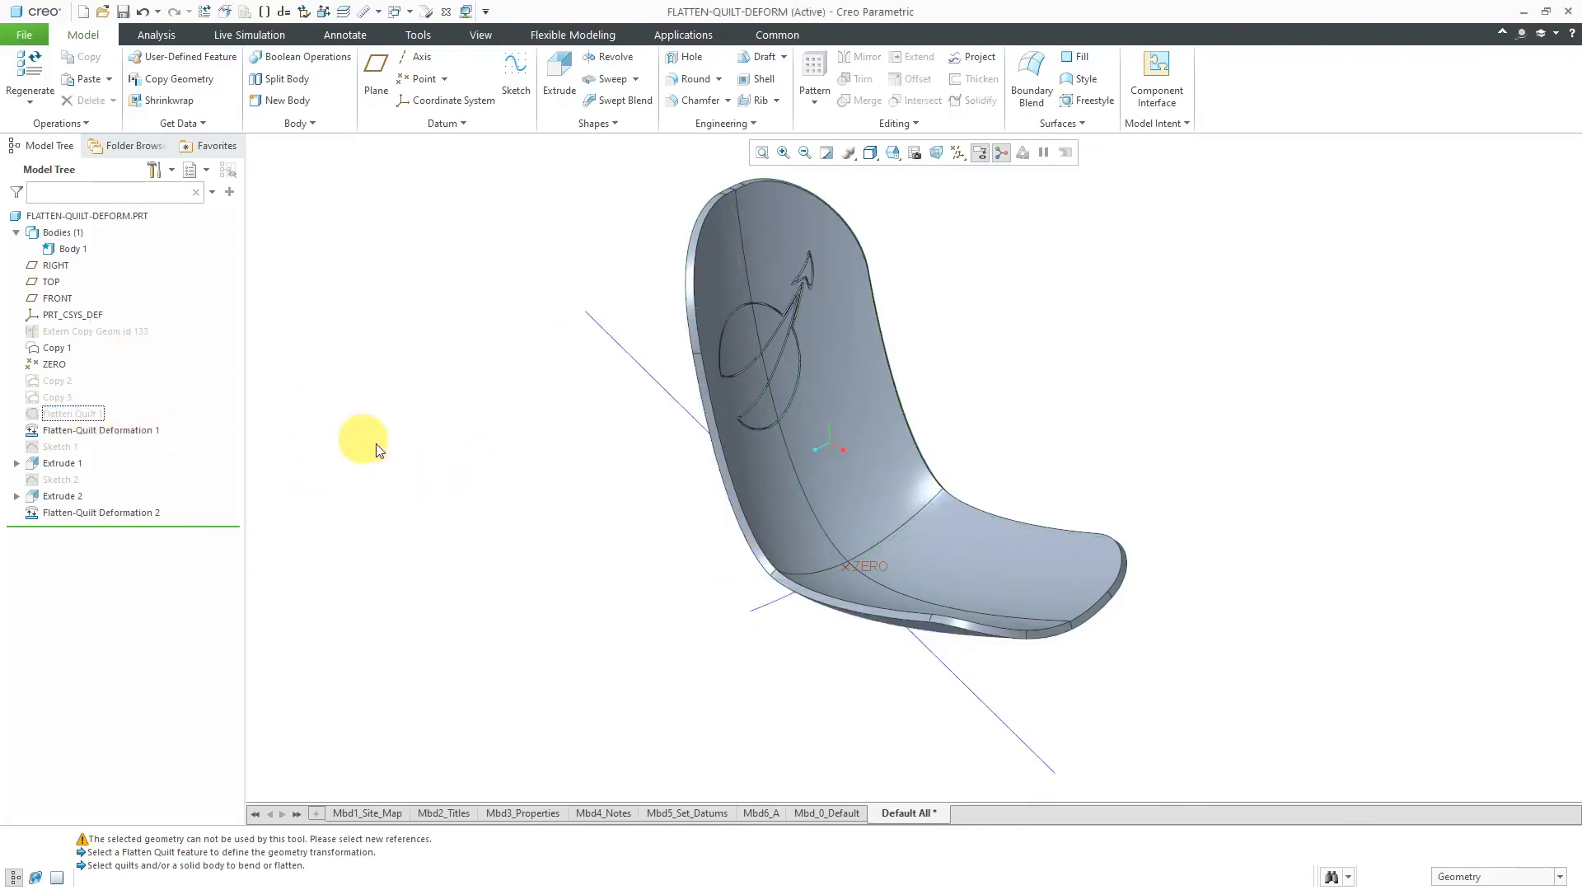
{"action": "mouse_move", "coordinate": [111, 437]}
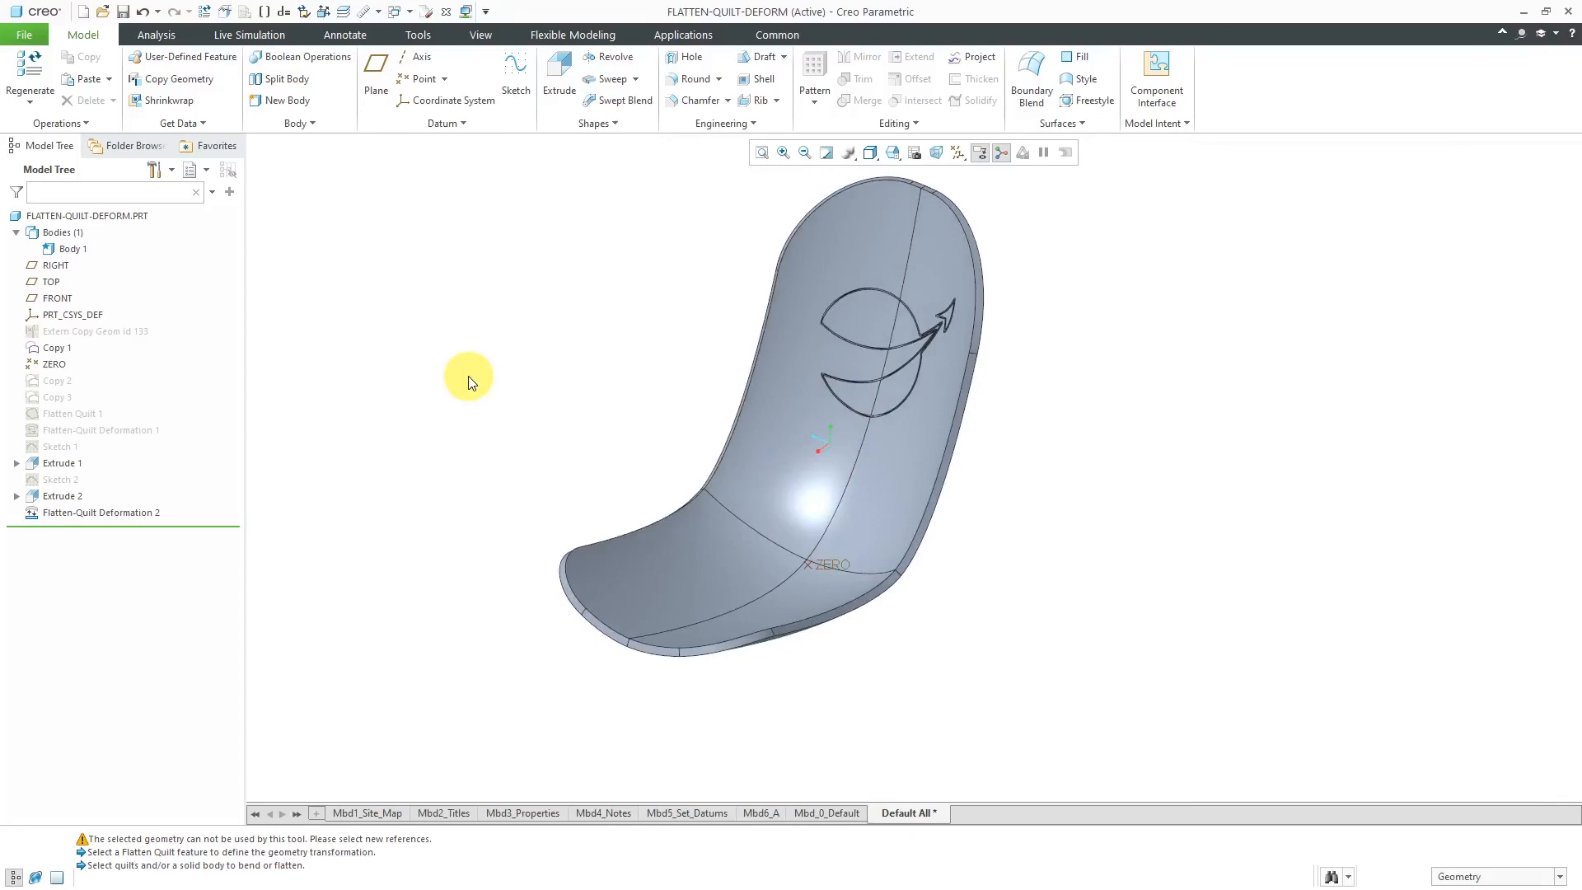
{"action": "mouse_move", "coordinate": [839, 471]}
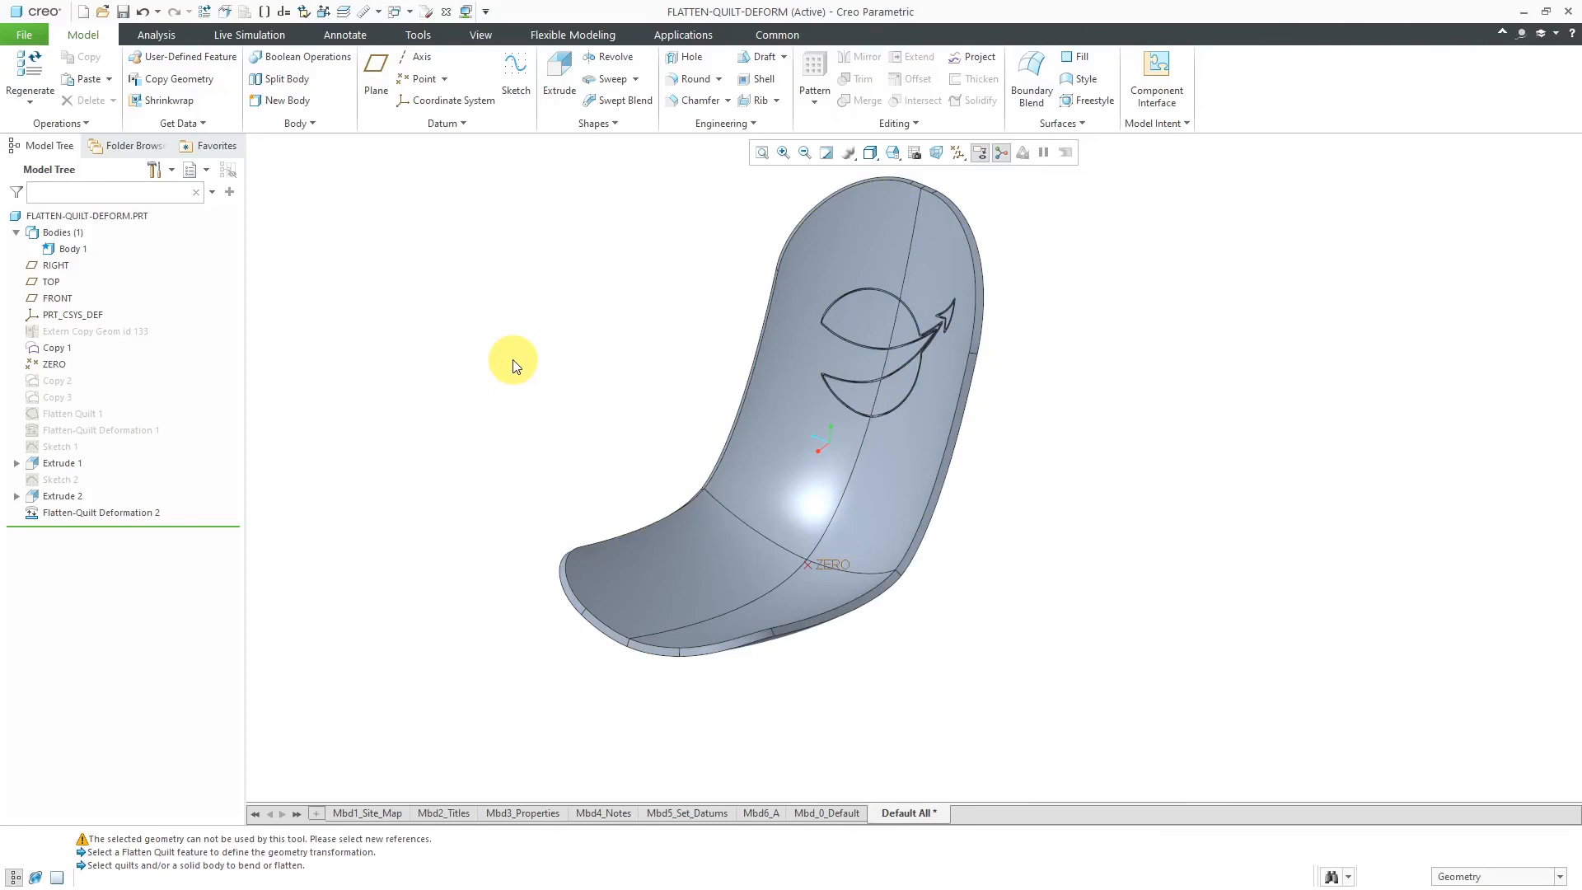
{"action": "mouse_move", "coordinate": [518, 371]}
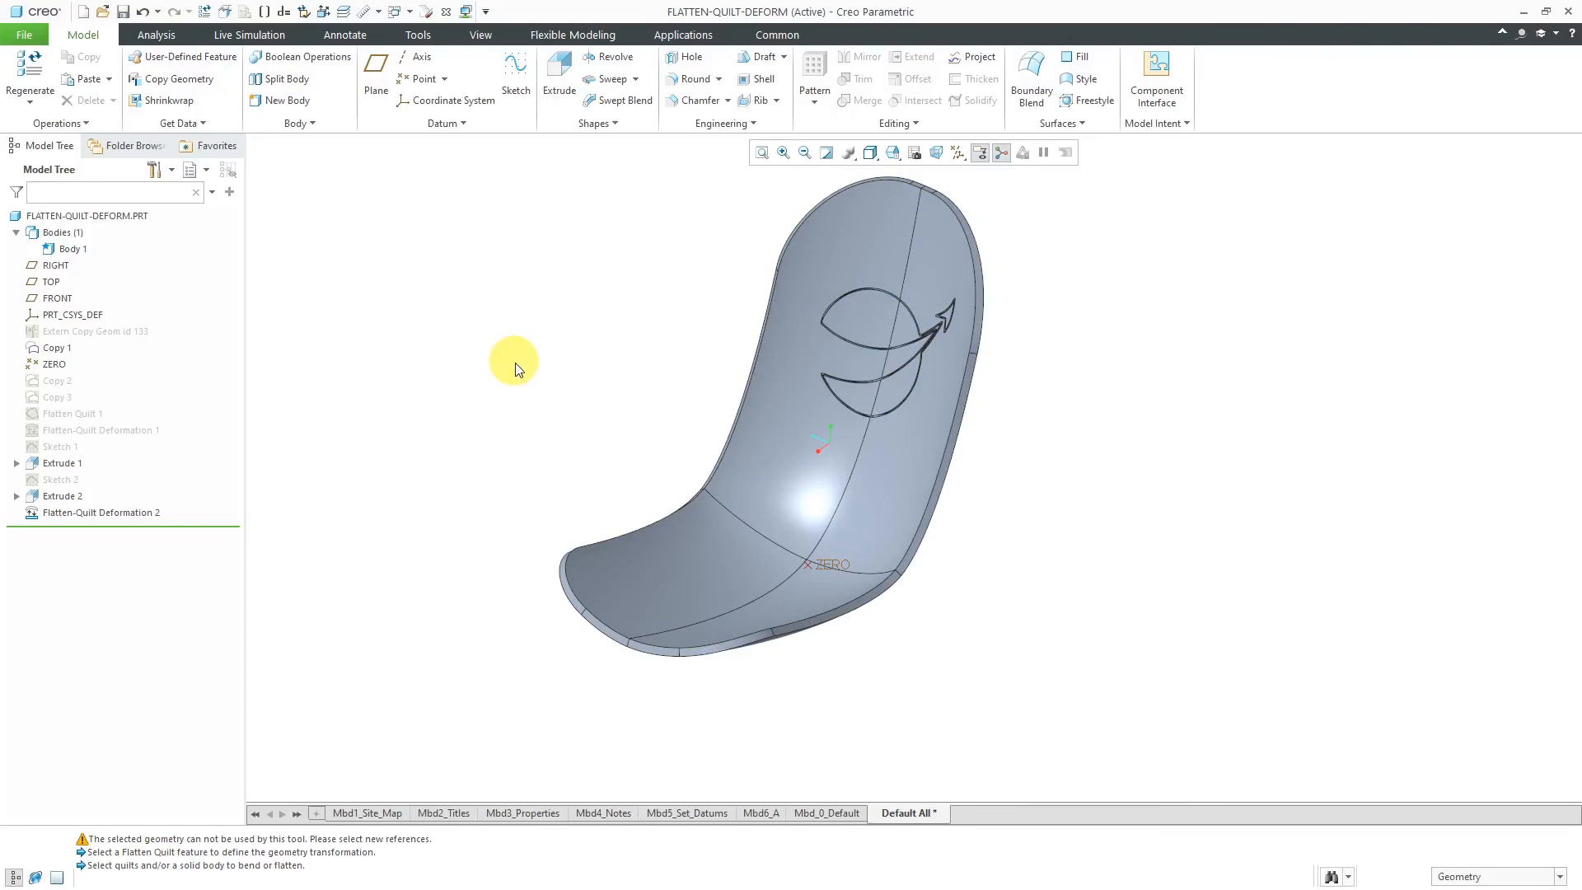
{"action": "mouse_move", "coordinate": [567, 392]}
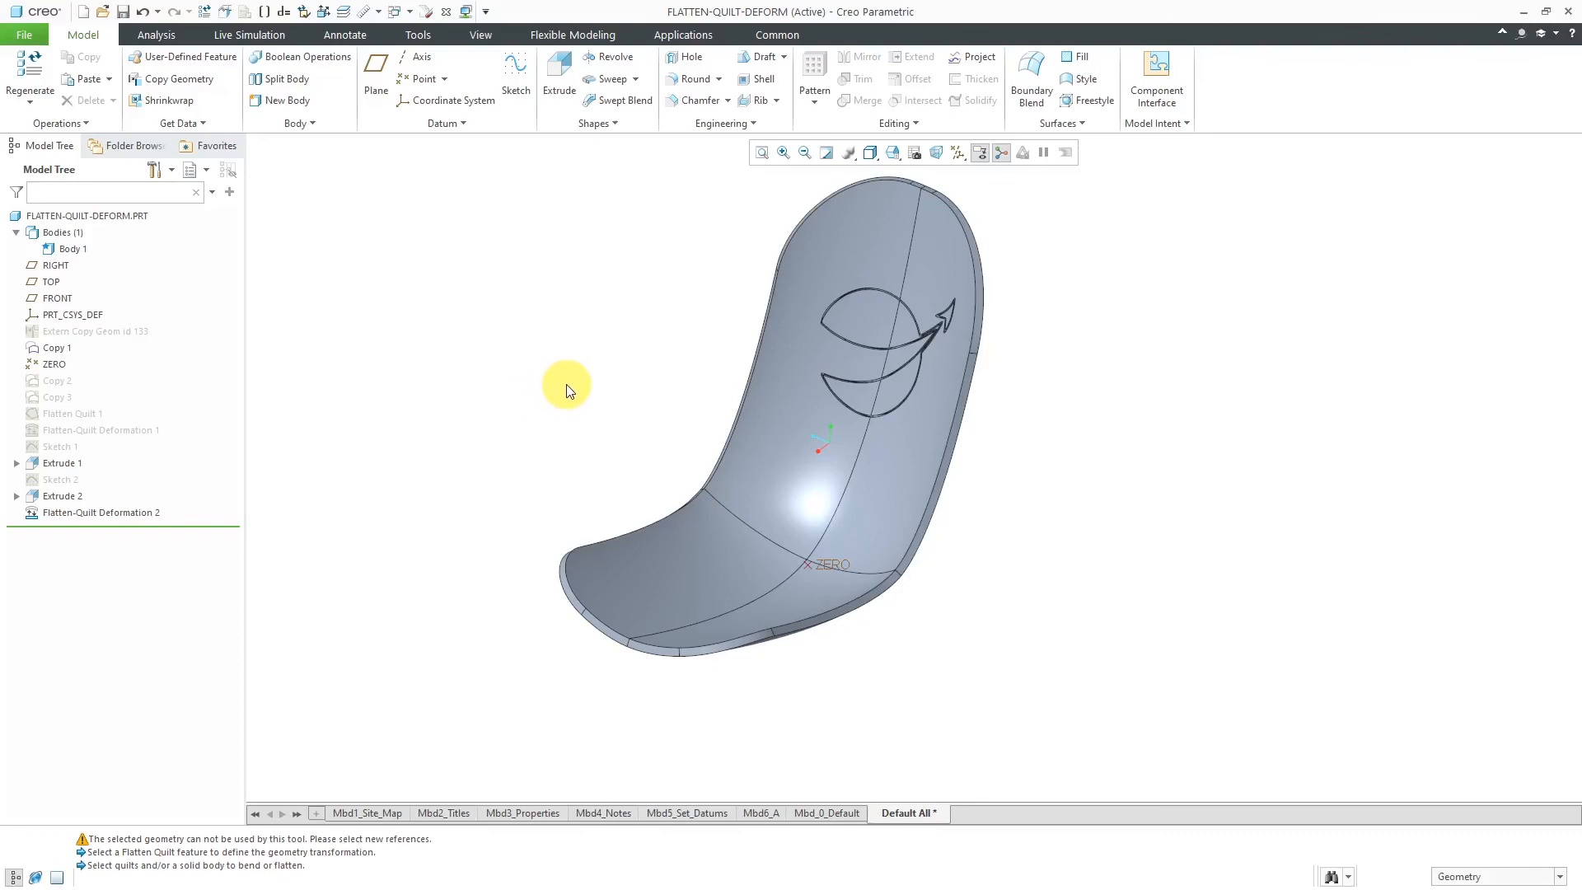
{"action": "mouse_move", "coordinate": [596, 407]}
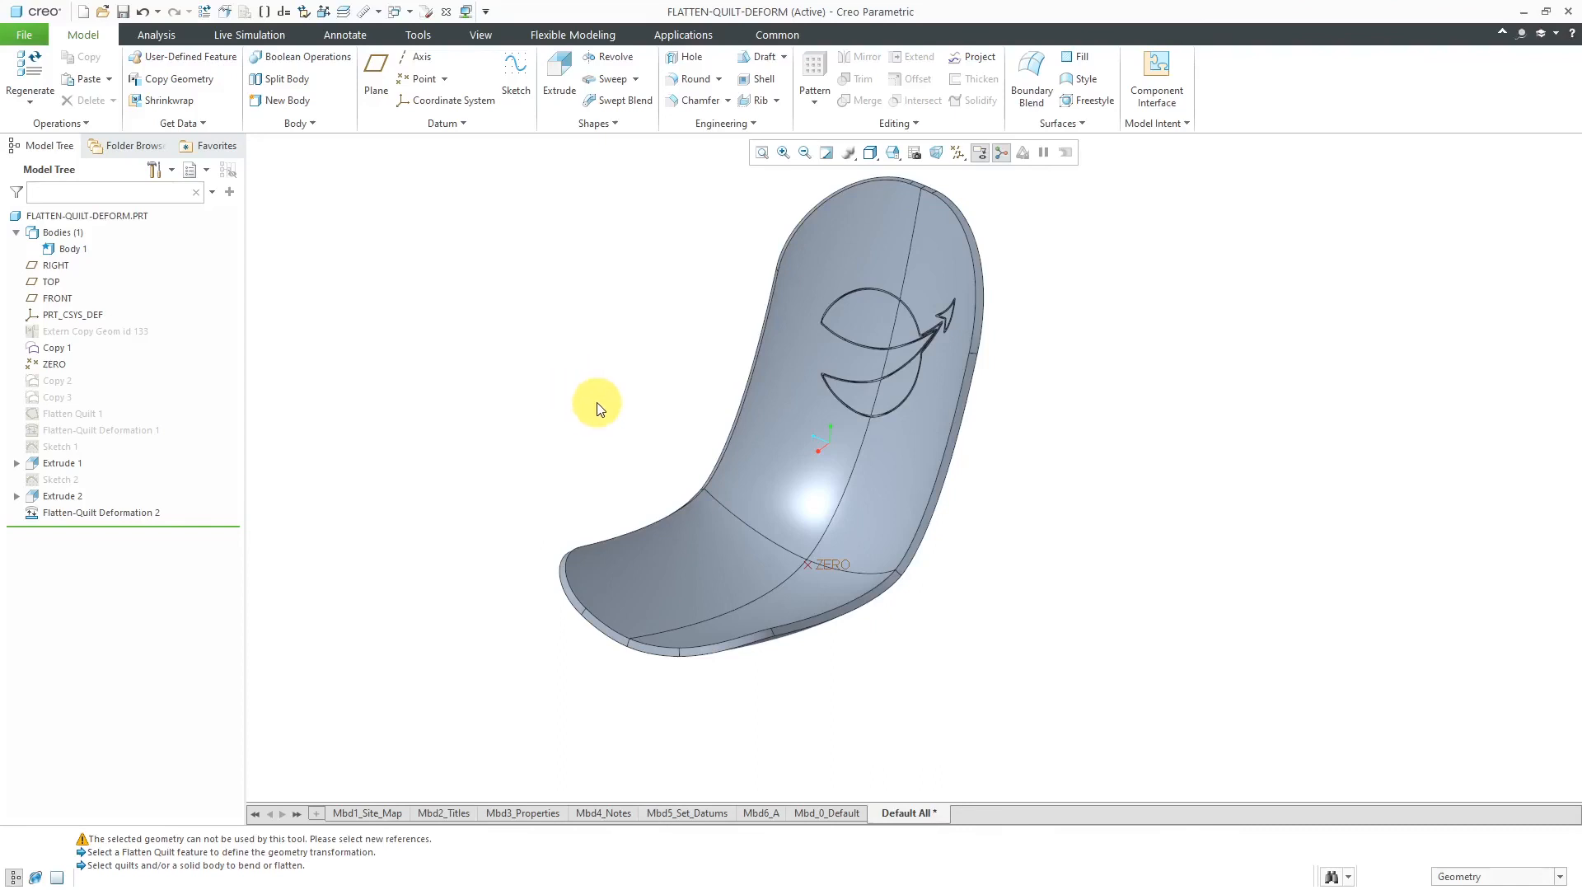